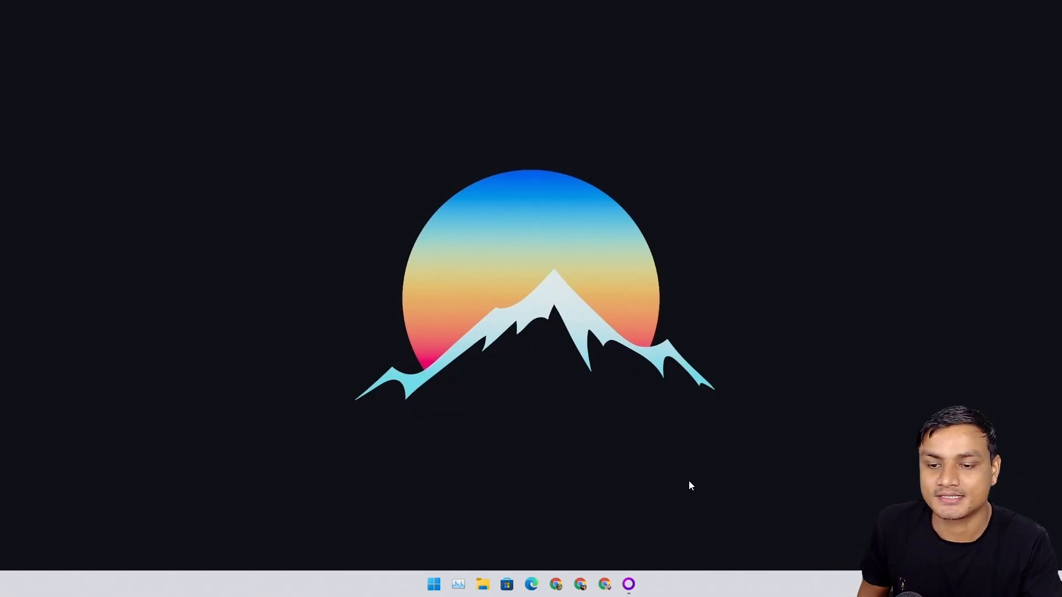
# Step: Launch GOG Galaxy and browse the library filtered to the linked Epic account's games
pyautogui.click(626, 583)
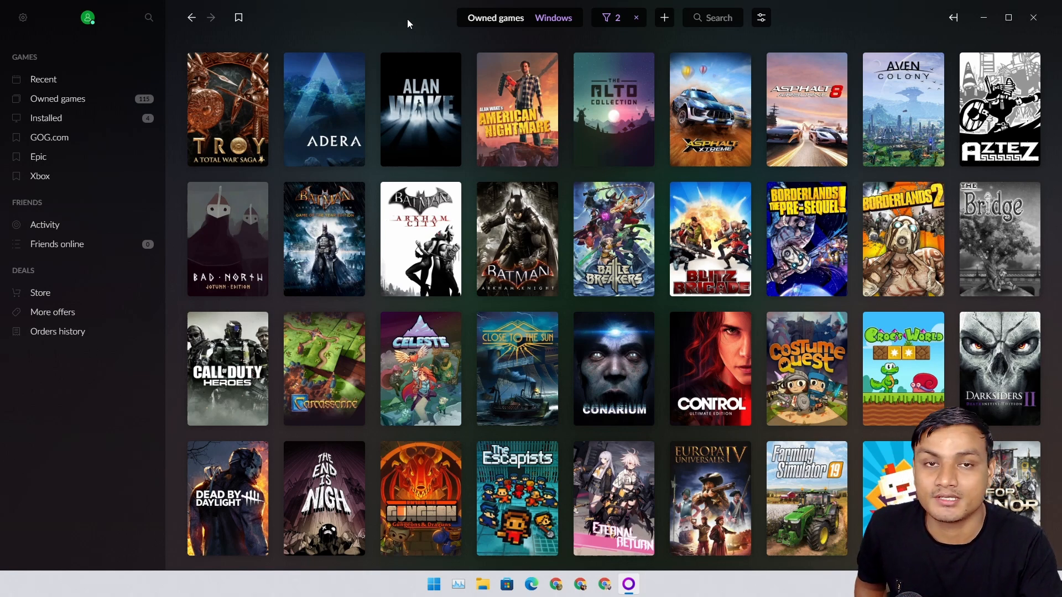
pyautogui.moveTo(366, 41)
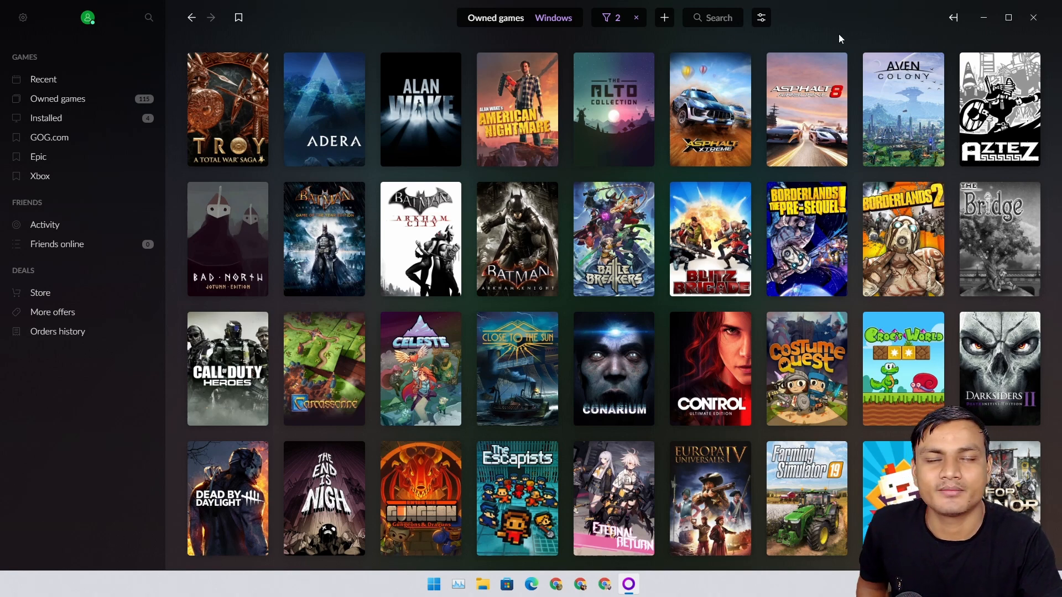
pyautogui.moveTo(58, 149)
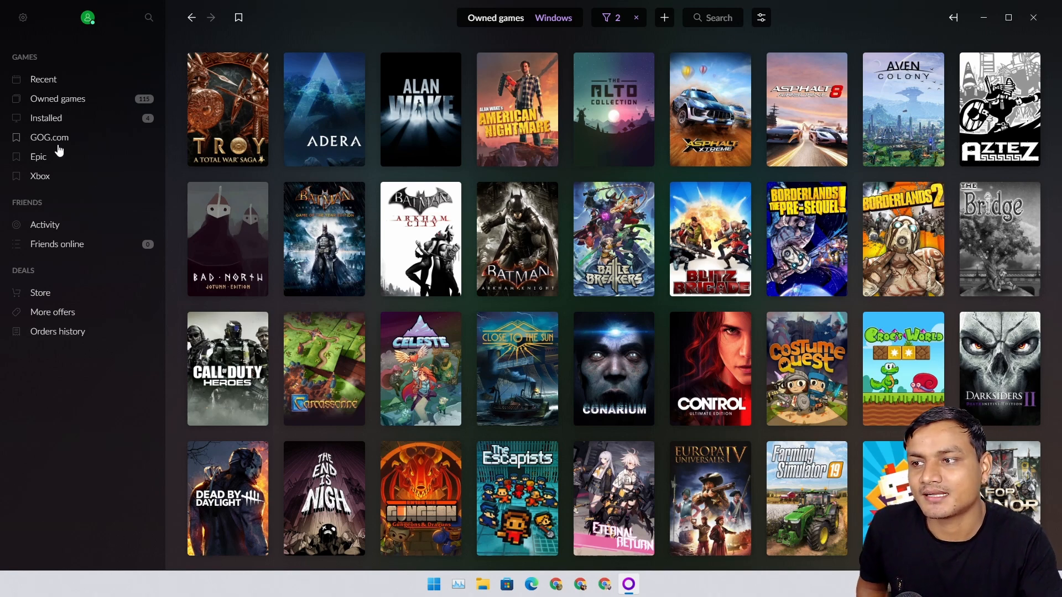
pyautogui.scroll(-3)
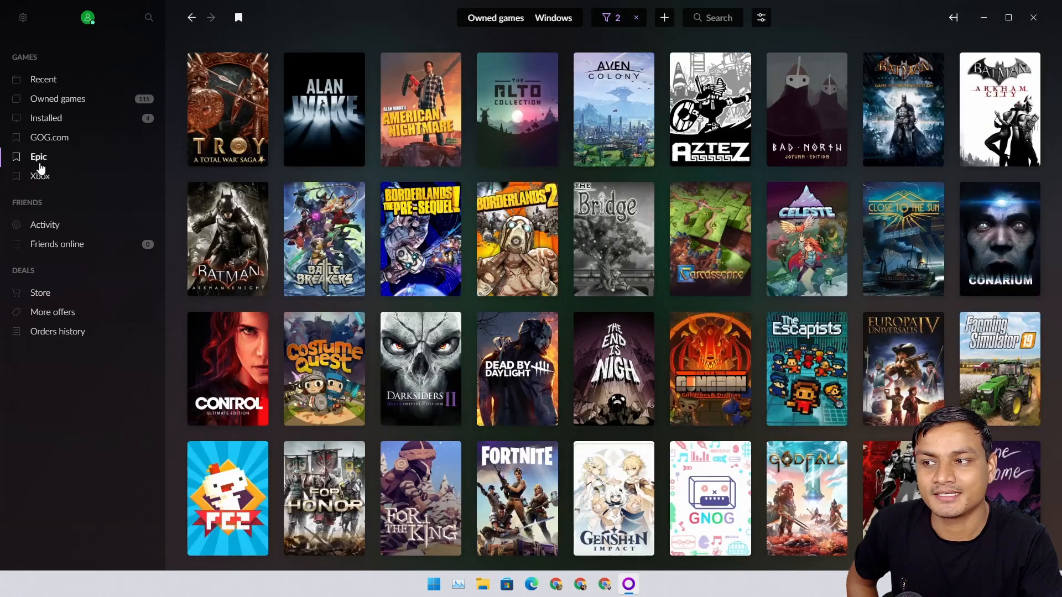
pyautogui.click(40, 176)
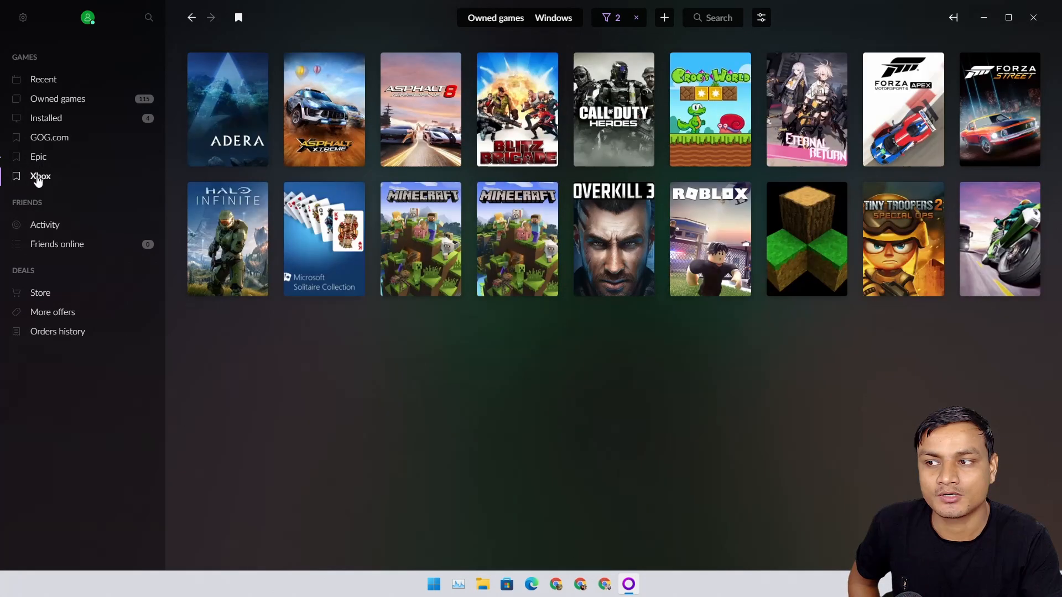
pyautogui.click(39, 156)
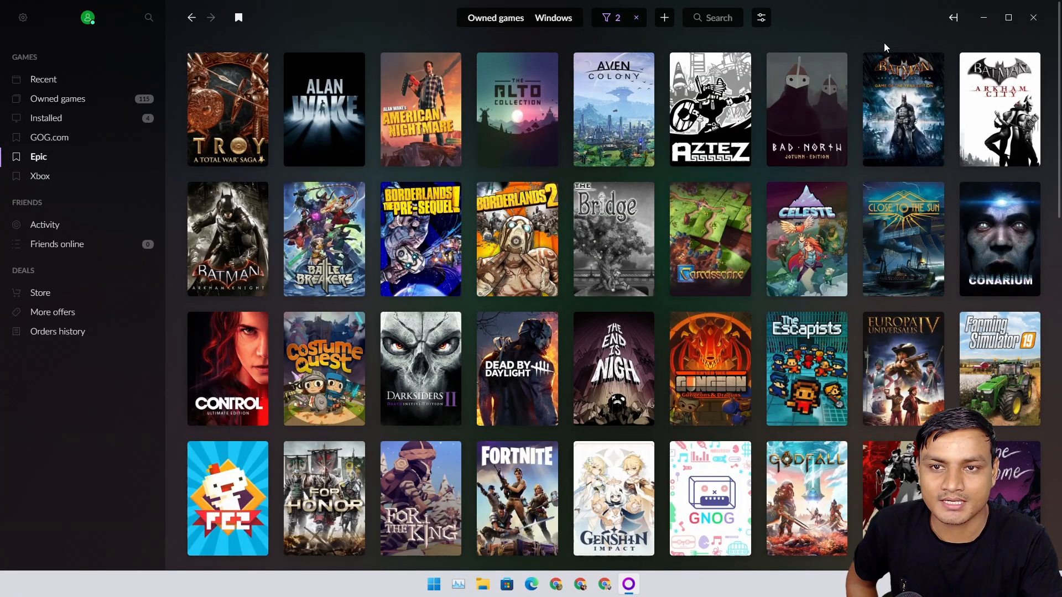
pyautogui.scroll(-3)
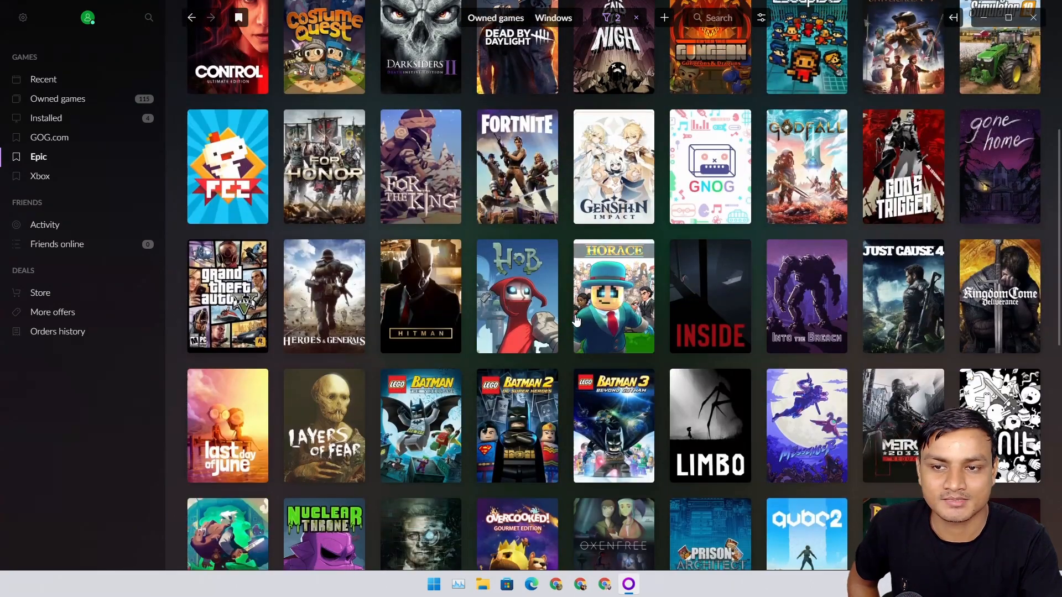
pyautogui.scroll(-3)
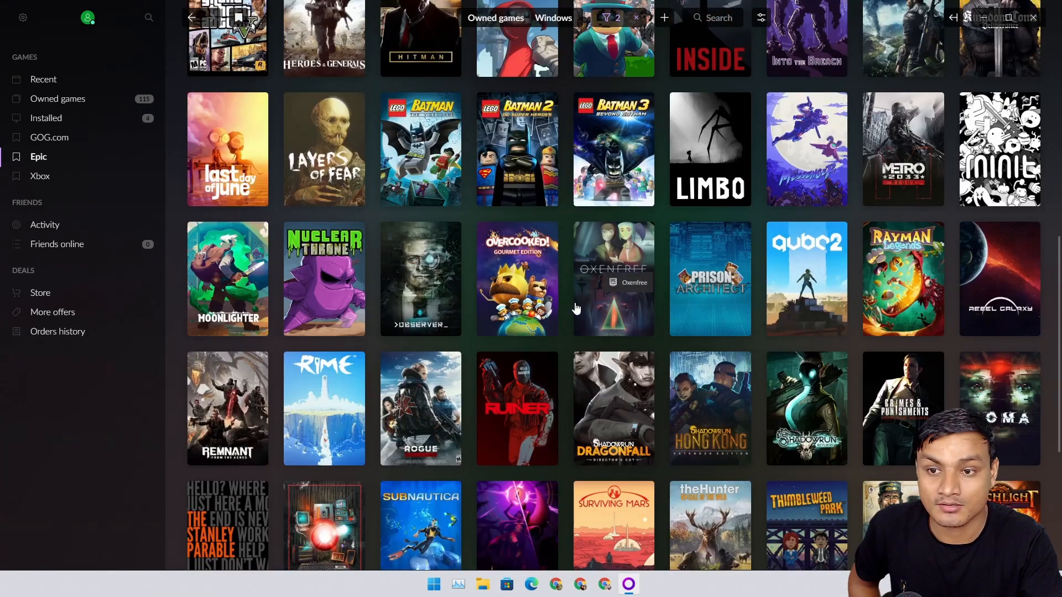
pyautogui.scroll(-3)
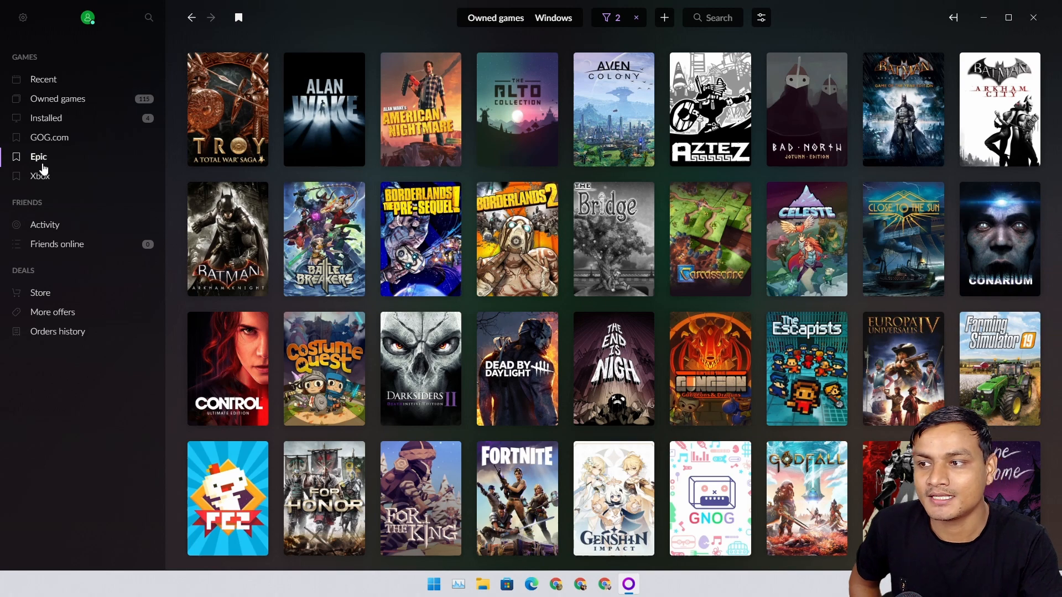
pyautogui.moveTo(40, 156)
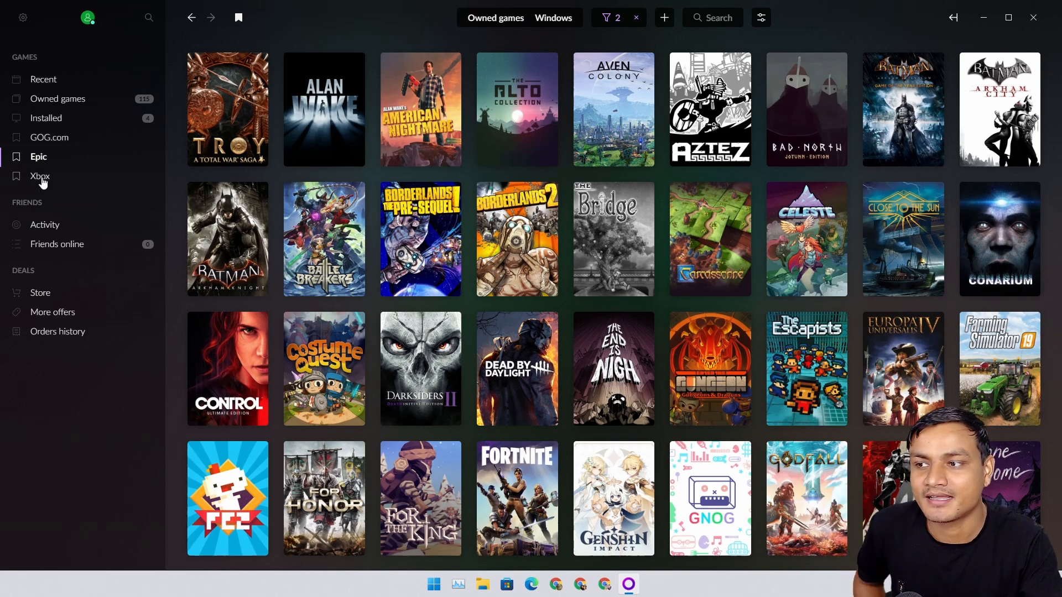
pyautogui.moveTo(65, 122)
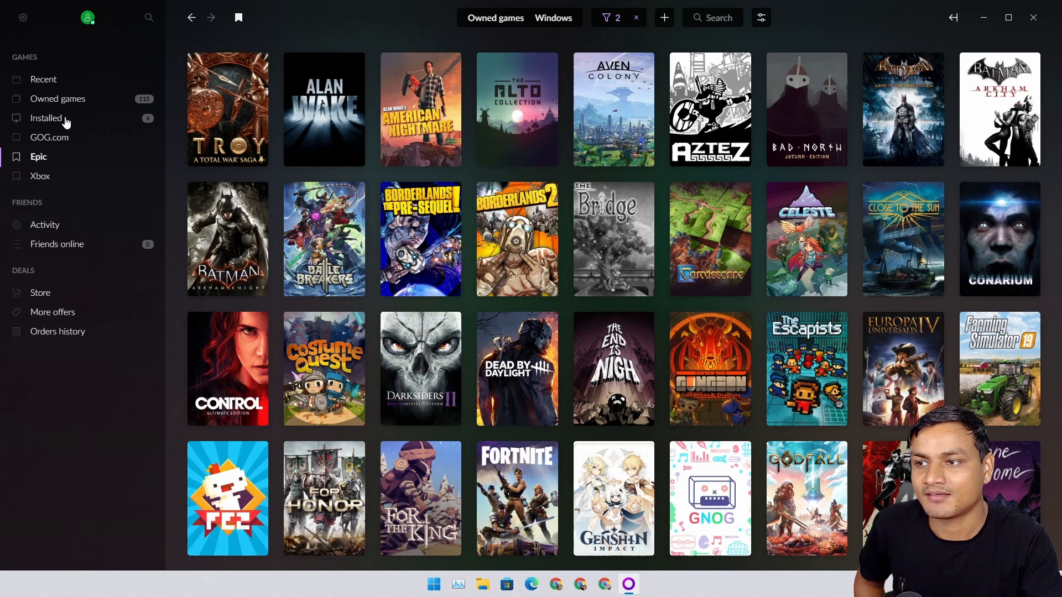
# Step: Filter the library to the Installed view listing four titles including Grand Theft Auto V
pyautogui.click(46, 118)
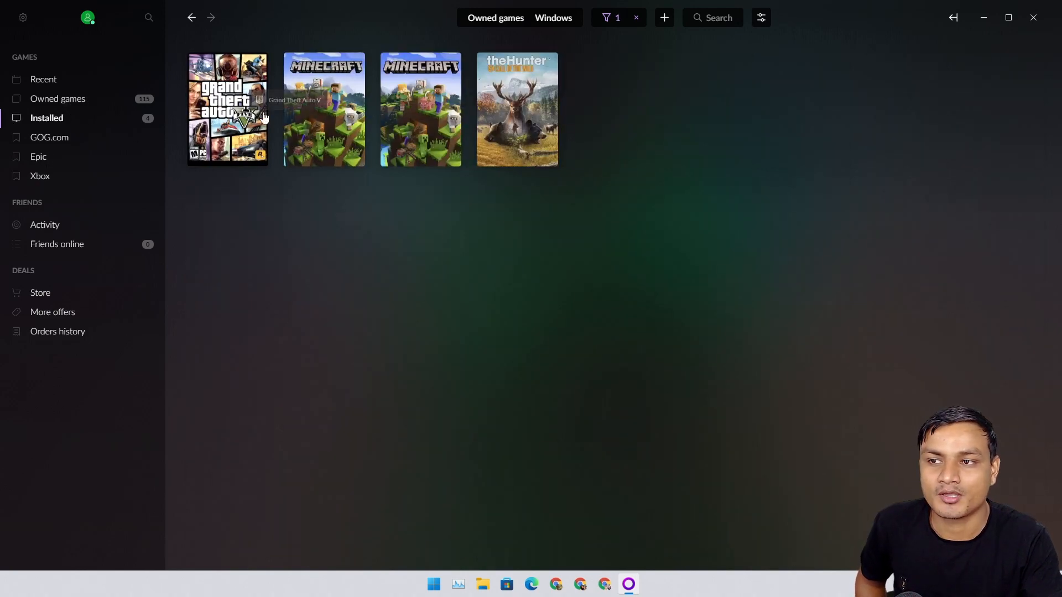
pyautogui.moveTo(437, 111)
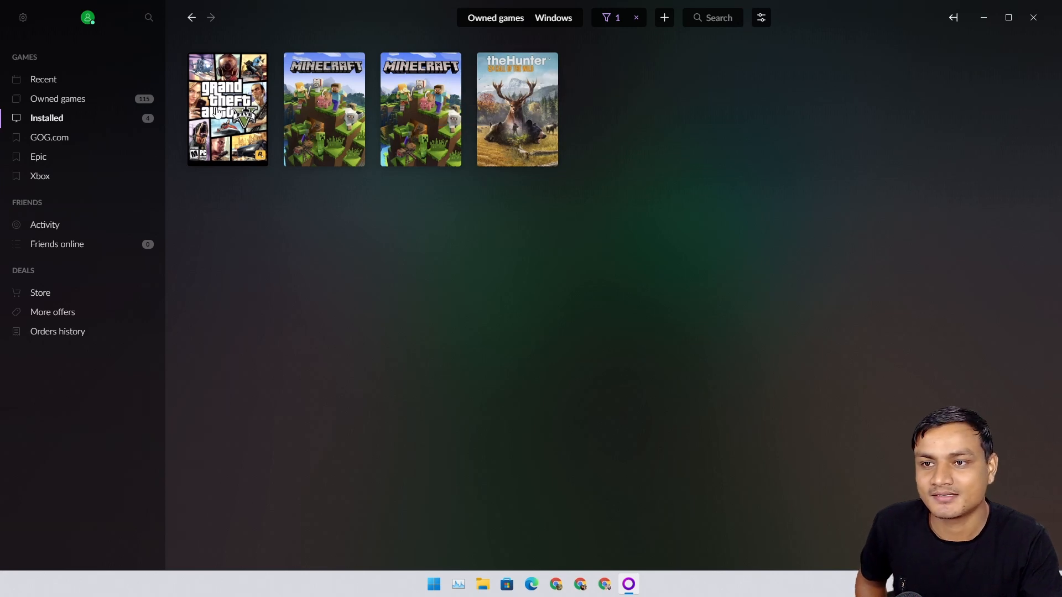
pyautogui.moveTo(228, 109)
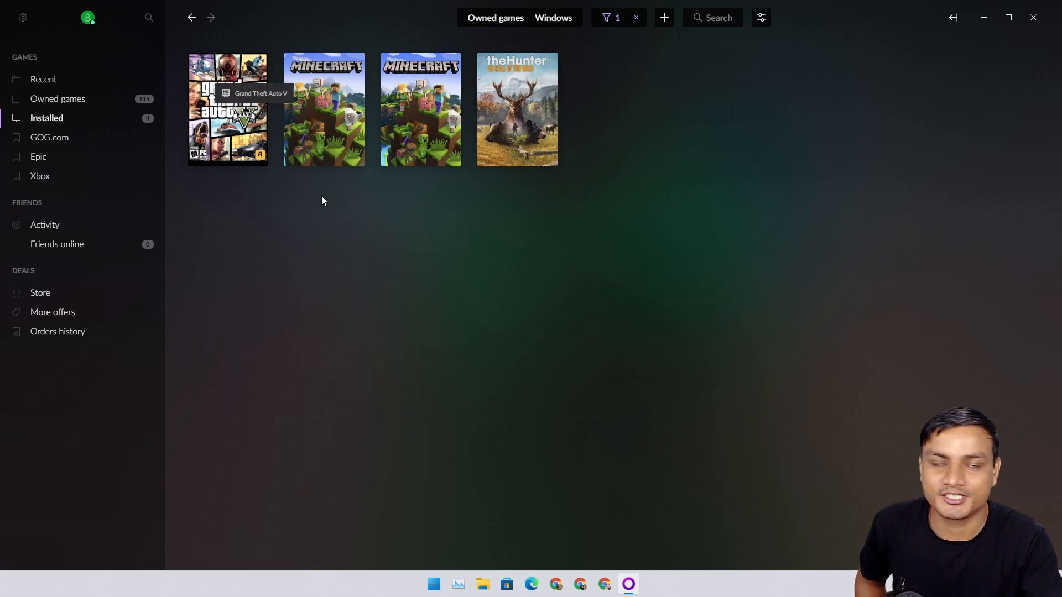
pyautogui.moveTo(318, 113)
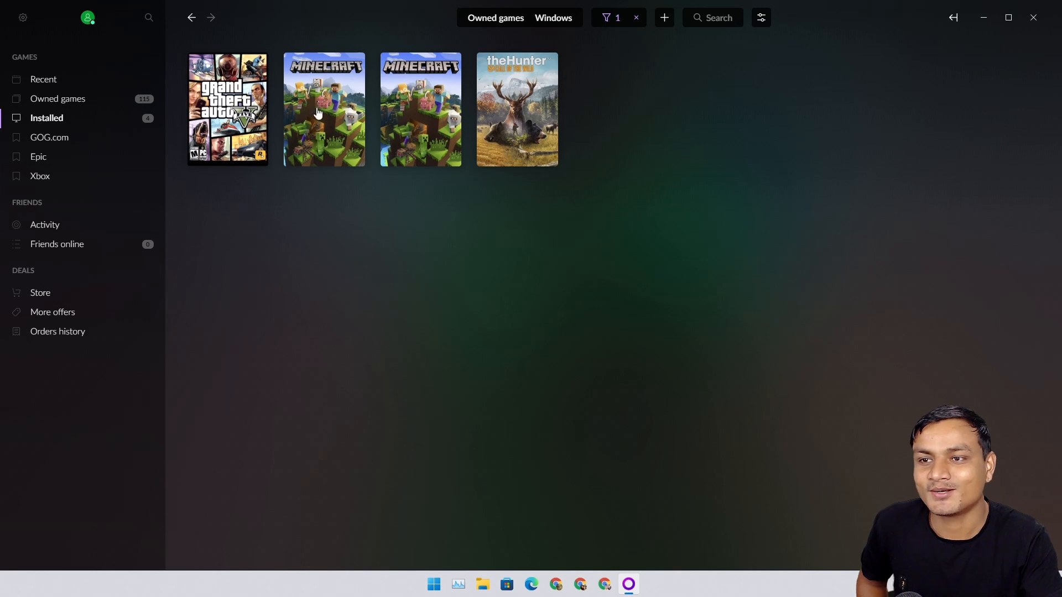
pyautogui.moveTo(544, 157)
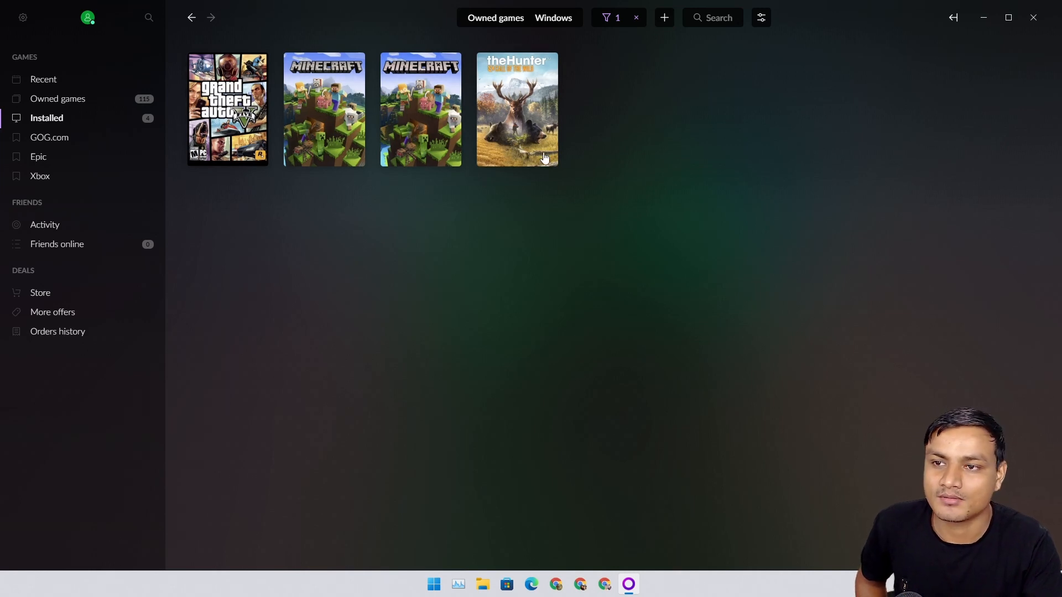
pyautogui.moveTo(227, 128)
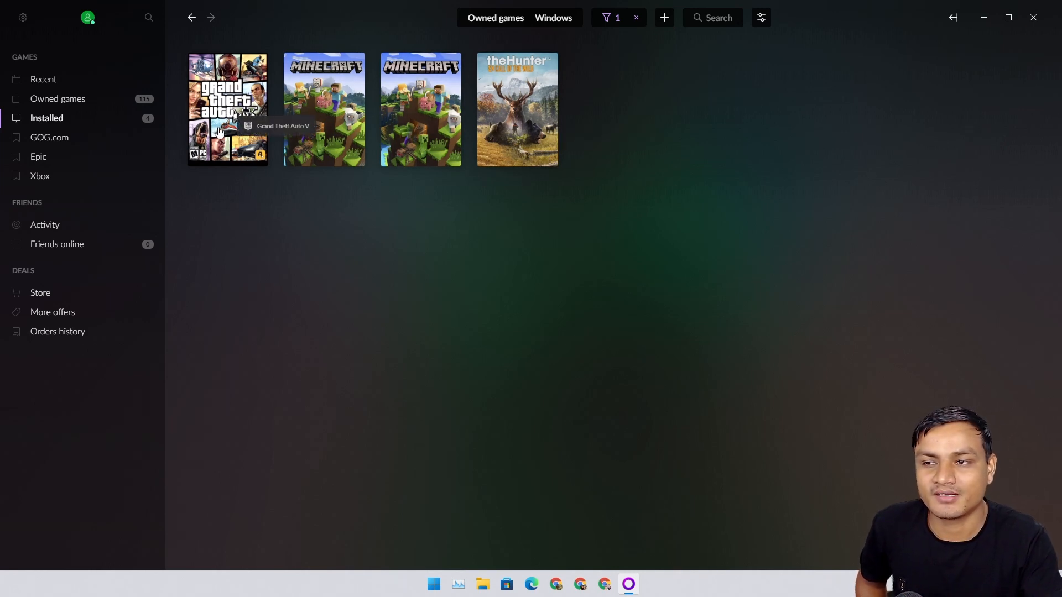
pyautogui.moveTo(232, 127)
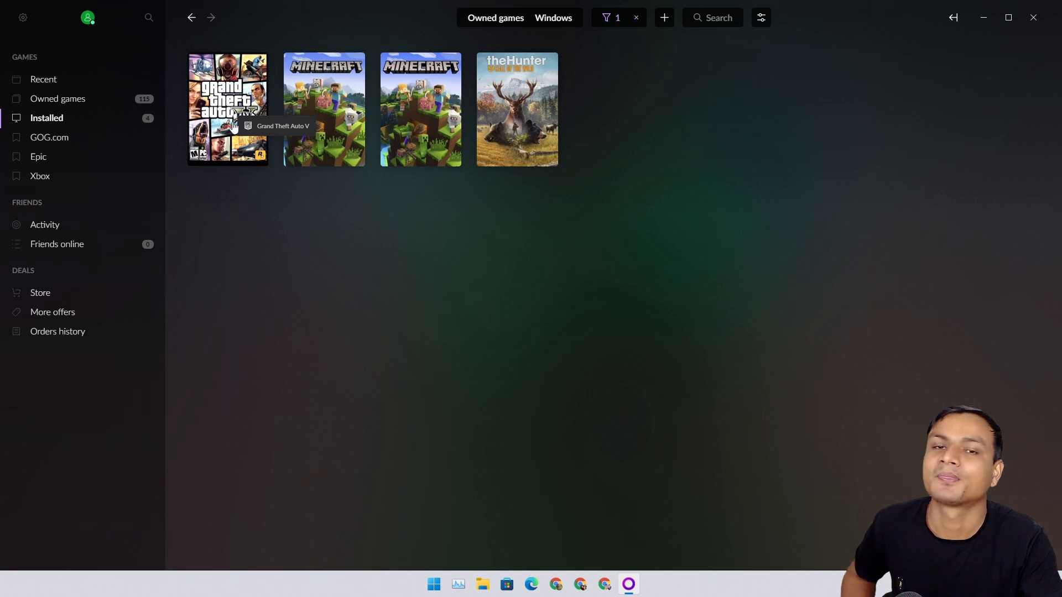
pyautogui.moveTo(234, 135)
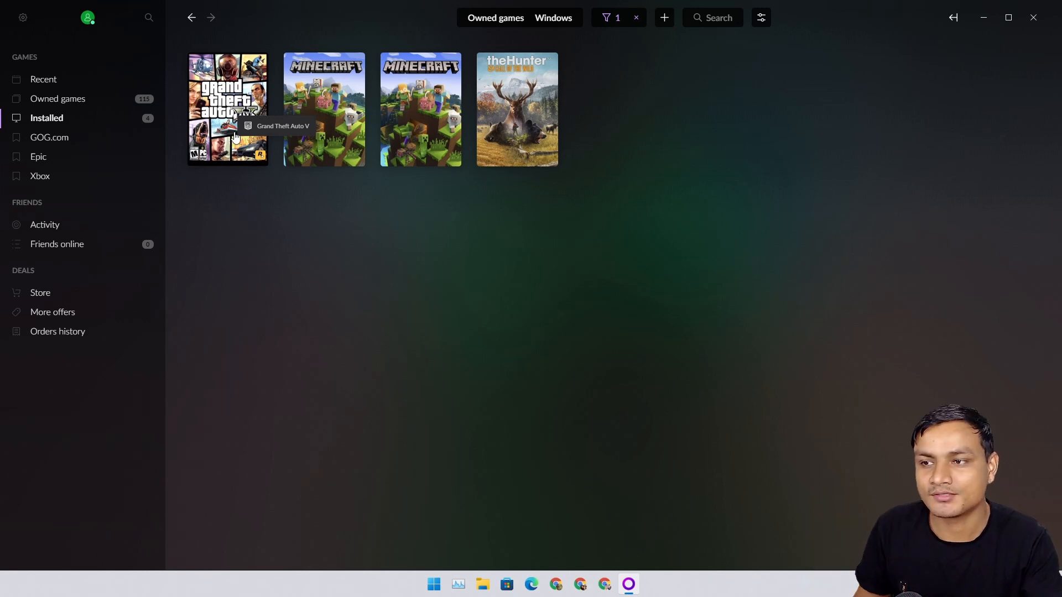
pyautogui.moveTo(264, 264)
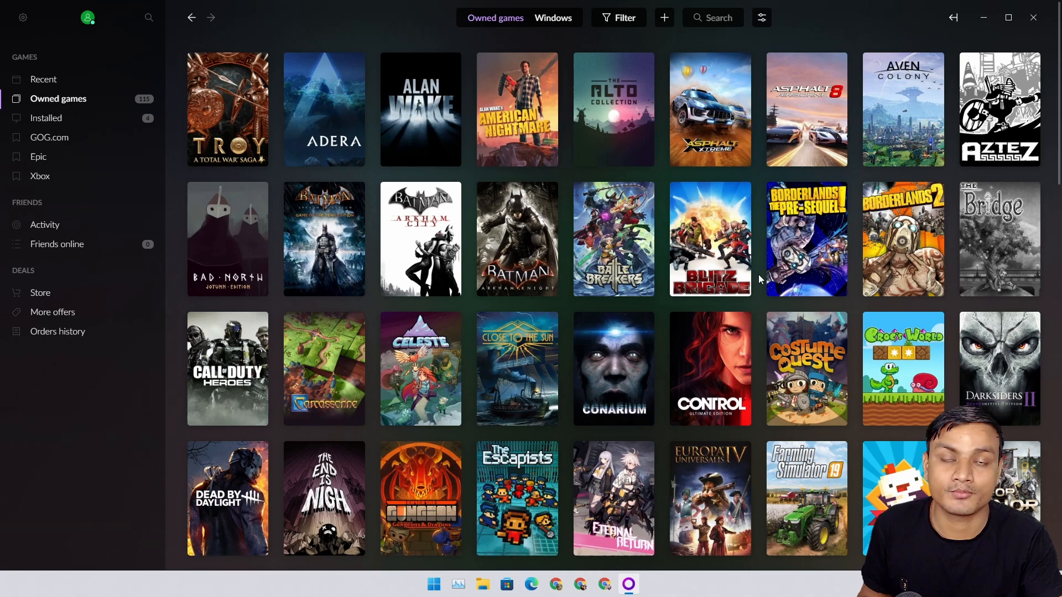
pyautogui.moveTo(709, 290)
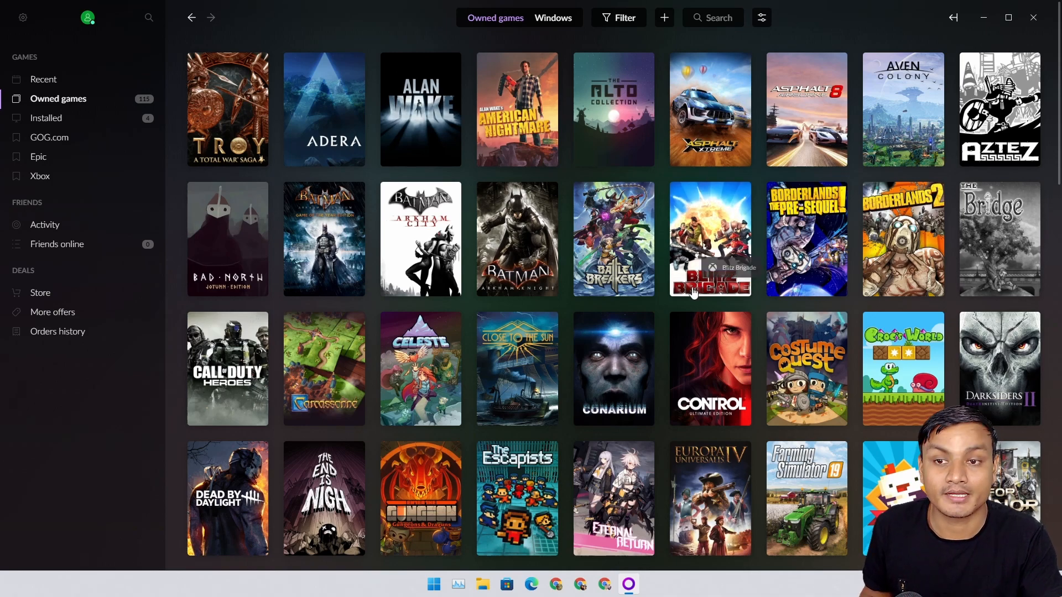
pyautogui.scroll(-3)
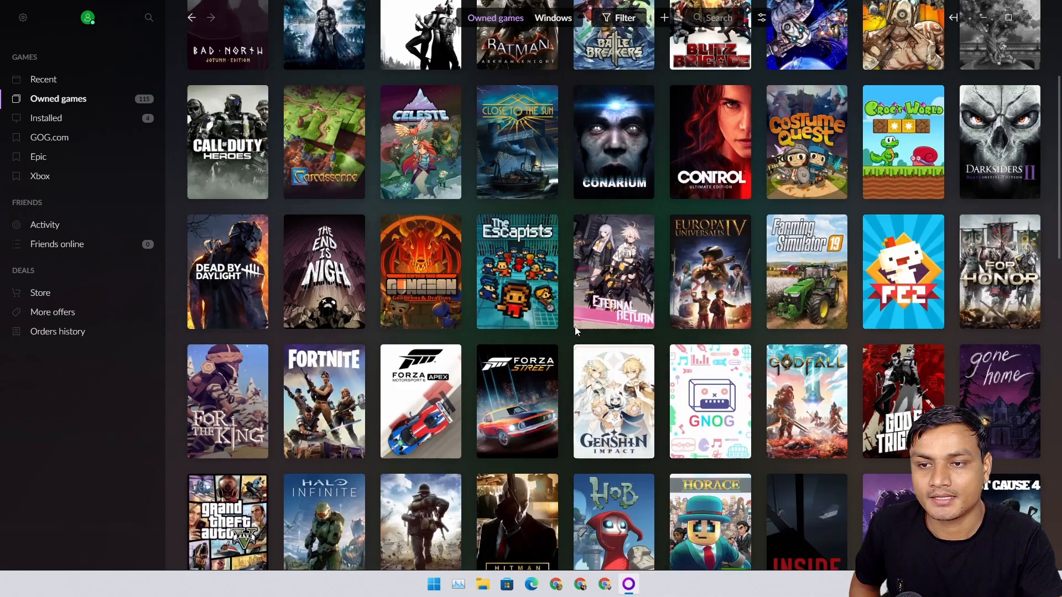
pyautogui.scroll(-3)
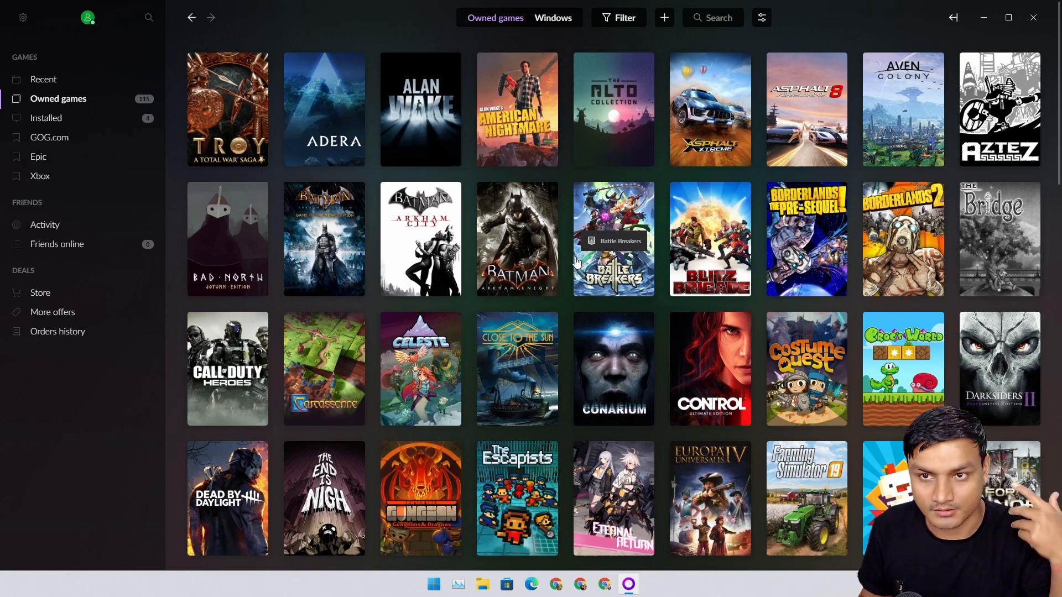
pyautogui.moveTo(563, 227)
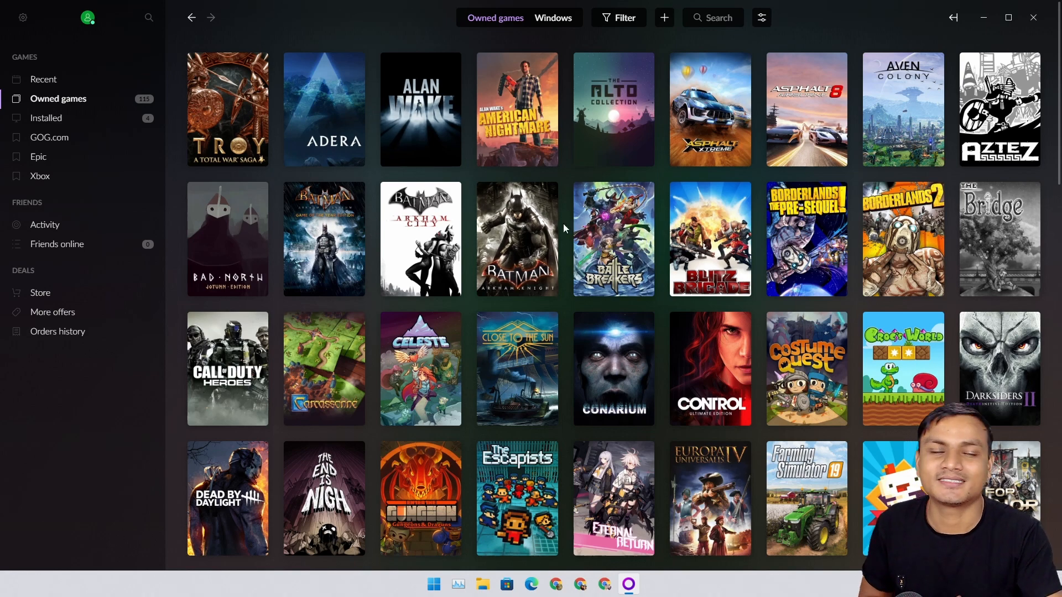
pyautogui.moveTo(666, 237)
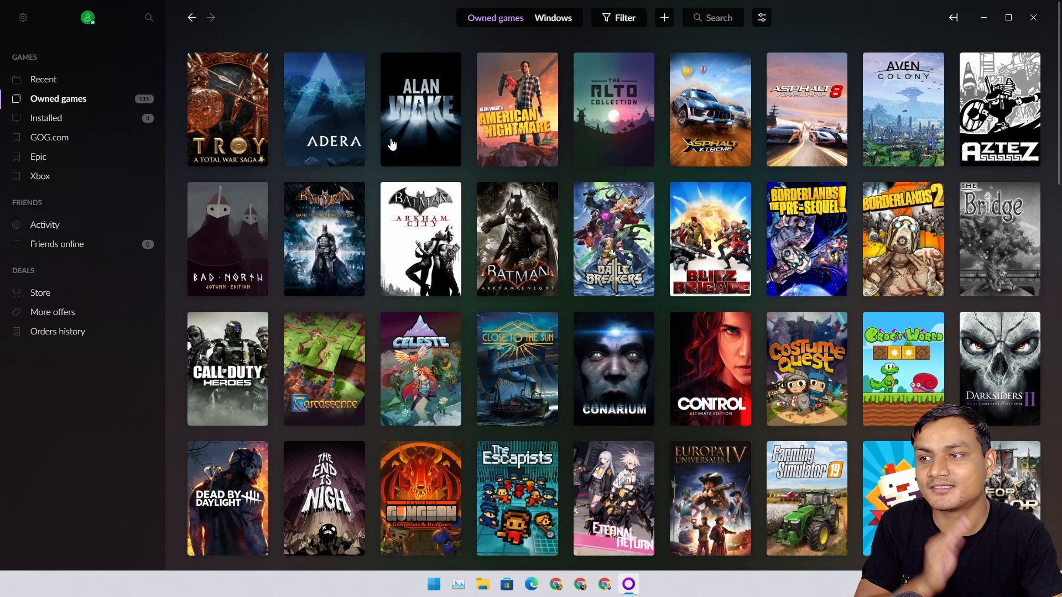
pyautogui.moveTo(154, 140)
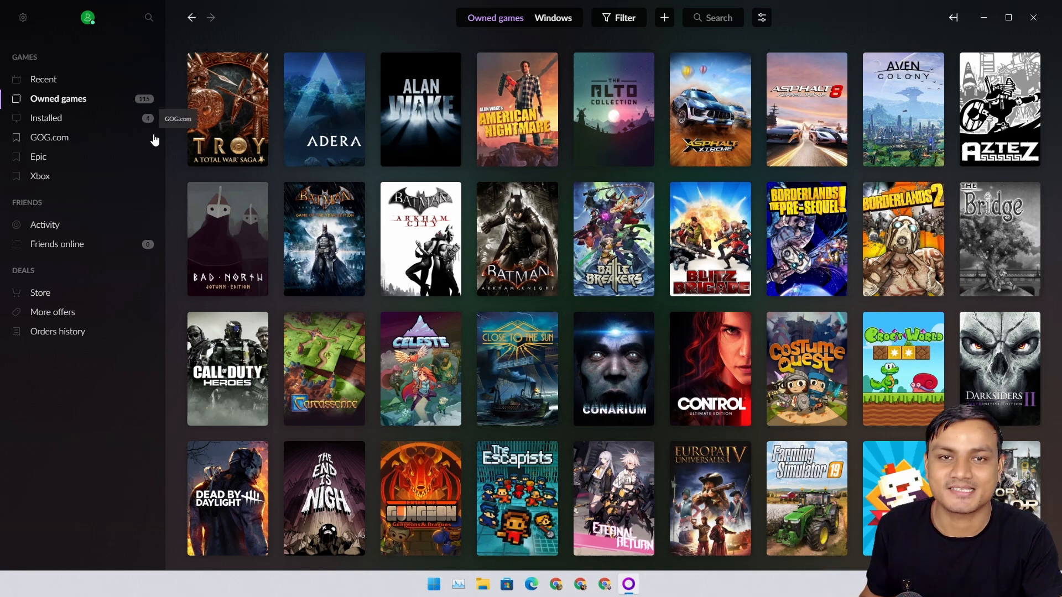
pyautogui.moveTo(89, 115)
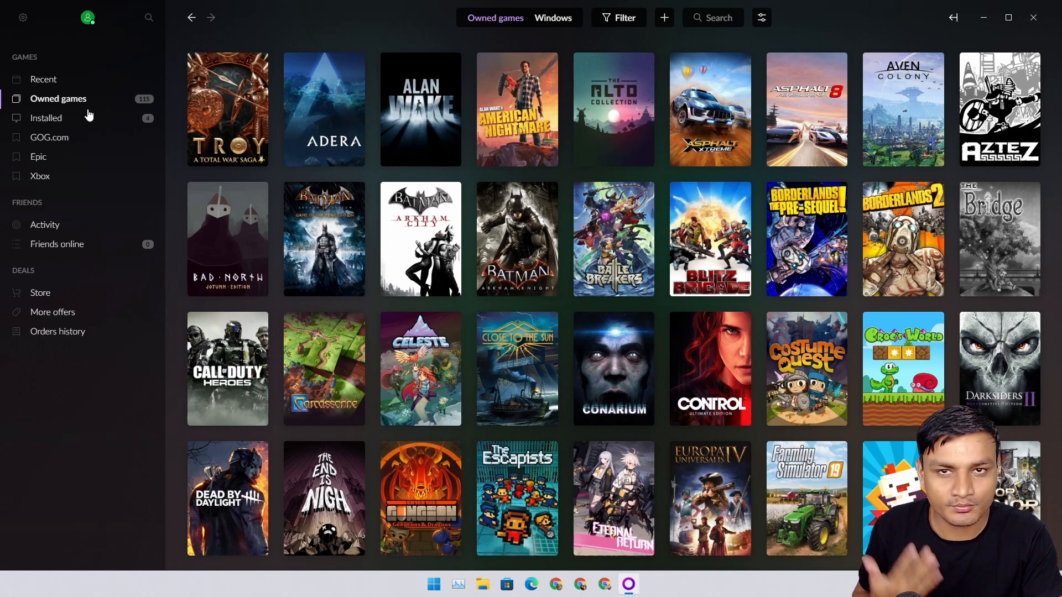
pyautogui.moveTo(78, 121)
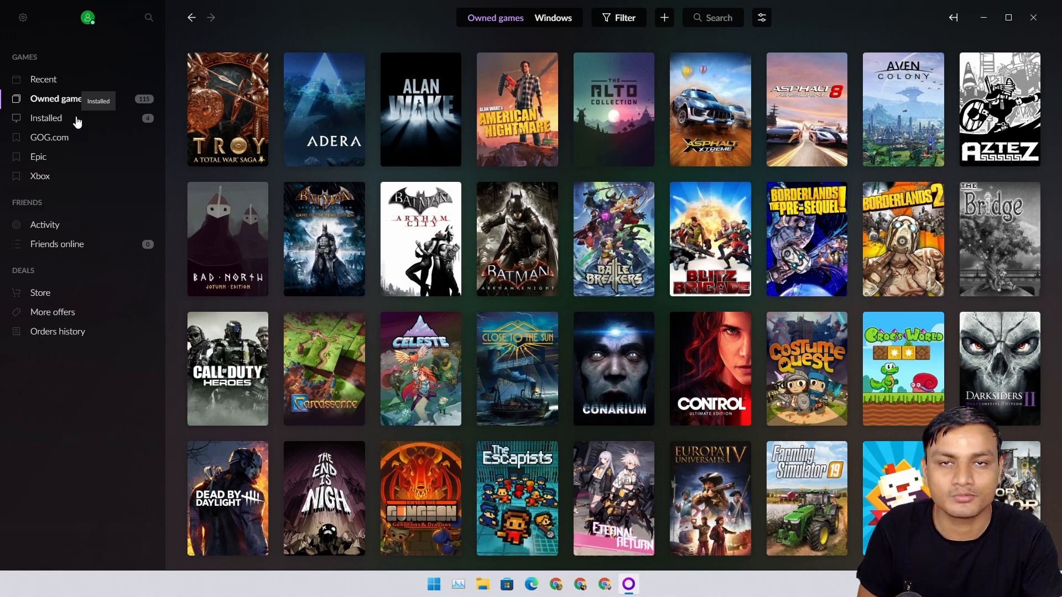
# Step: View the installed titles, then show every owned game in the library unfiltered
pyautogui.click(47, 118)
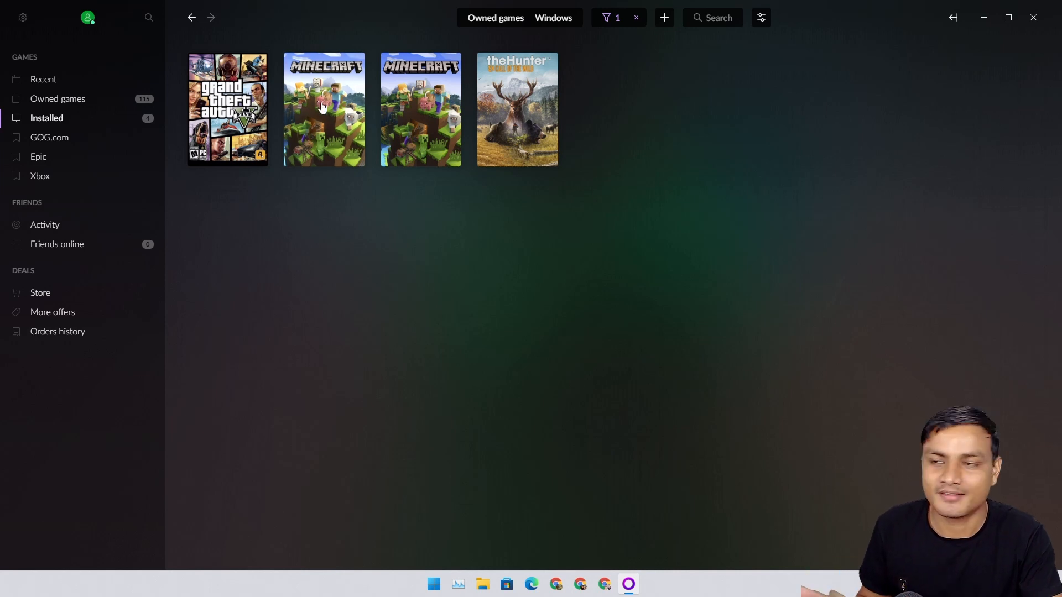
pyautogui.moveTo(820, 55)
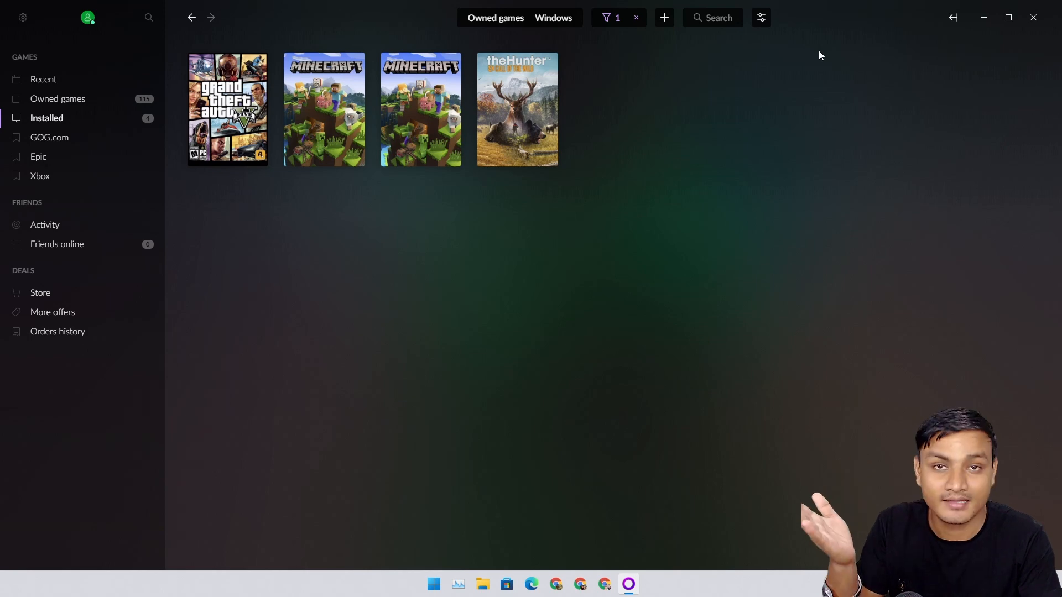
pyautogui.moveTo(95, 104)
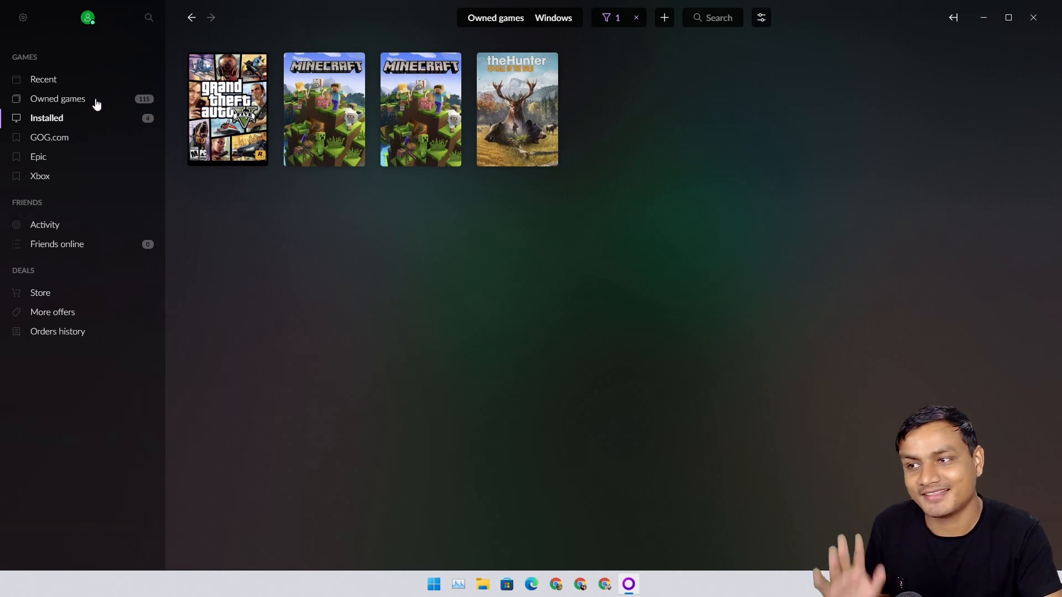
pyautogui.click(635, 16)
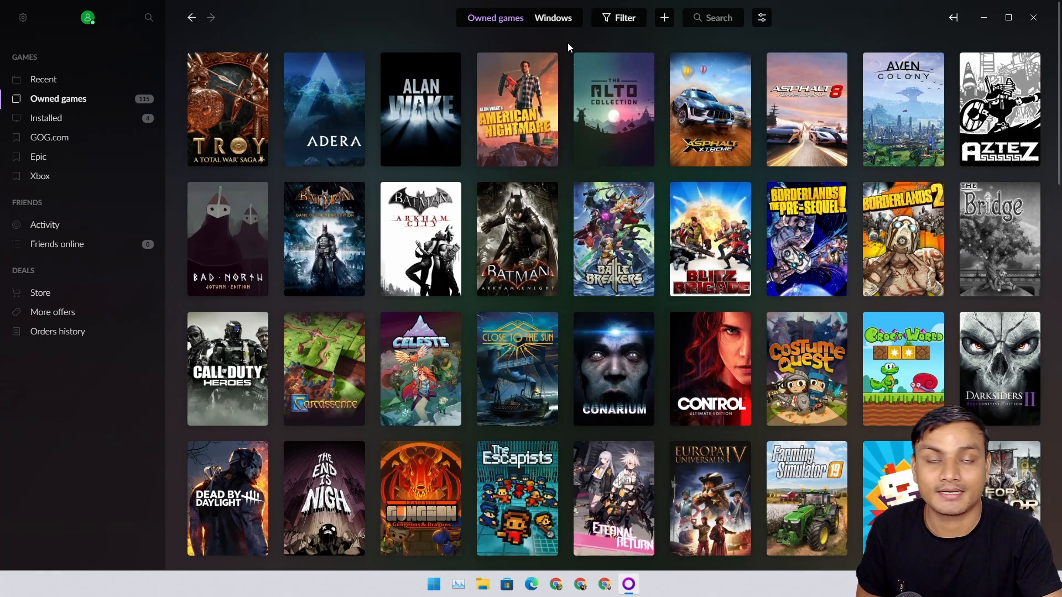
pyautogui.moveTo(568, 47)
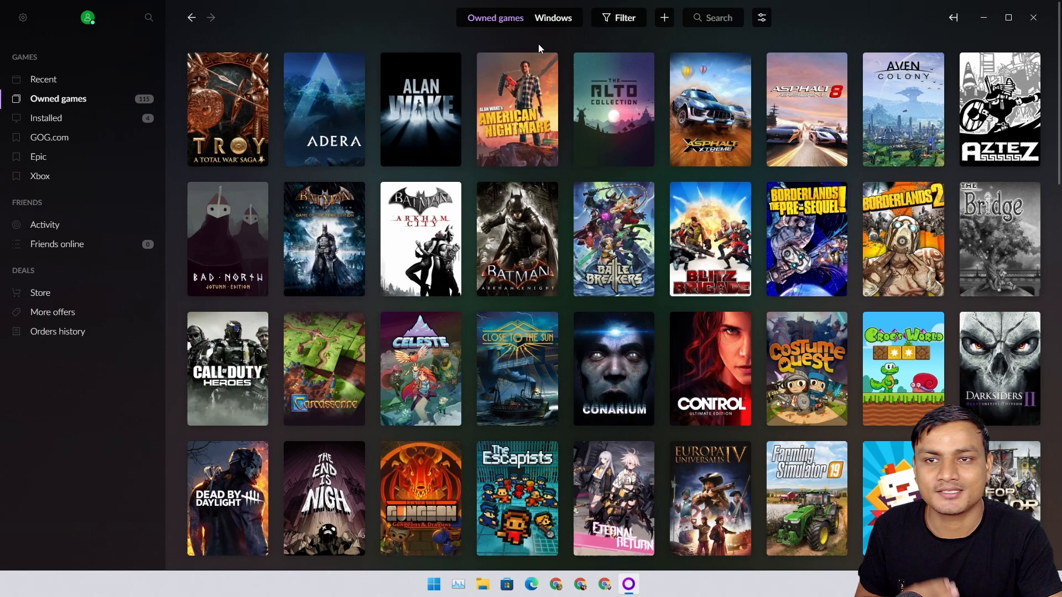
pyautogui.moveTo(571, 48)
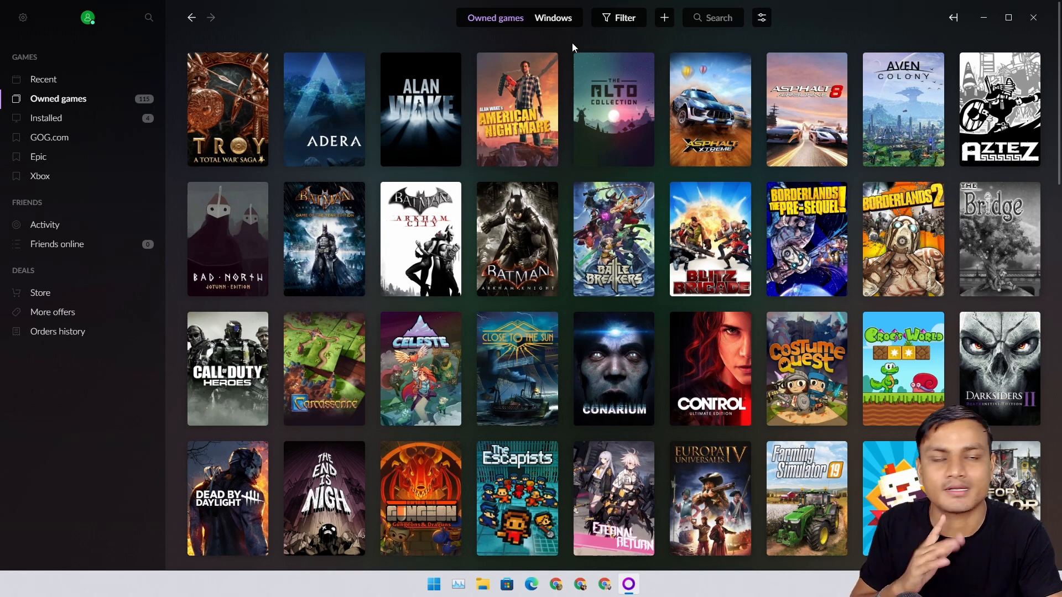
pyautogui.moveTo(128, 156)
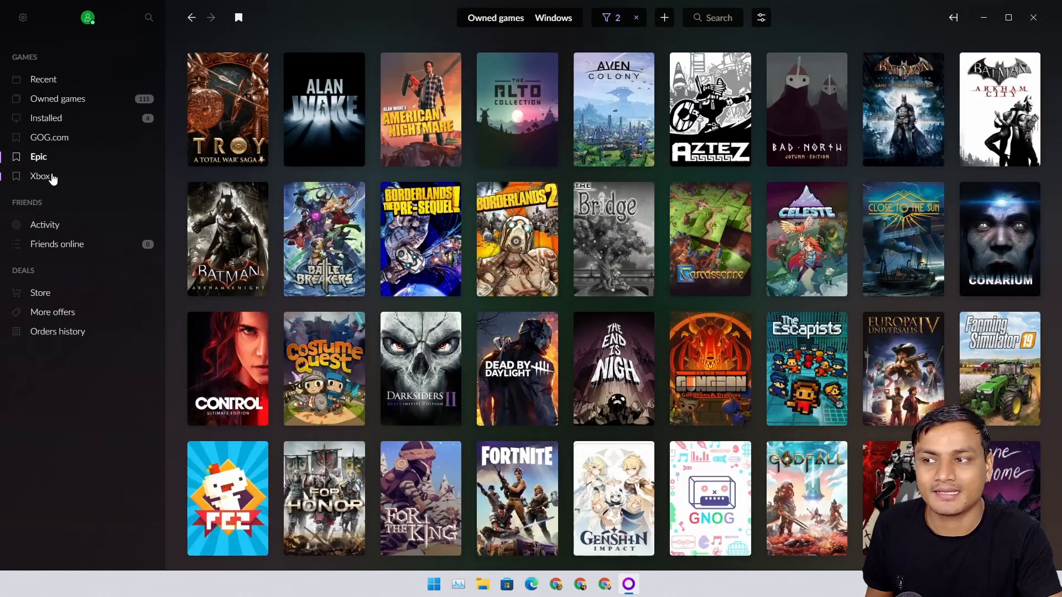
# Step: Browse the Xbox then Epic game lists and reveal the menu for adding games and connecting accounts
pyautogui.click(41, 176)
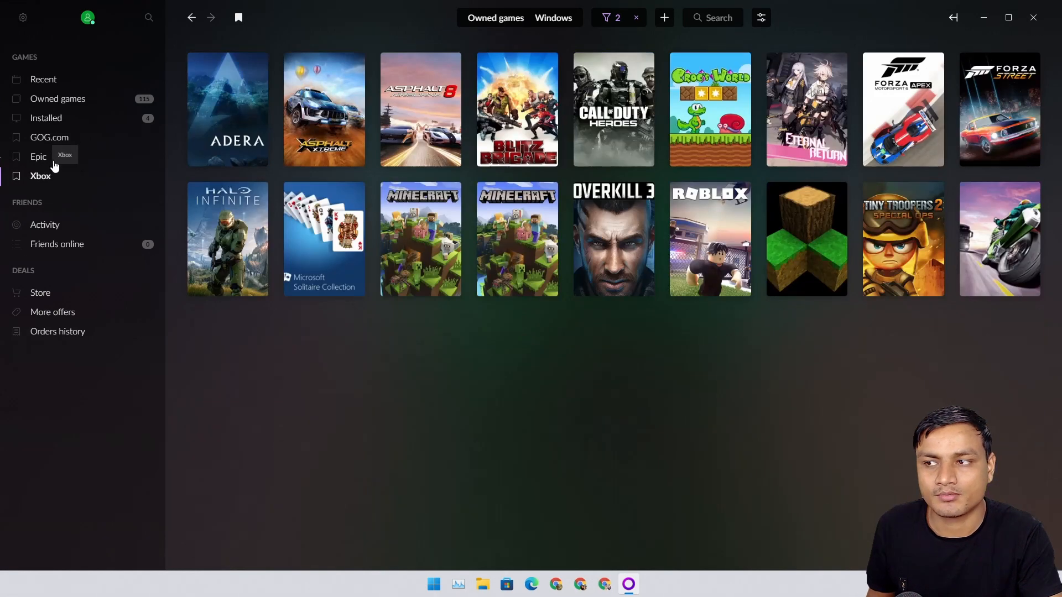
pyautogui.click(38, 156)
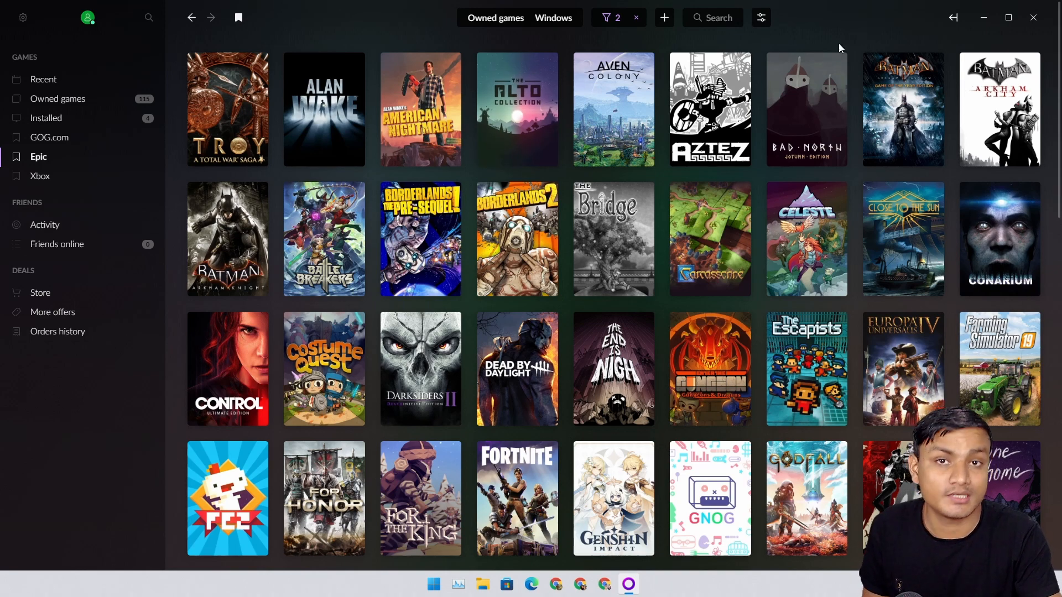
pyautogui.moveTo(663, 18)
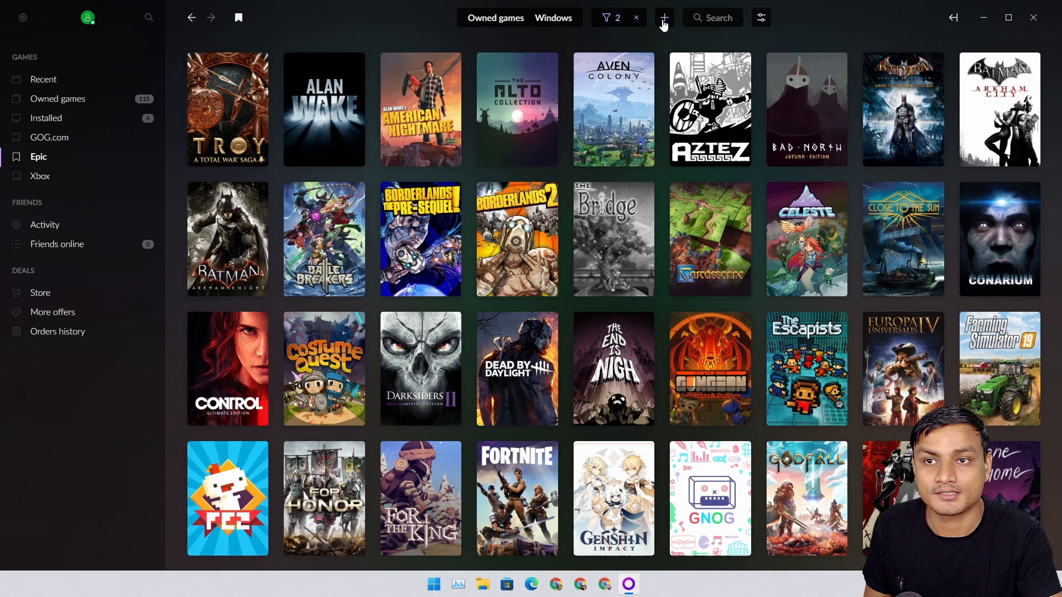
pyautogui.click(662, 17)
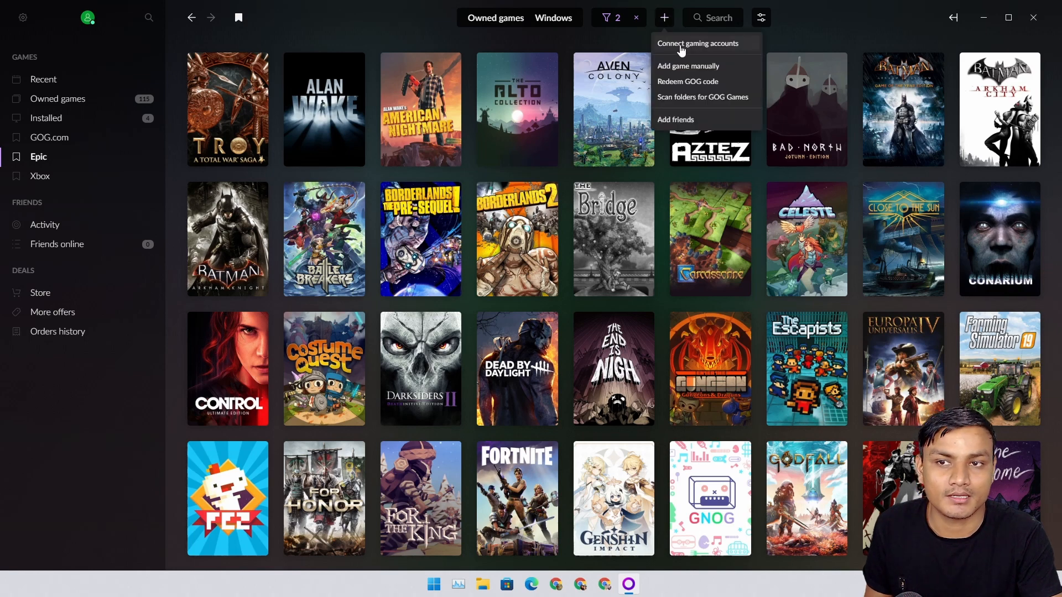
pyautogui.moveTo(687, 65)
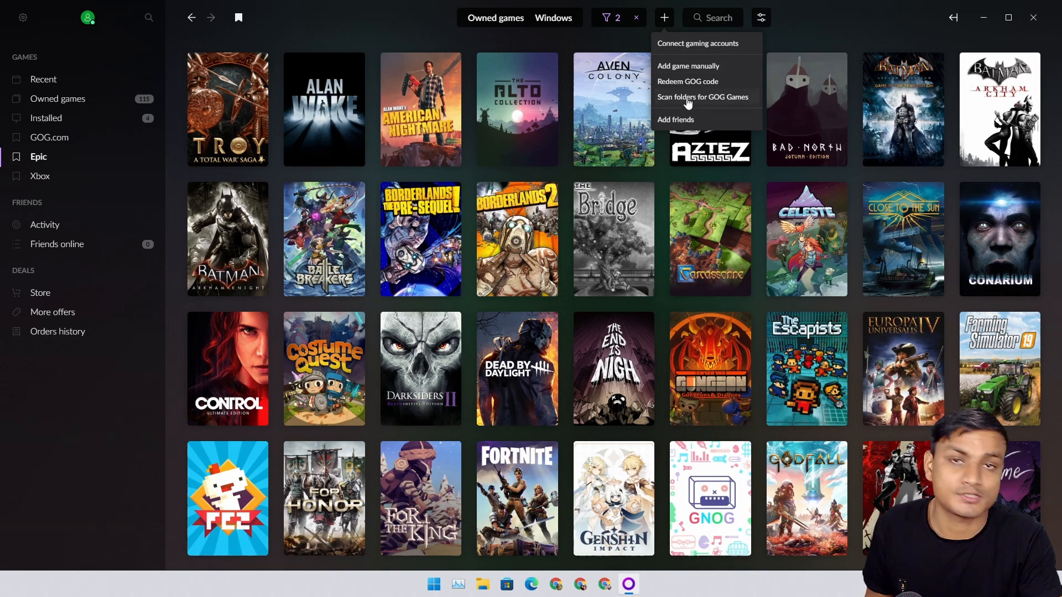
pyautogui.moveTo(687, 70)
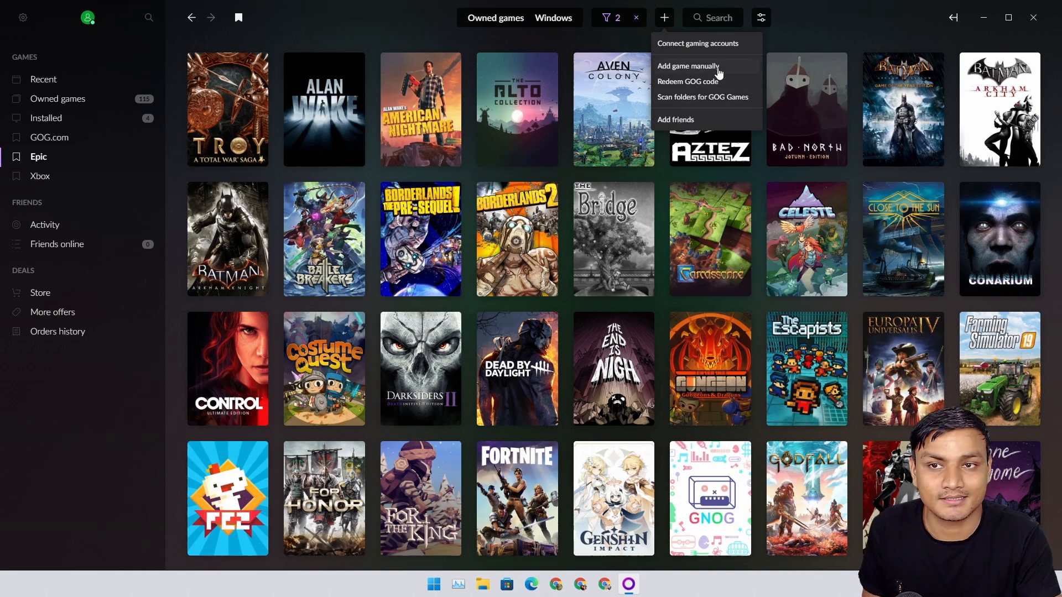
pyautogui.moveTo(693, 43)
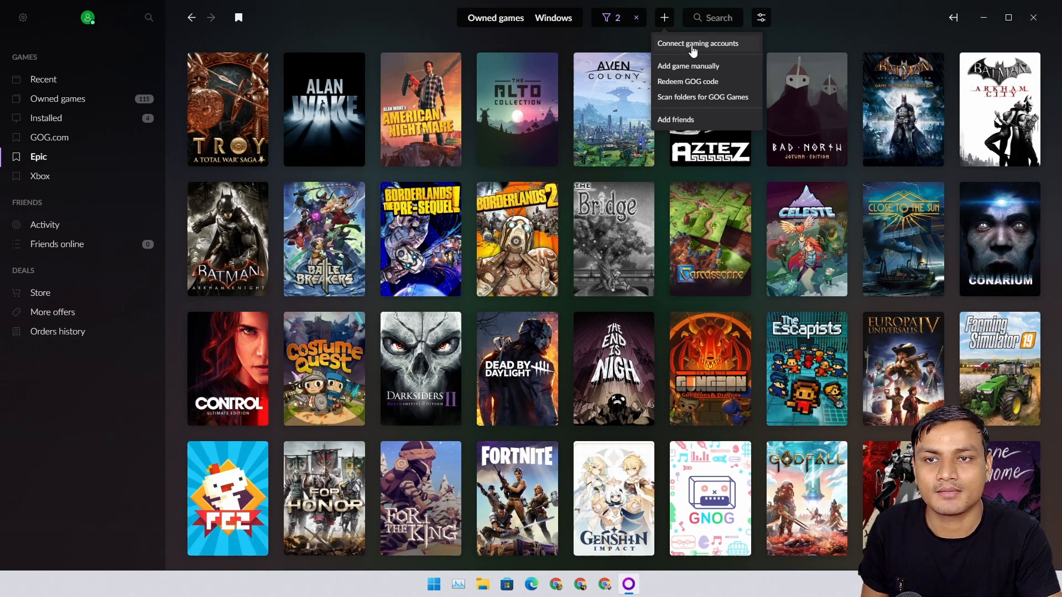
pyautogui.click(697, 43)
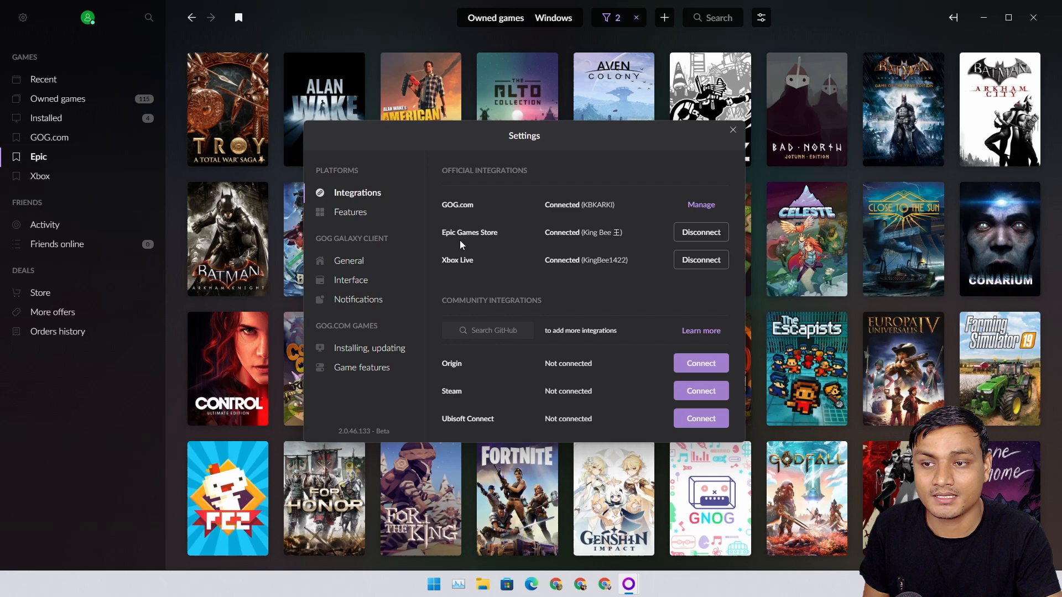
pyautogui.moveTo(450, 268)
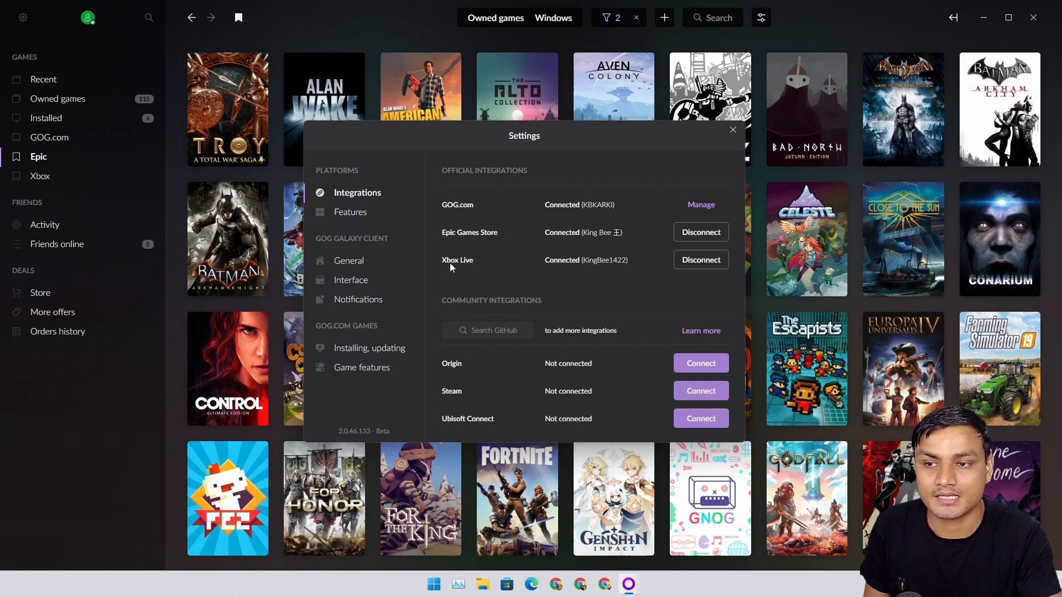
pyautogui.moveTo(347, 26)
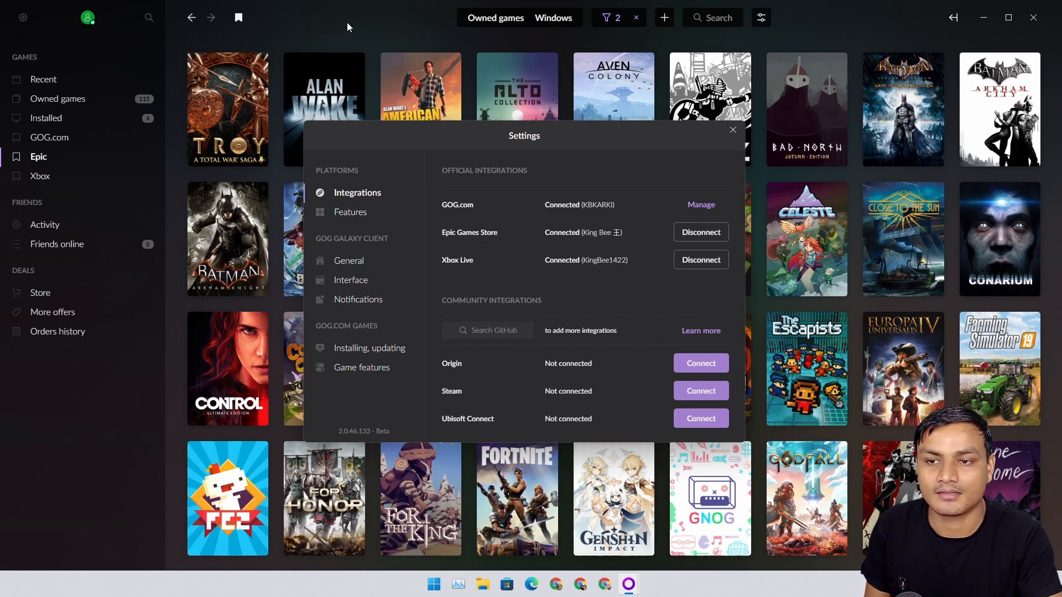
pyautogui.click(732, 129)
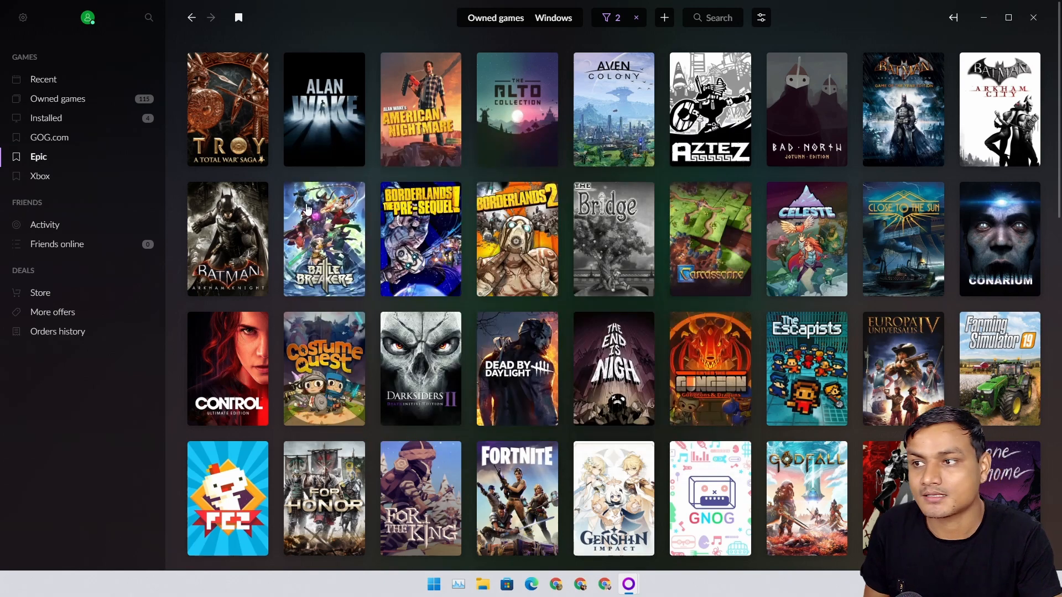
# Step: Browse the Xbox and Epic game lists, then filter to the four installed games
pyautogui.click(40, 175)
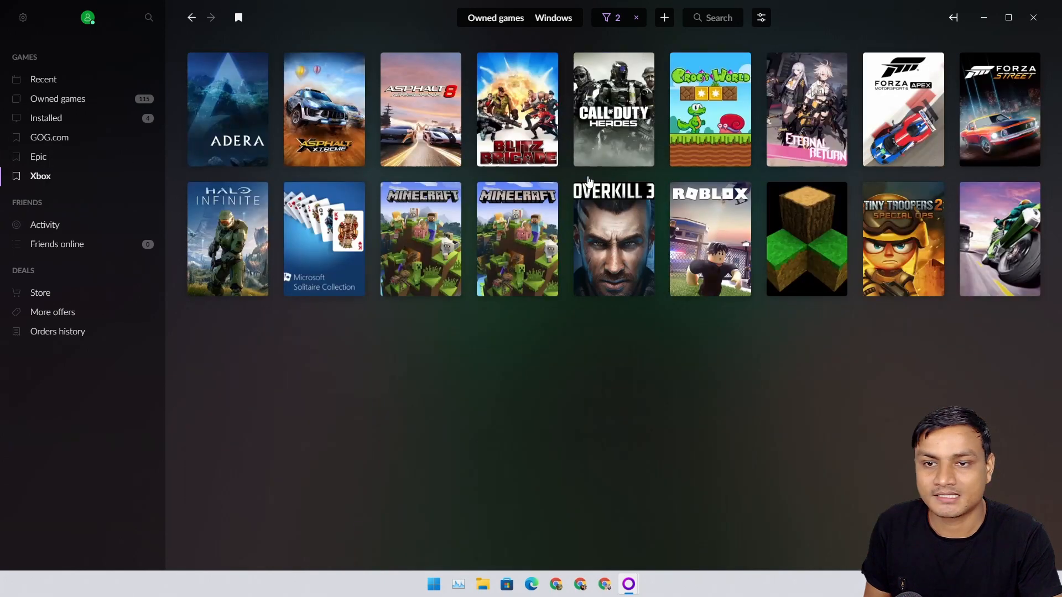
pyautogui.moveTo(363, 194)
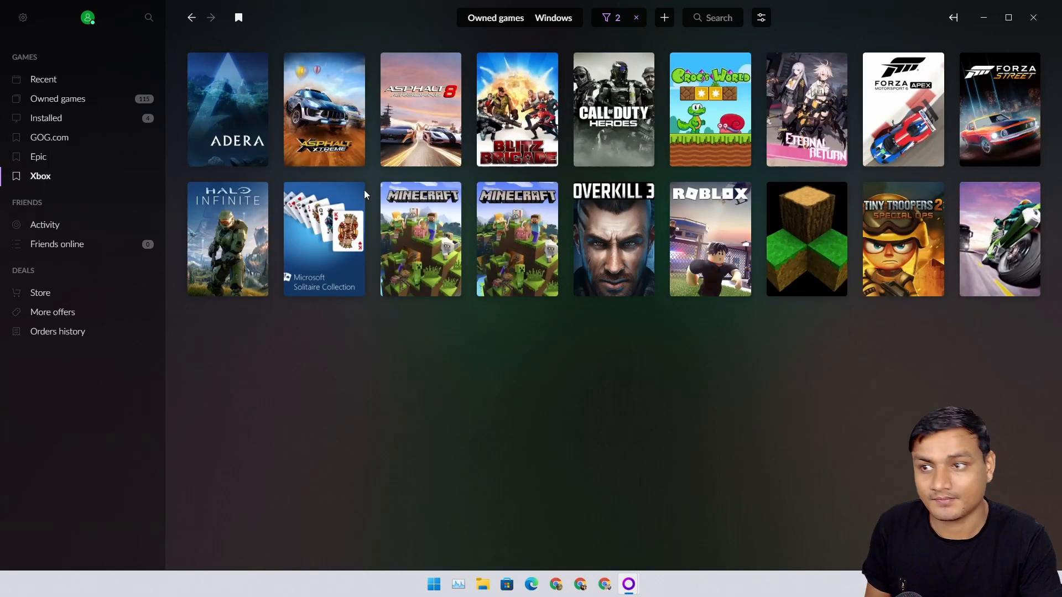
pyautogui.click(38, 156)
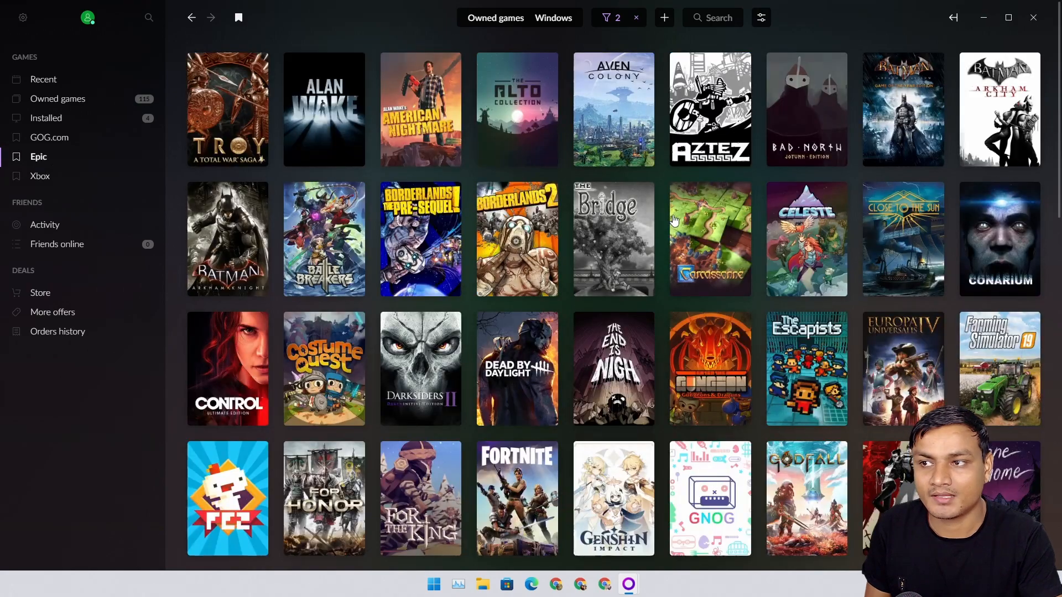
pyautogui.scroll(-3)
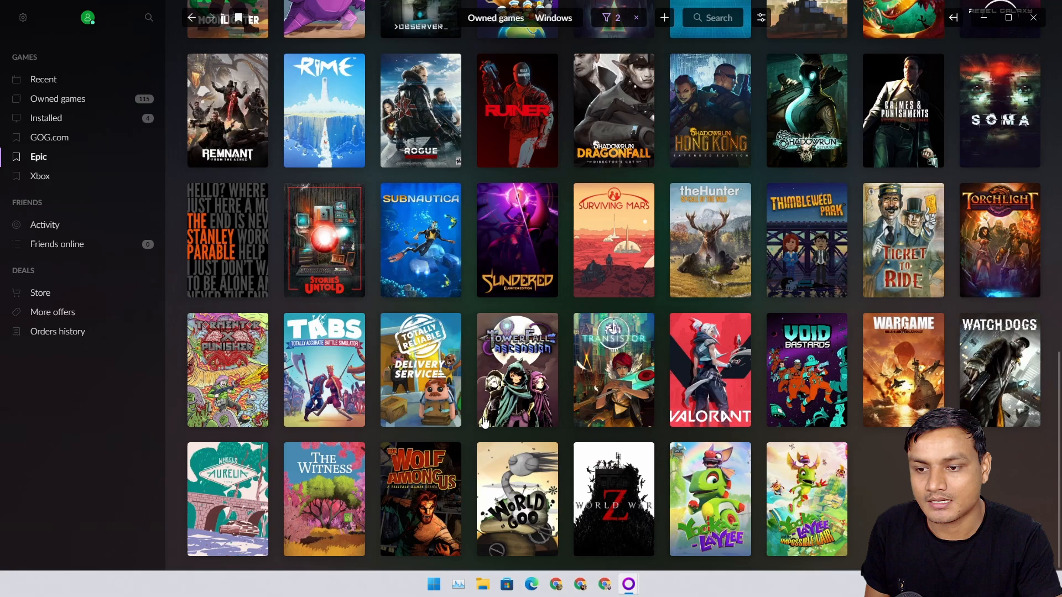
pyautogui.moveTo(410, 492)
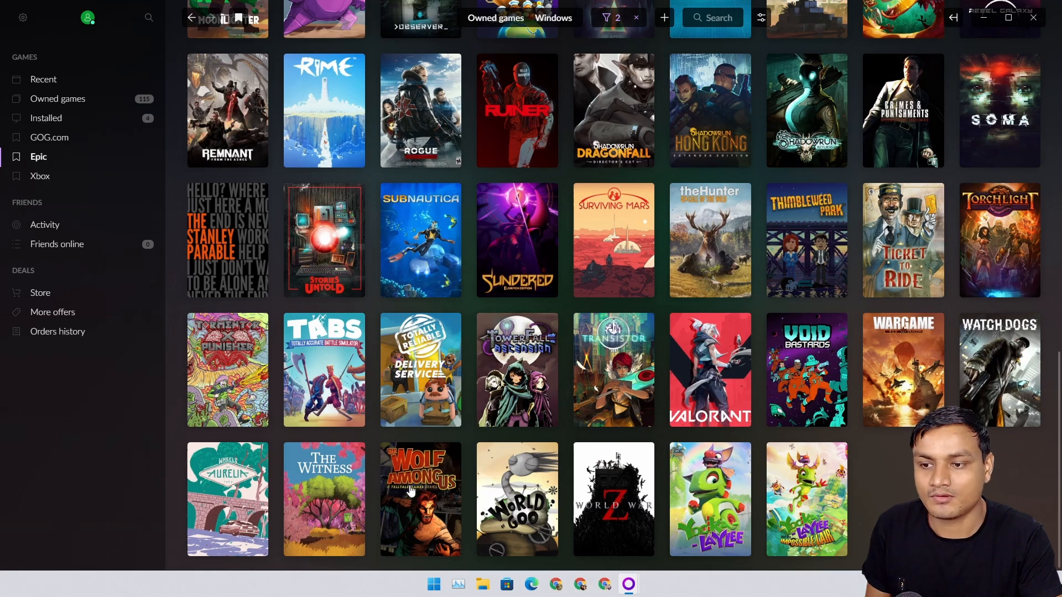
pyautogui.scroll(-3)
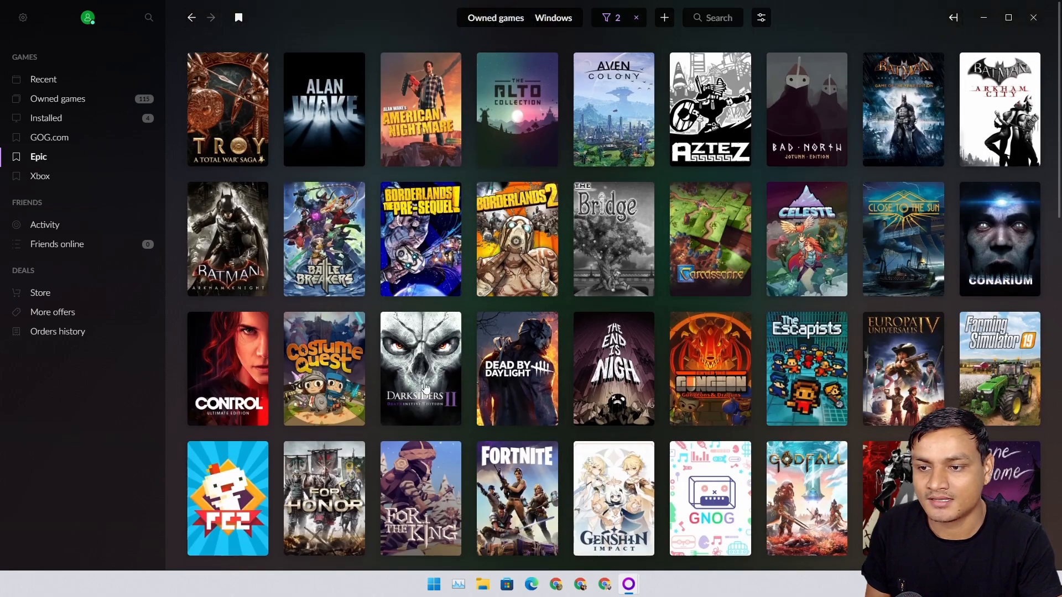
pyautogui.moveTo(584, 249)
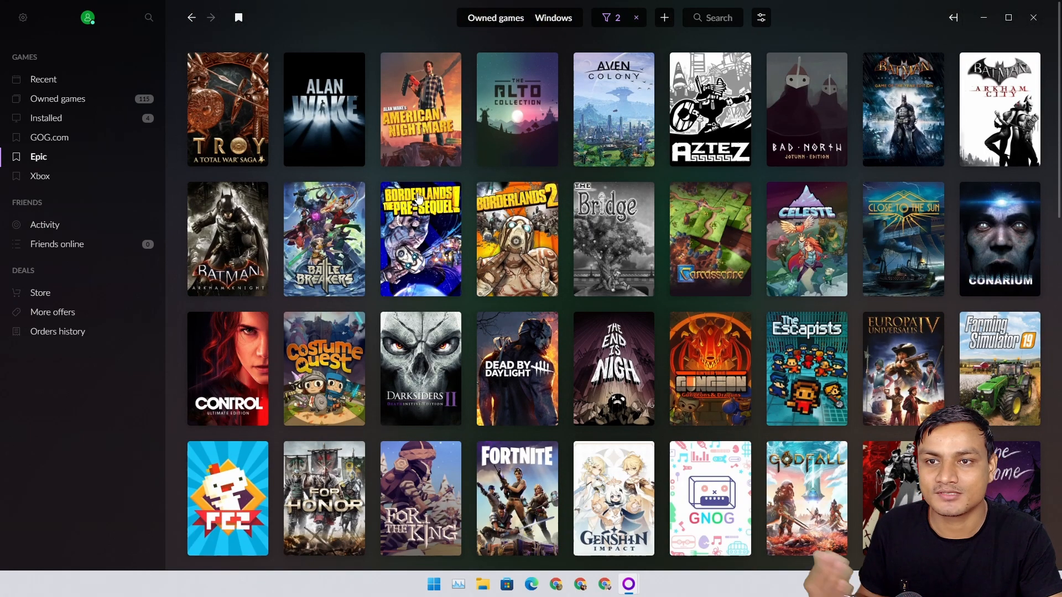
pyautogui.scroll(-3)
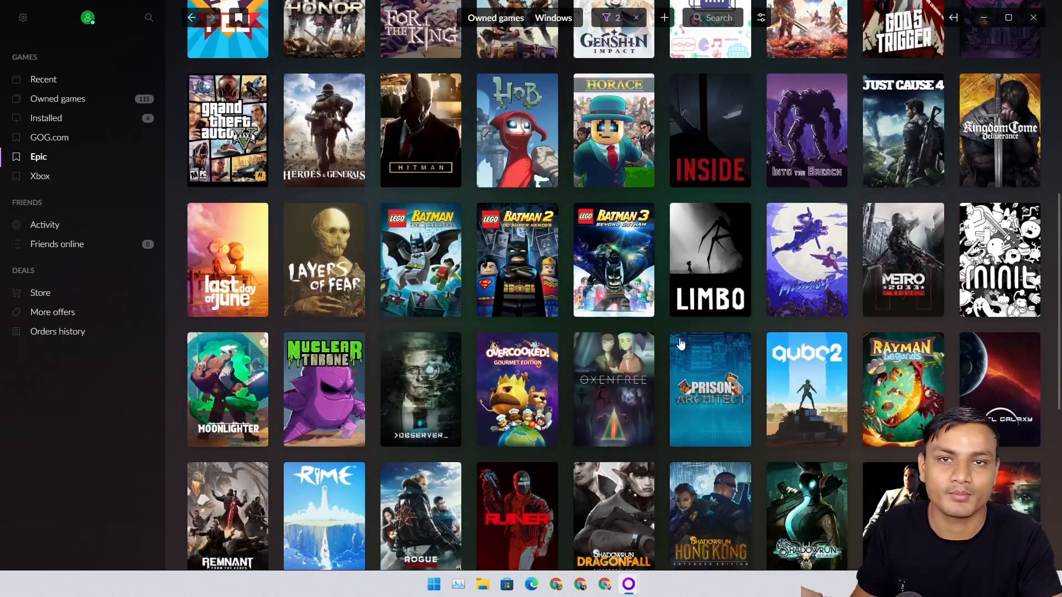
pyautogui.moveTo(568, 322)
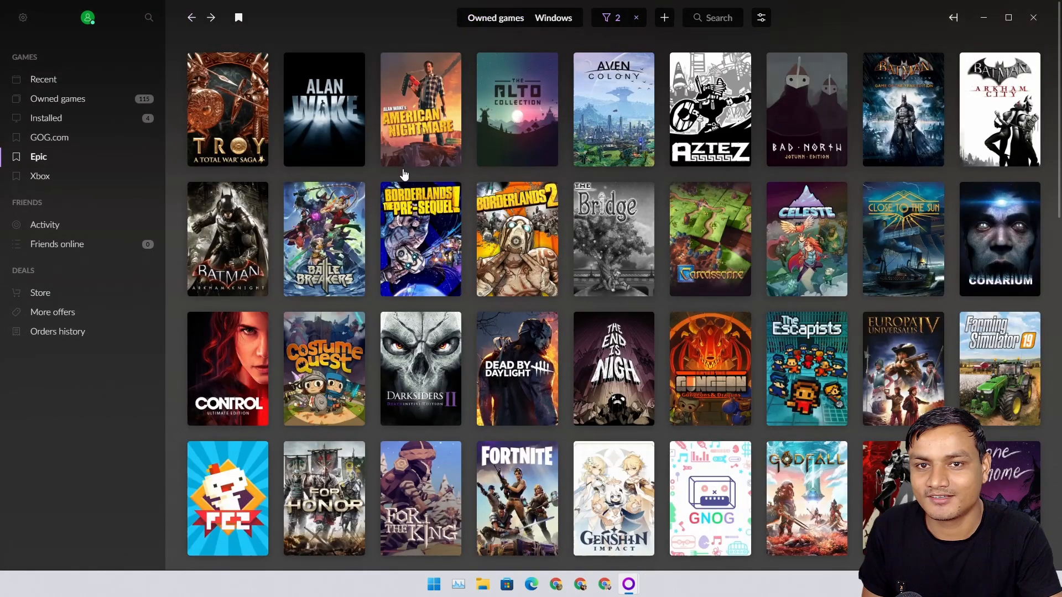
pyautogui.click(47, 118)
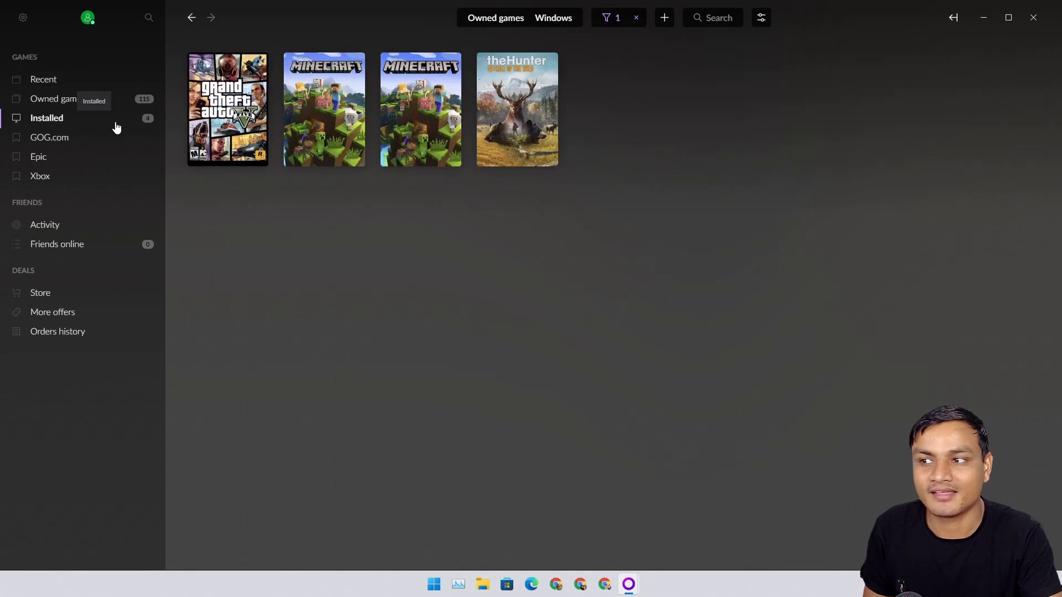
pyautogui.moveTo(160, 126)
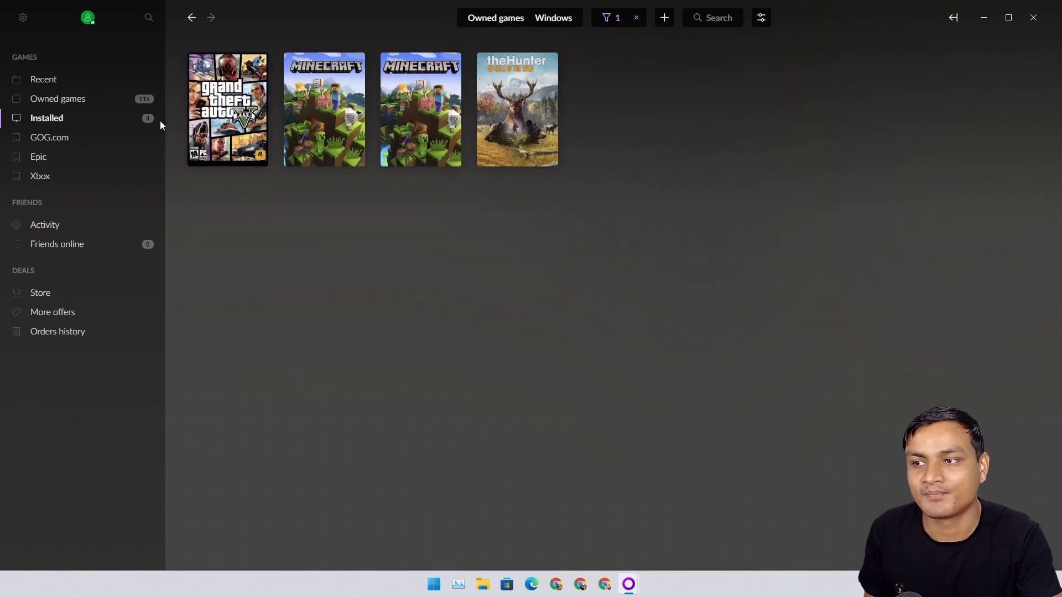
# Step: Link a Steam account from Settings > Integrations so its games join the library
pyautogui.click(22, 17)
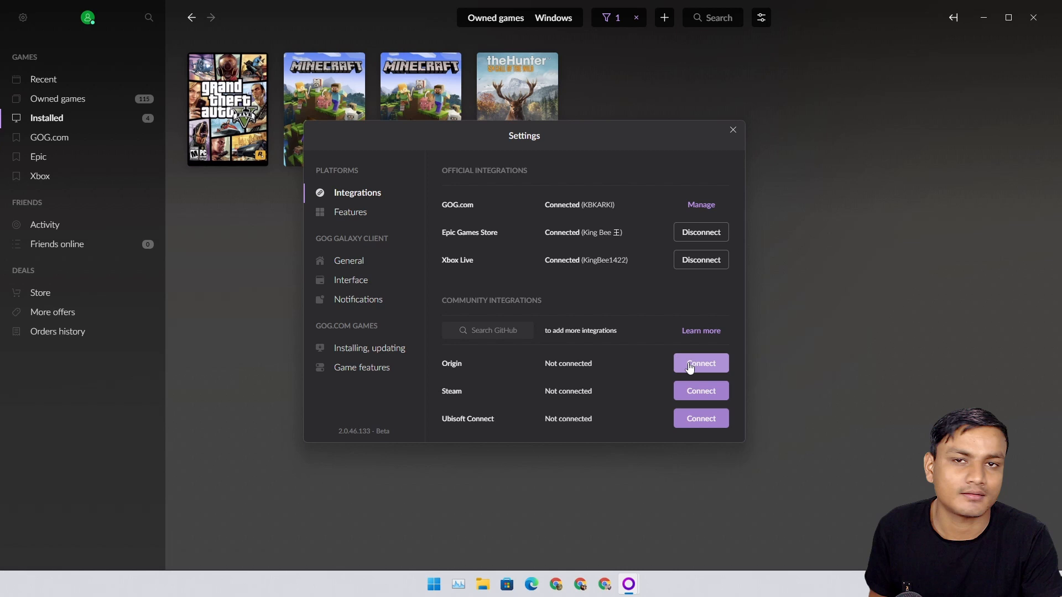
pyautogui.moveTo(469, 427)
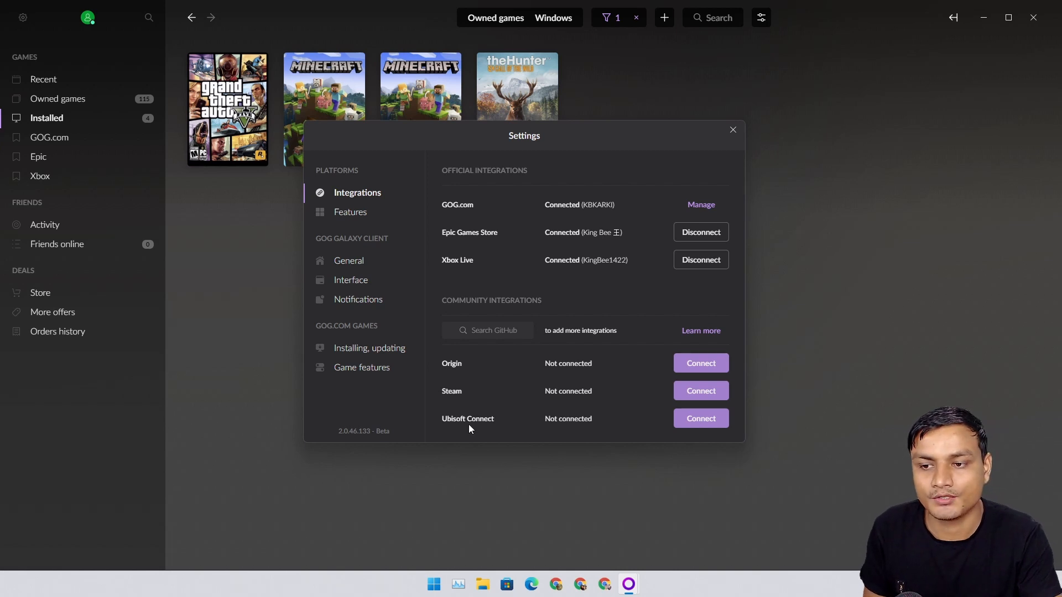
pyautogui.moveTo(458, 399)
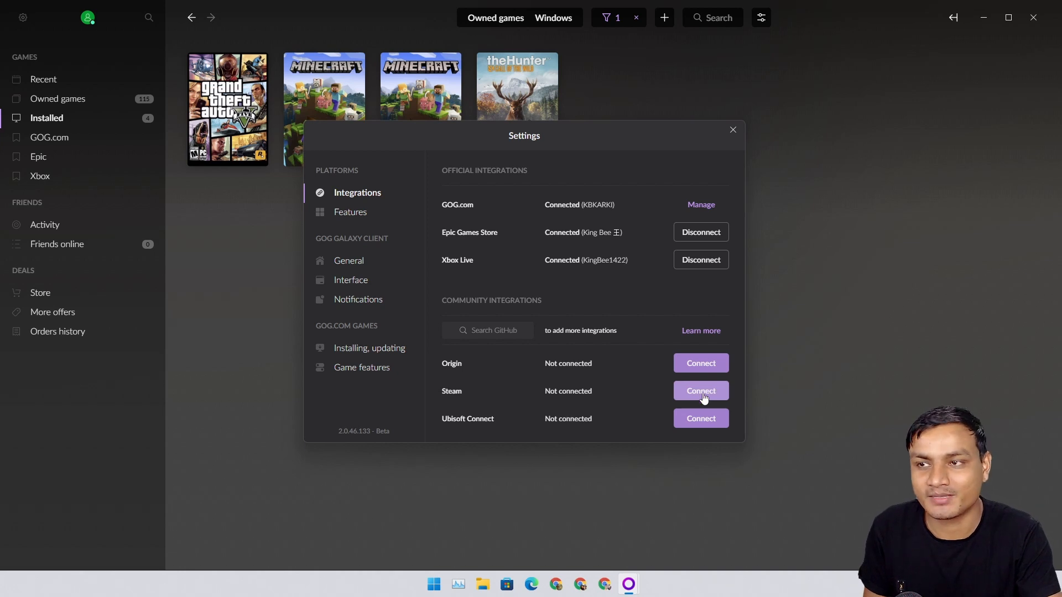
pyautogui.moveTo(692, 391)
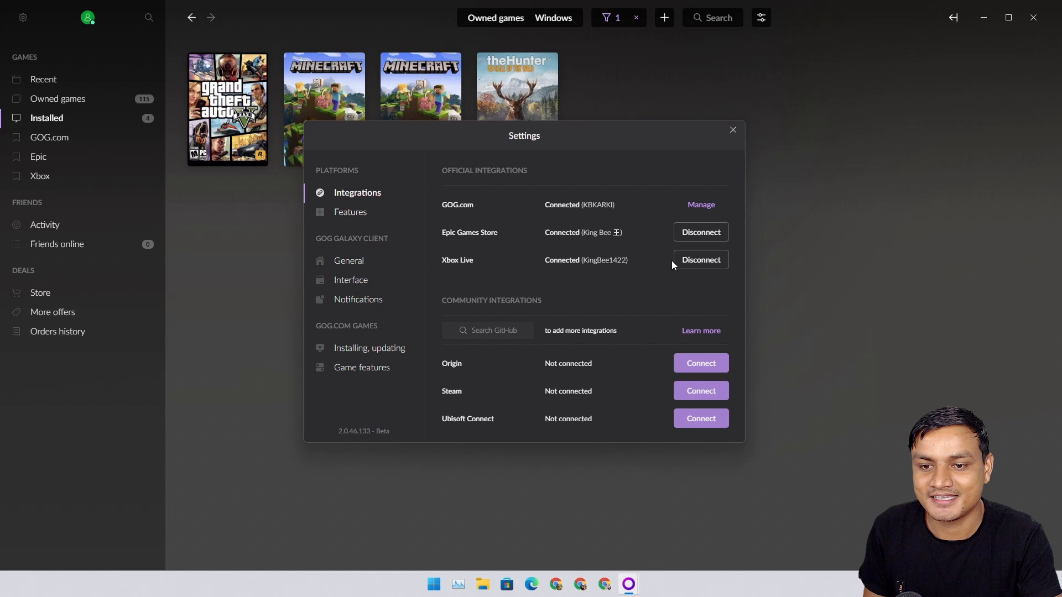
pyautogui.click(700, 390)
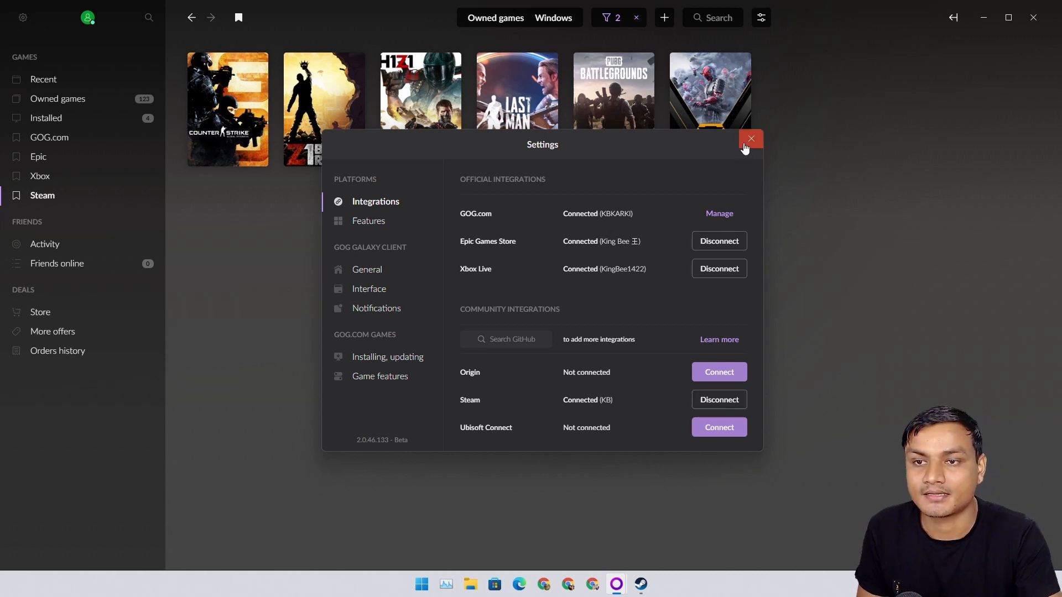
# Step: Leave settings and show the six Steam games, including Counter-Strike and PUBG: Battlegrounds
pyautogui.click(750, 140)
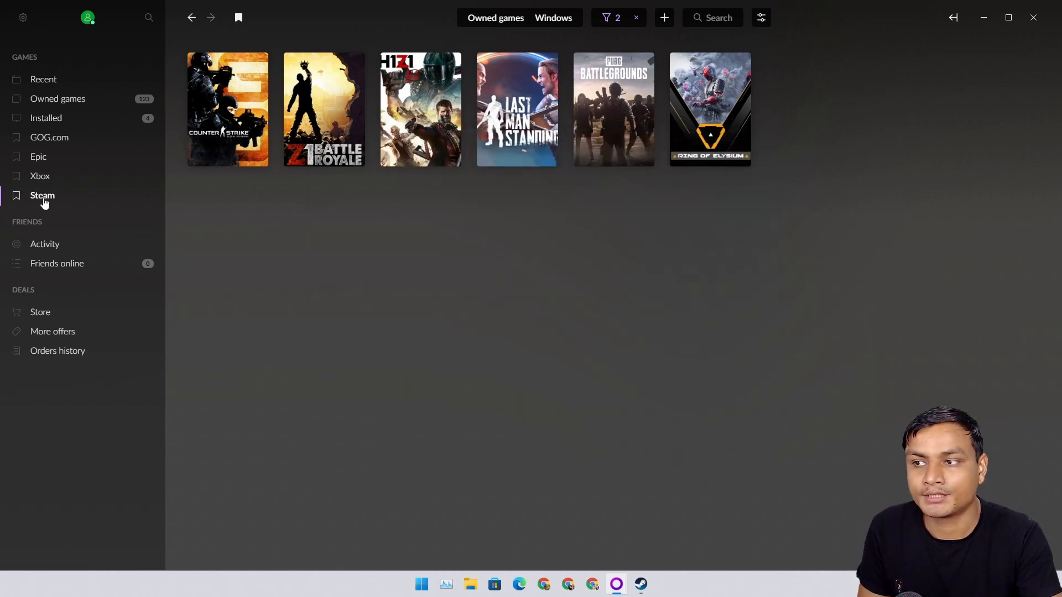
pyautogui.moveTo(258, 159)
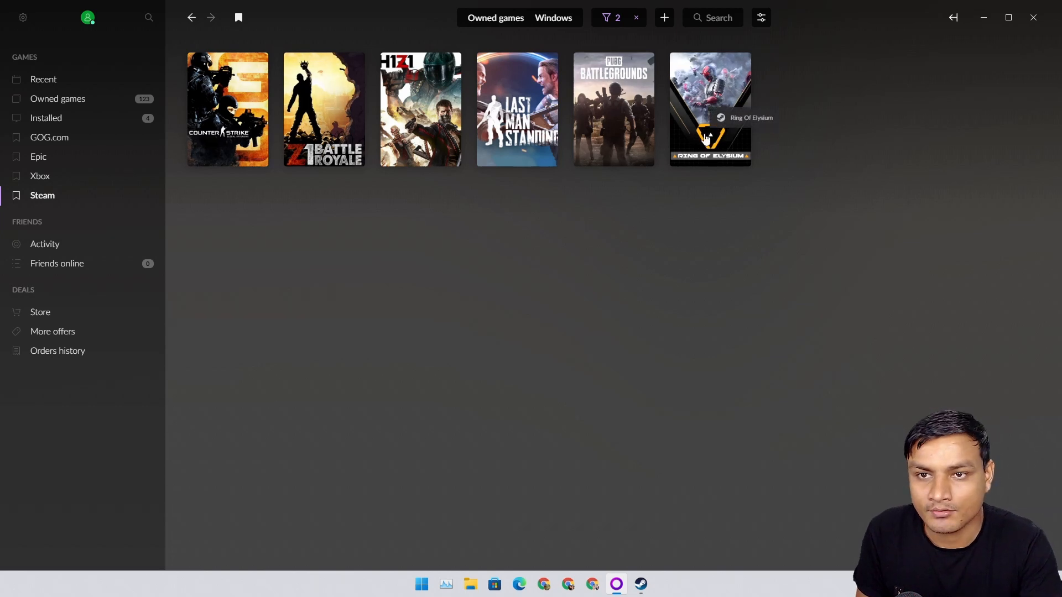
pyautogui.moveTo(234, 242)
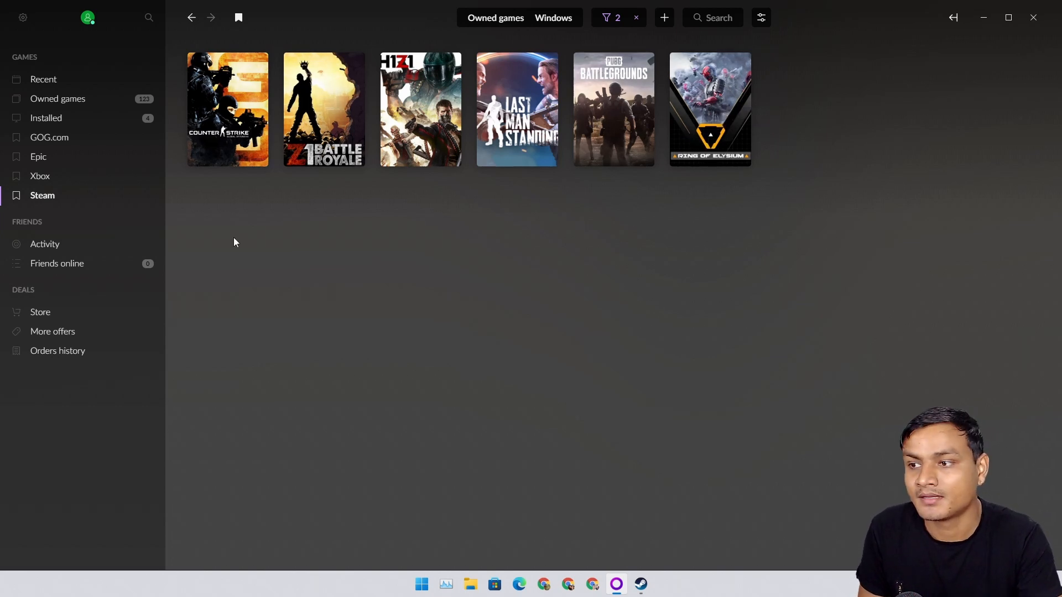
pyautogui.click(46, 119)
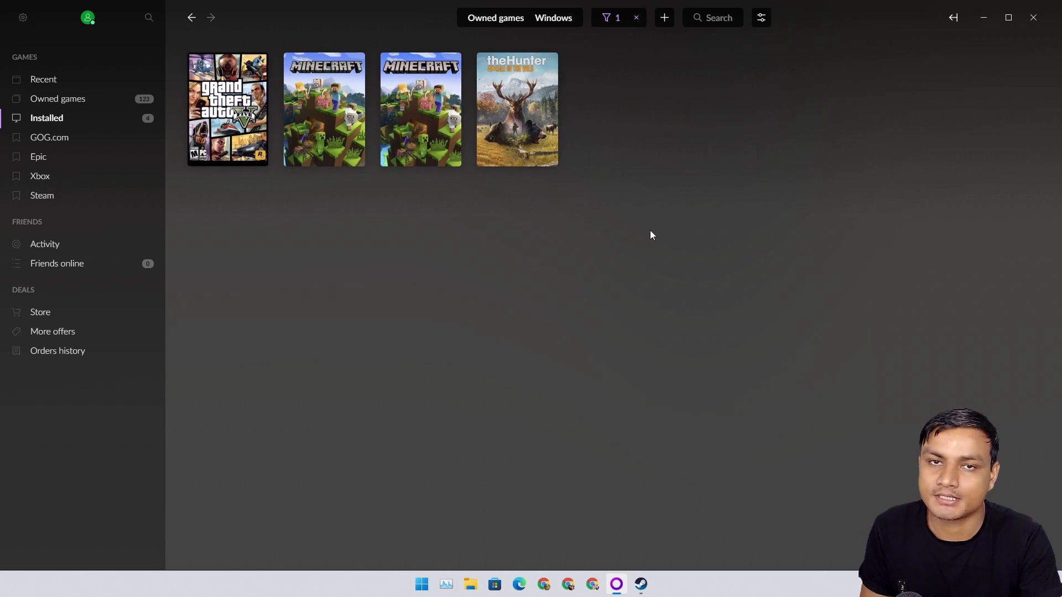
pyautogui.moveTo(50, 204)
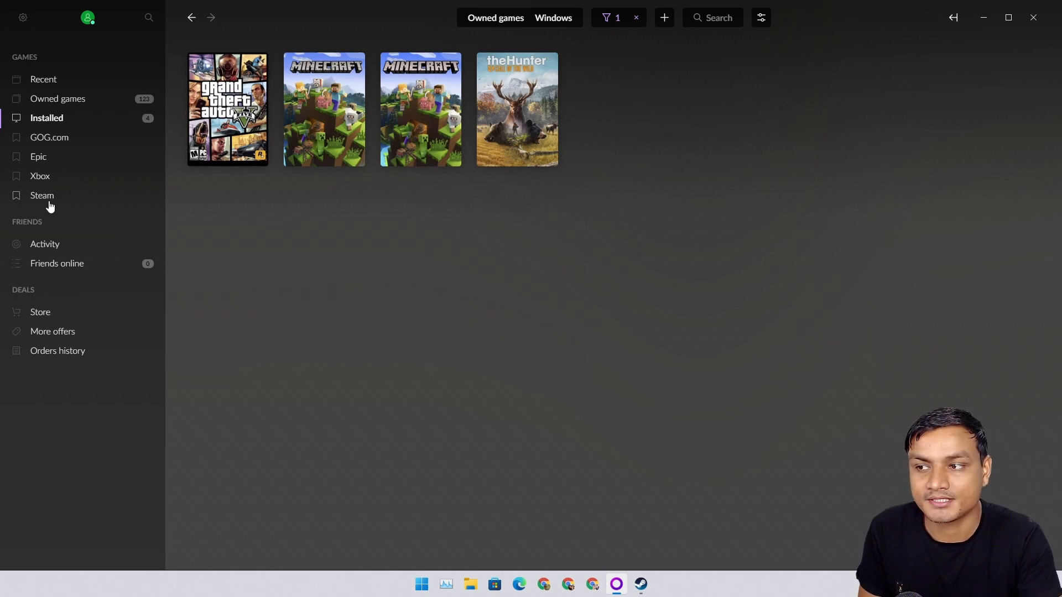
pyautogui.click(42, 195)
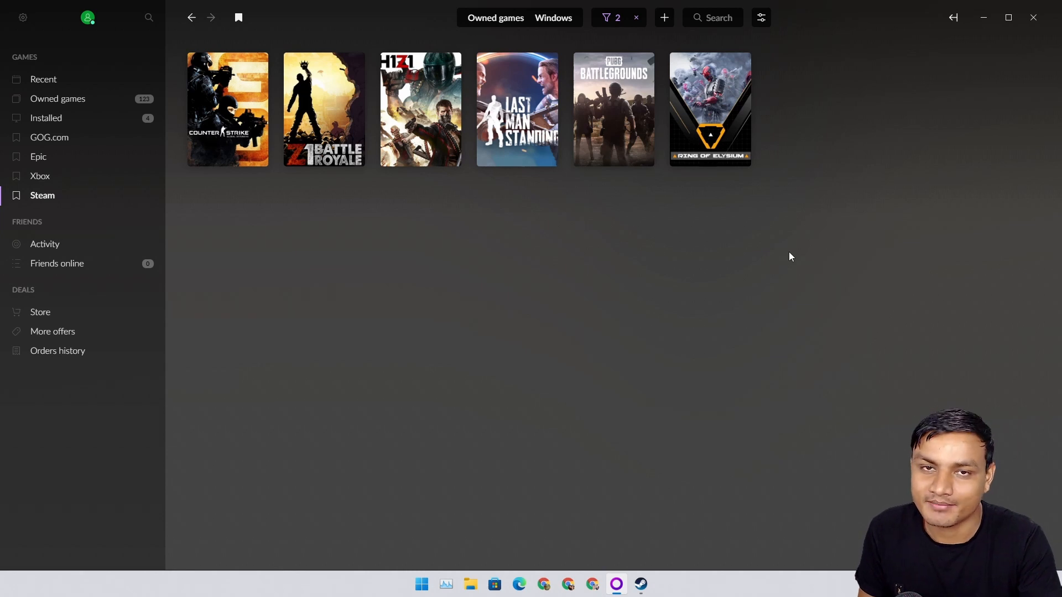
pyautogui.moveTo(613, 108)
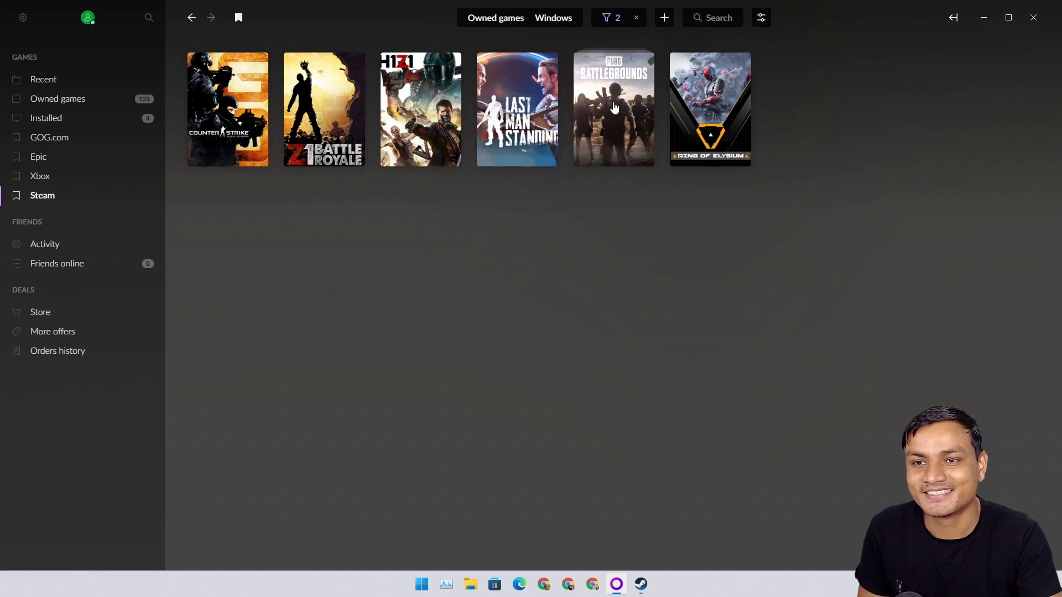
pyautogui.moveTo(614, 108)
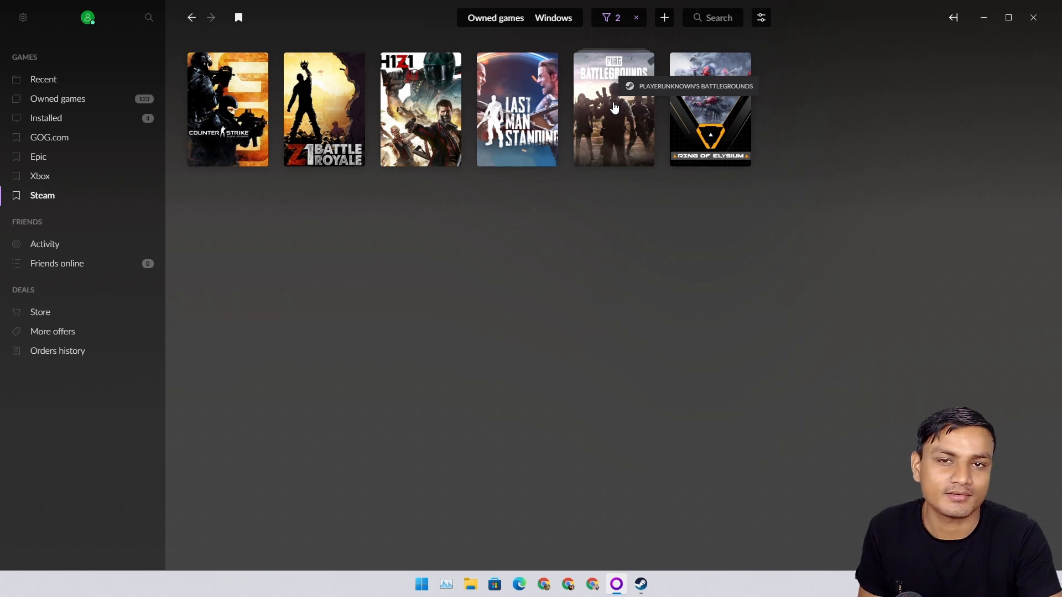
pyautogui.moveTo(611, 157)
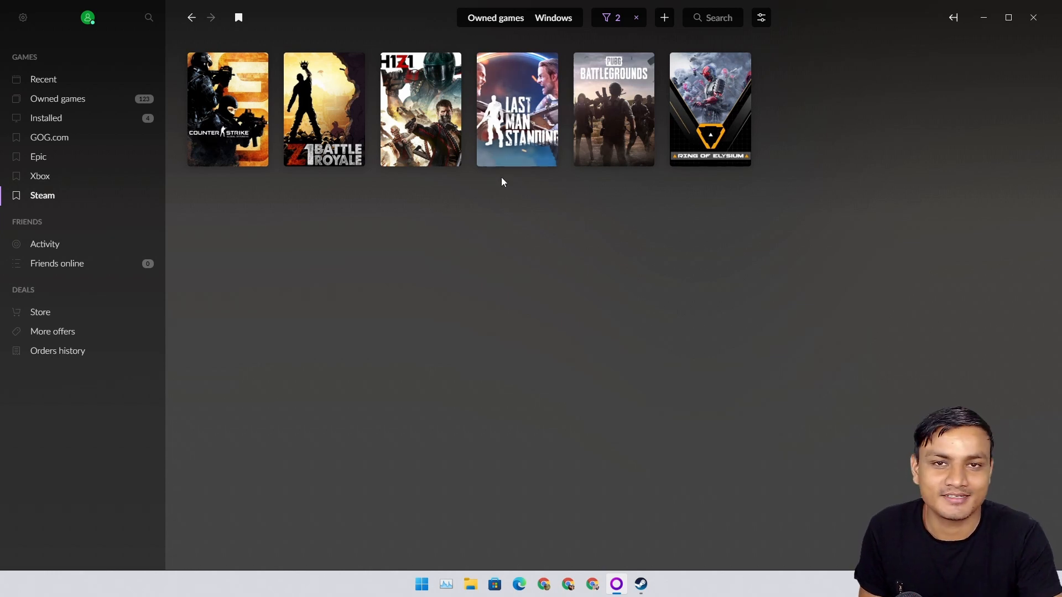
pyautogui.moveTo(516, 125)
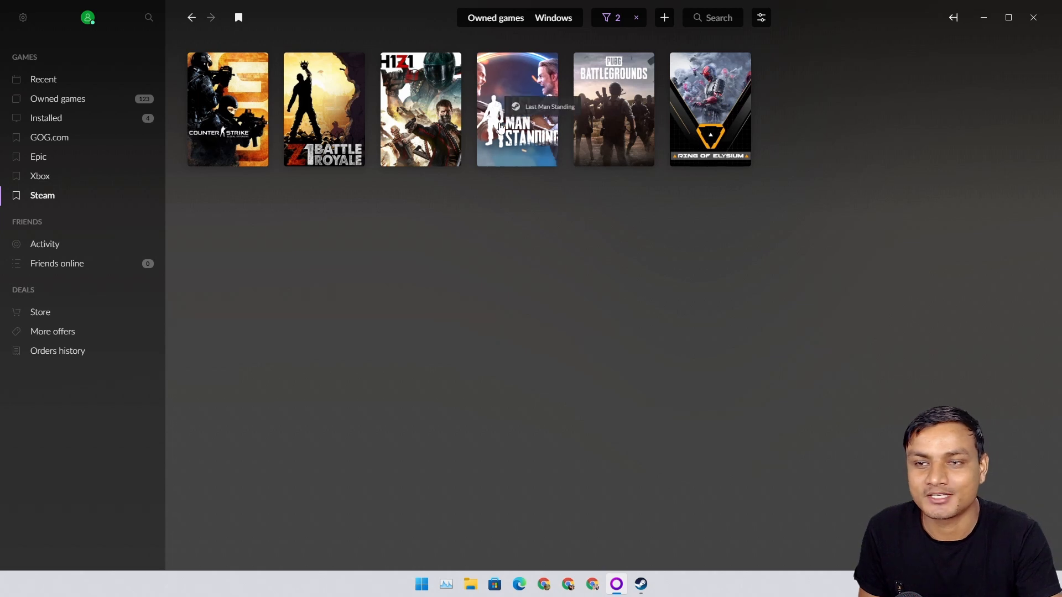
pyautogui.moveTo(324, 146)
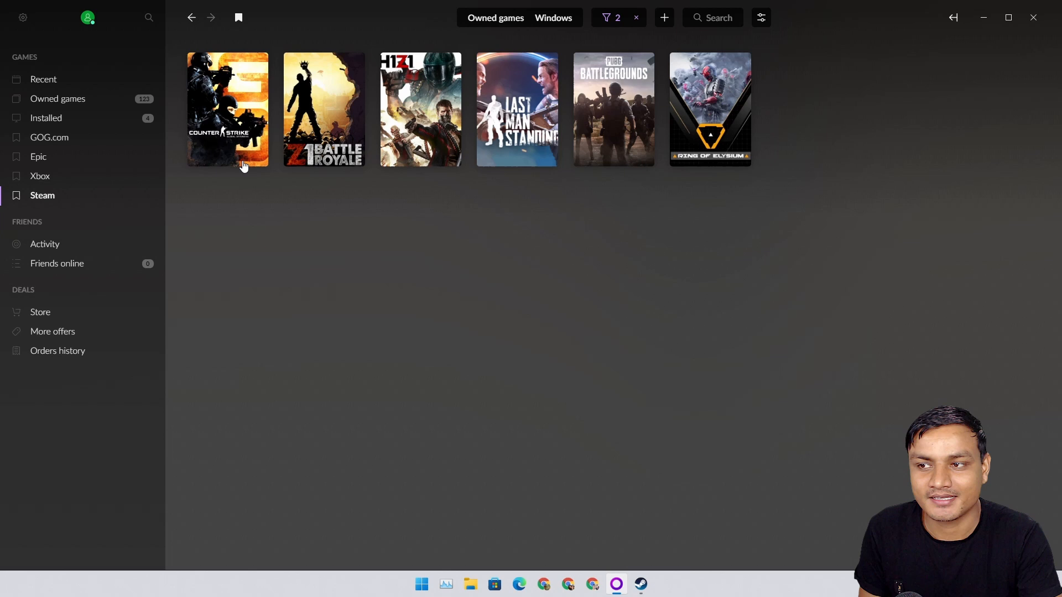
pyautogui.moveTo(230, 128)
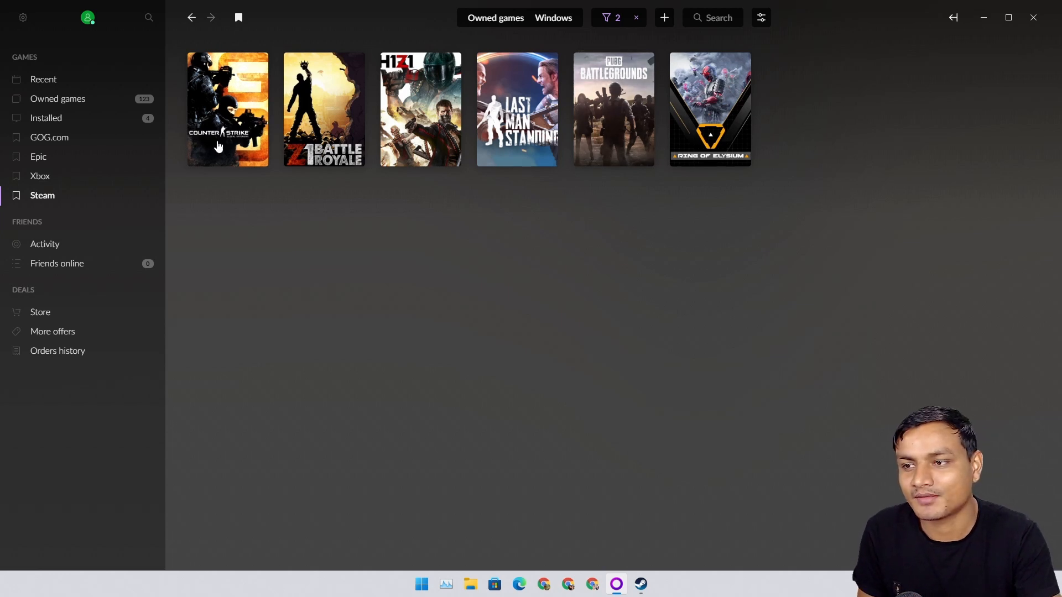
pyautogui.moveTo(75, 147)
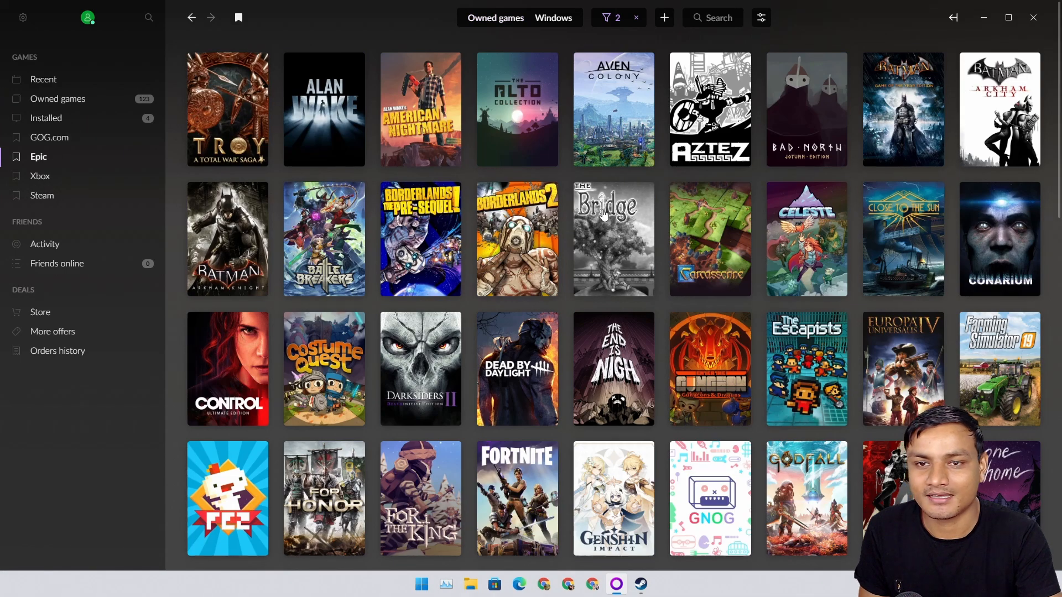
# Step: Scroll through the 123-game combined library to the end of the grid
pyautogui.scroll(-3)
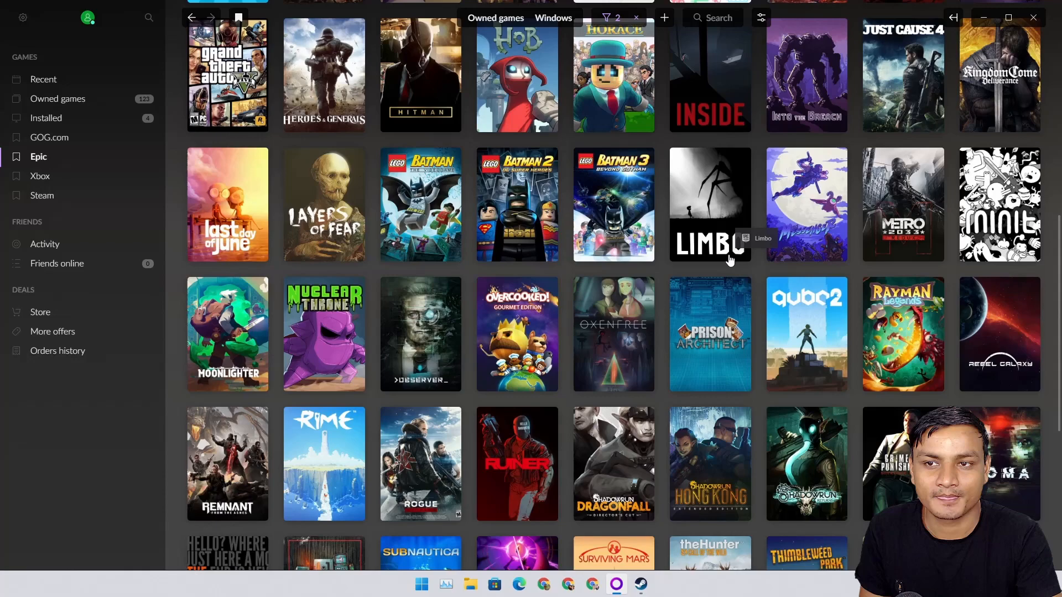
pyautogui.scroll(-3)
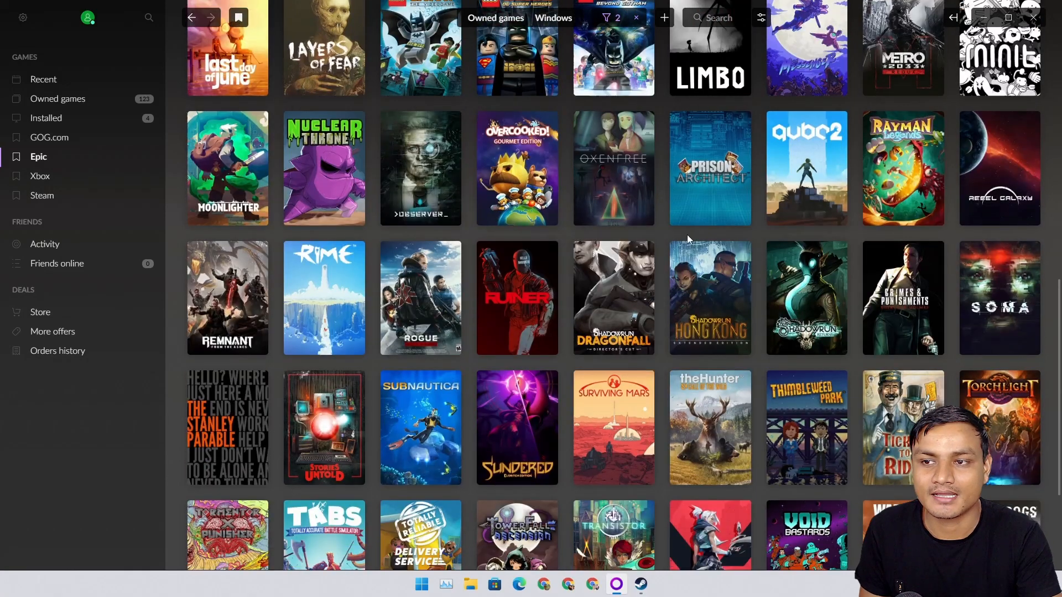
pyautogui.scroll(-3)
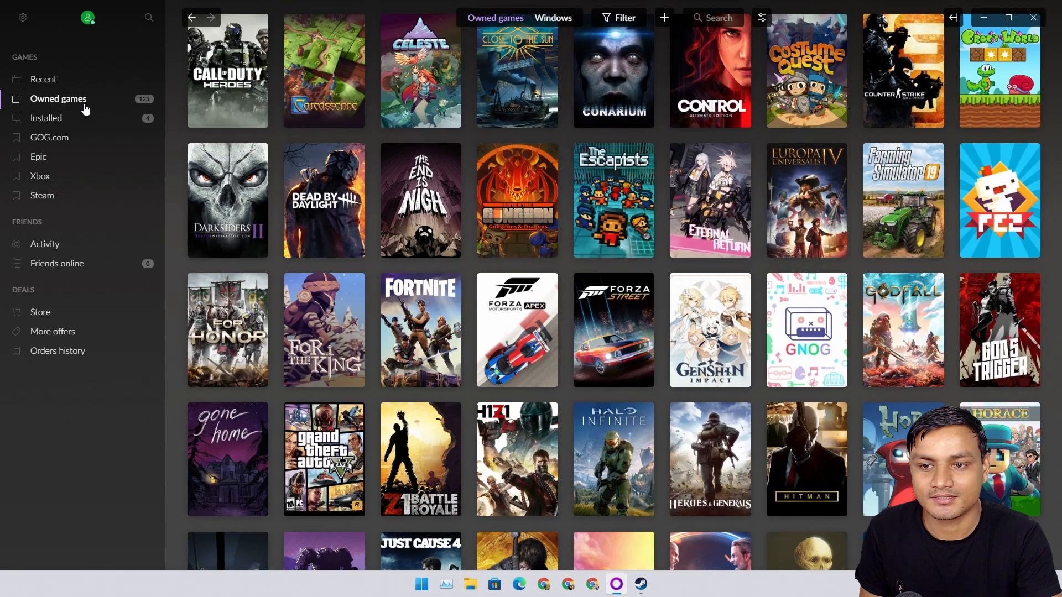
pyautogui.scroll(-3)
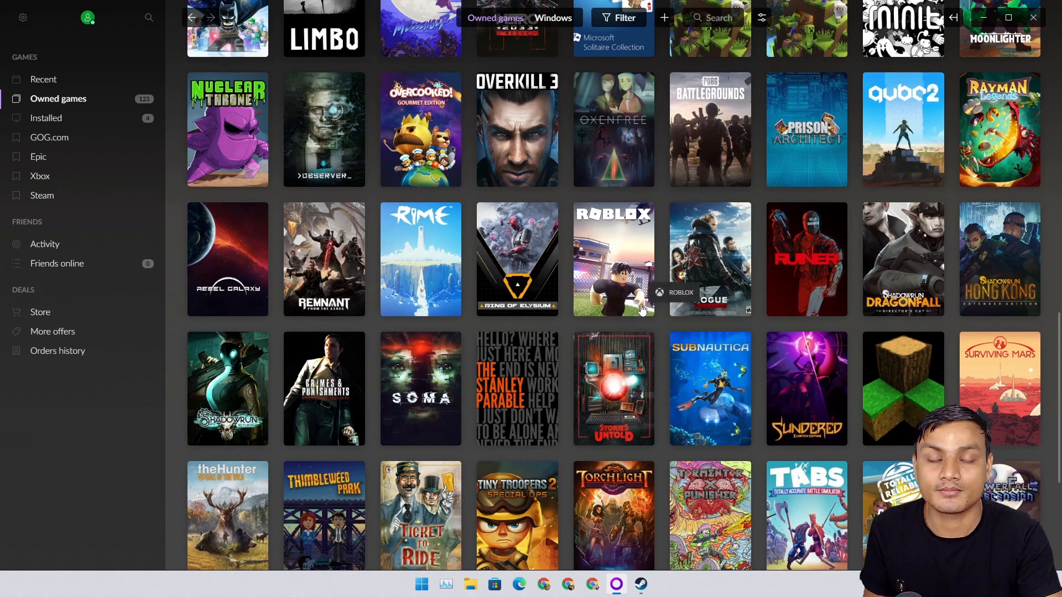
pyautogui.moveTo(637, 305)
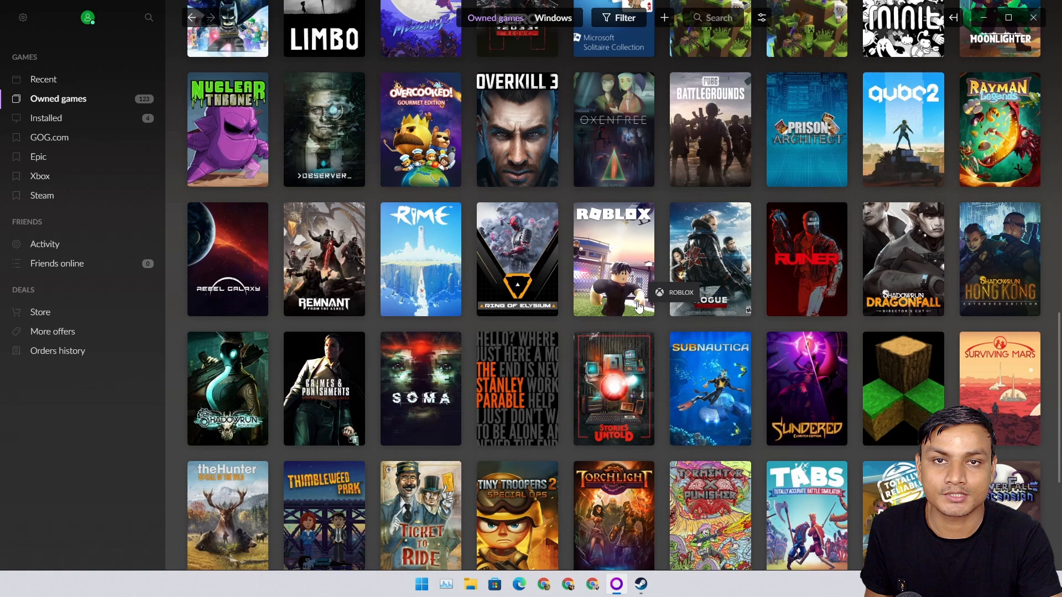
pyautogui.scroll(-3)
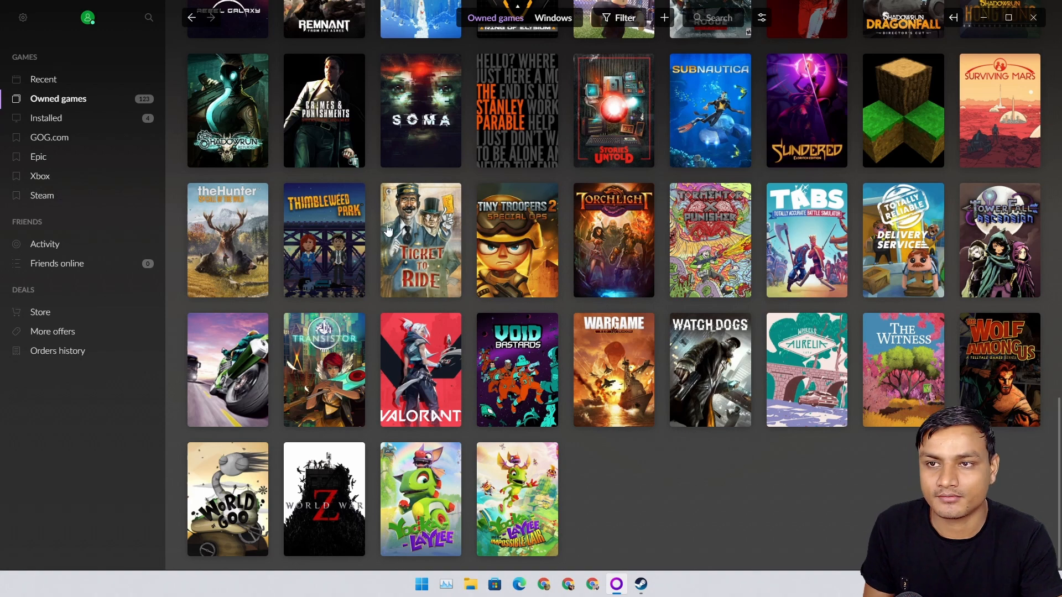
# Step: Review Integrations: GOG.com, Epic, Xbox Live and Steam connected; Origin and Ubisoft Connect not
pyautogui.click(664, 18)
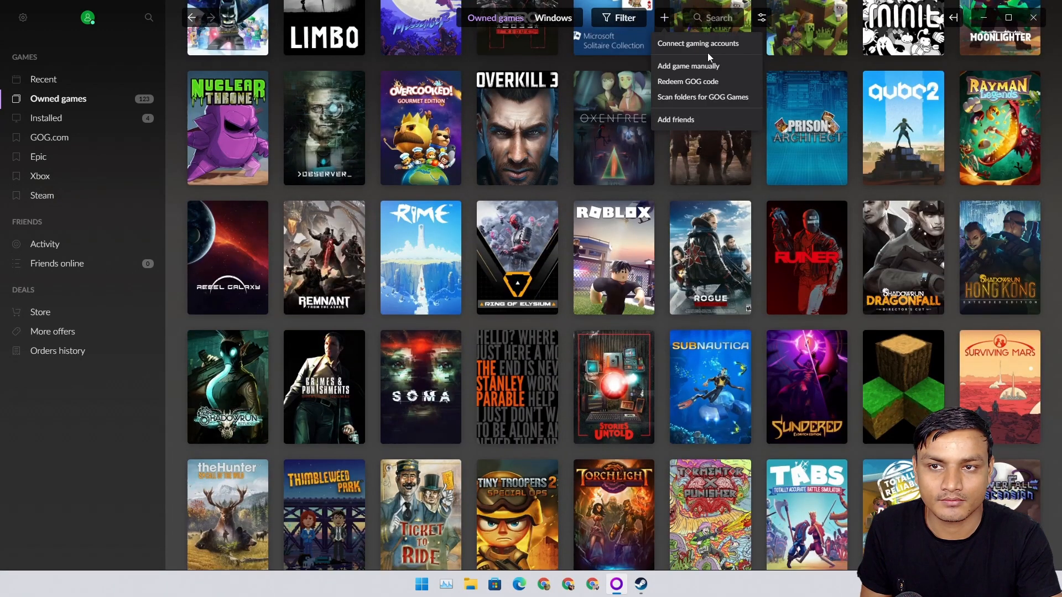
pyautogui.click(698, 43)
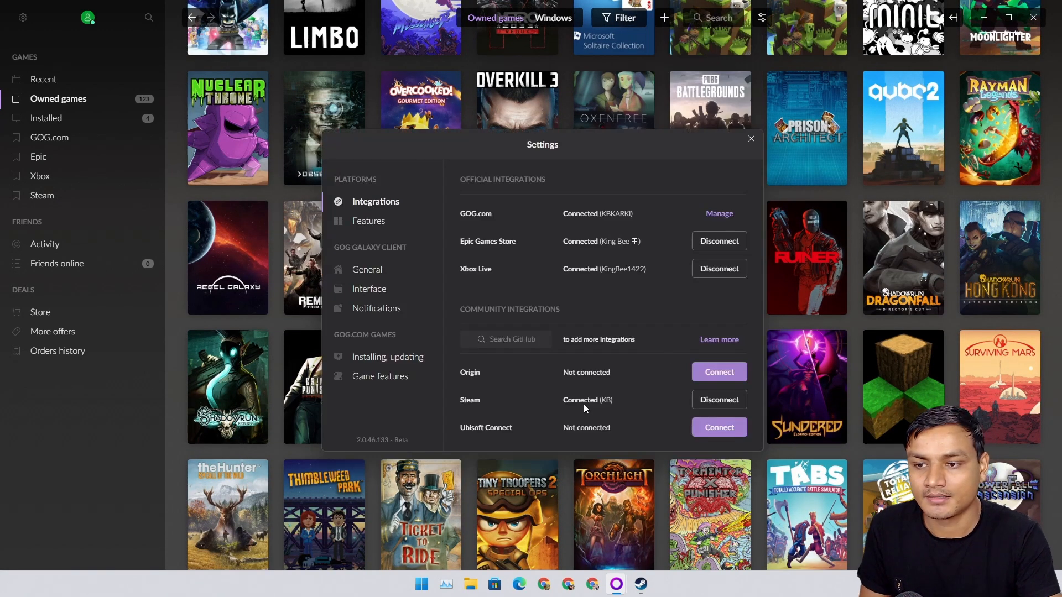
pyautogui.moveTo(469, 441)
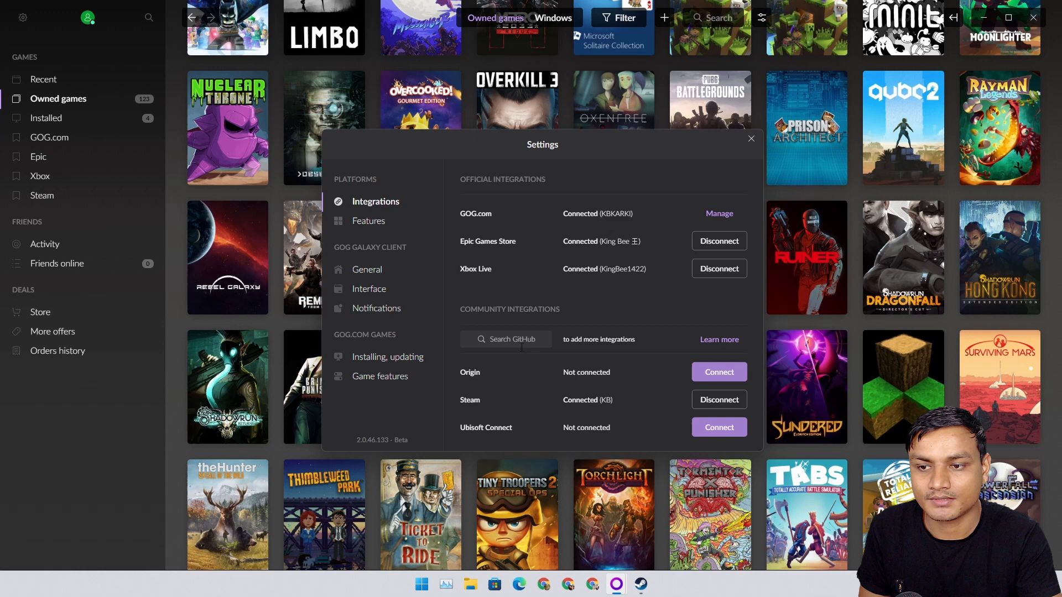
pyautogui.write('sd')
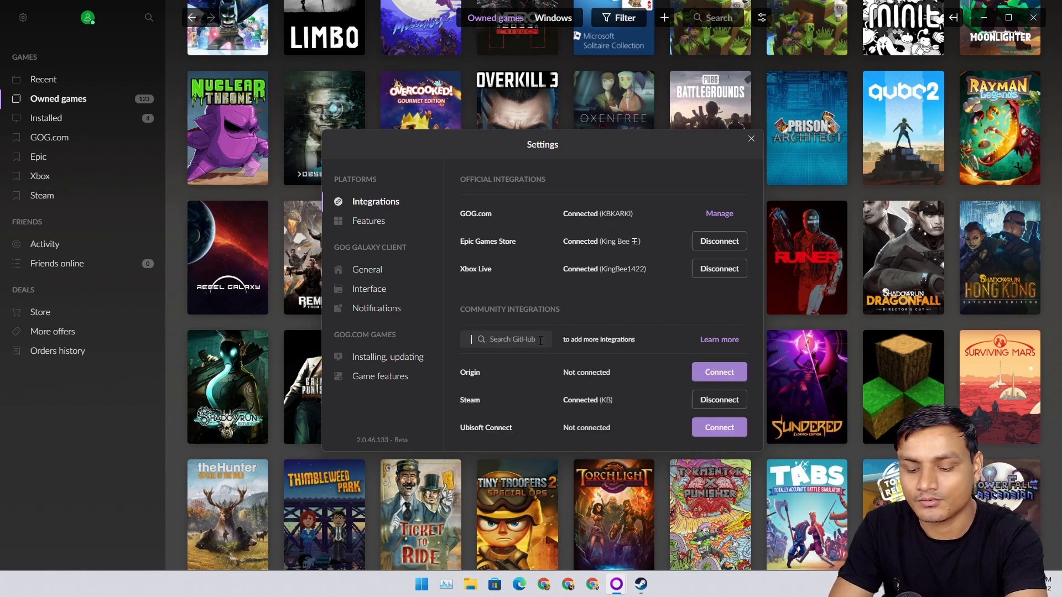
pyautogui.write('g')
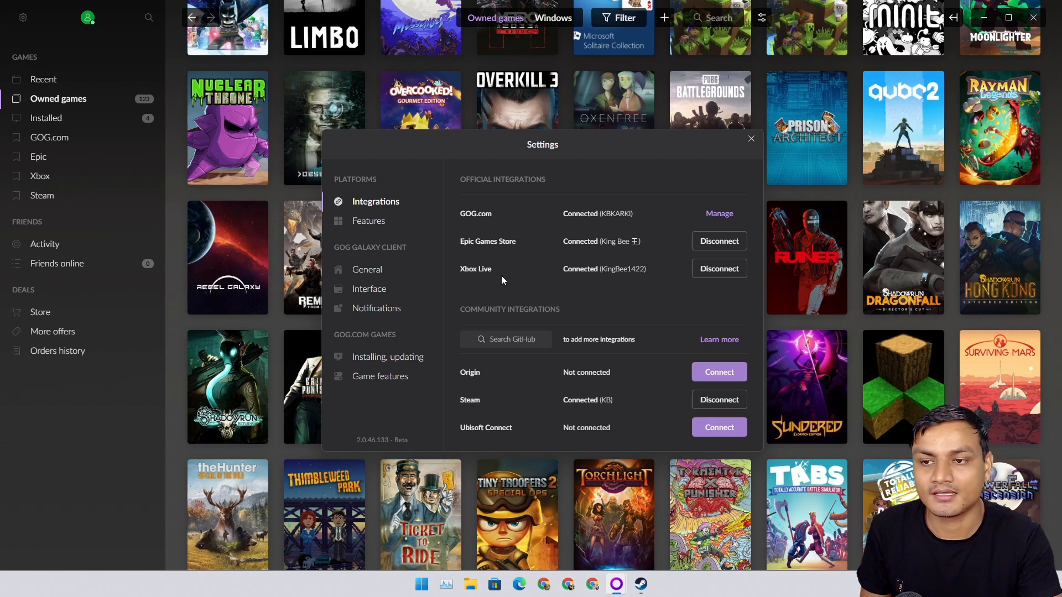
pyautogui.moveTo(749, 139)
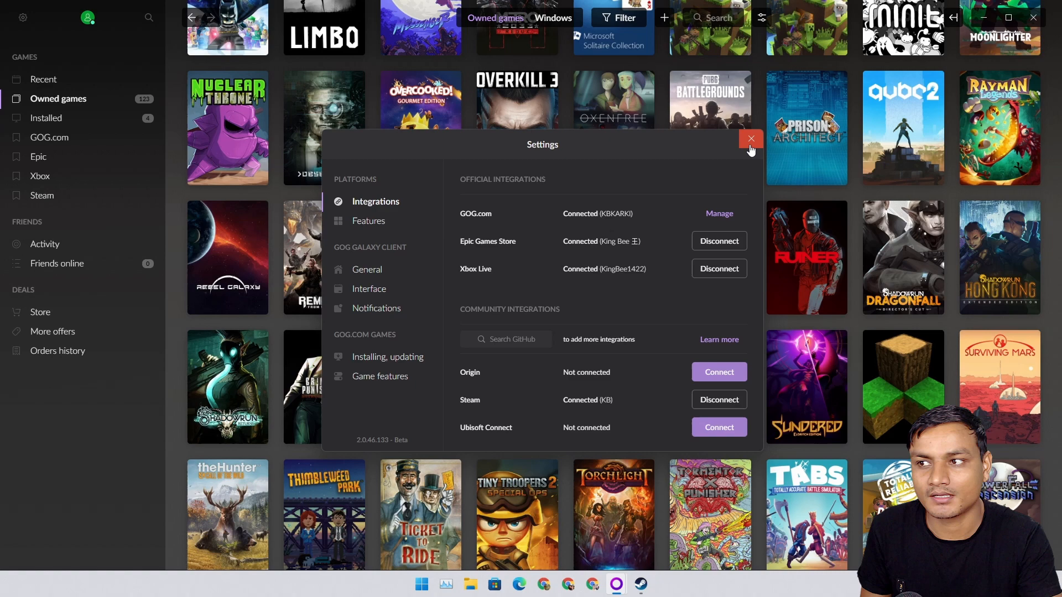
# Step: Close the integration settings and show the four installed games including Minecraft
pyautogui.click(750, 140)
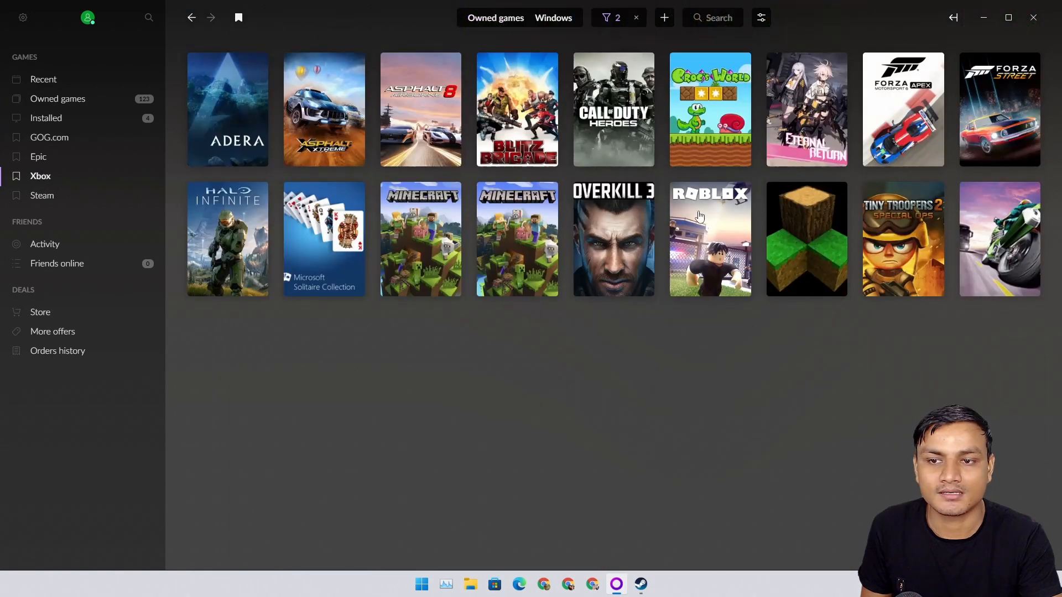
pyautogui.moveTo(928, 303)
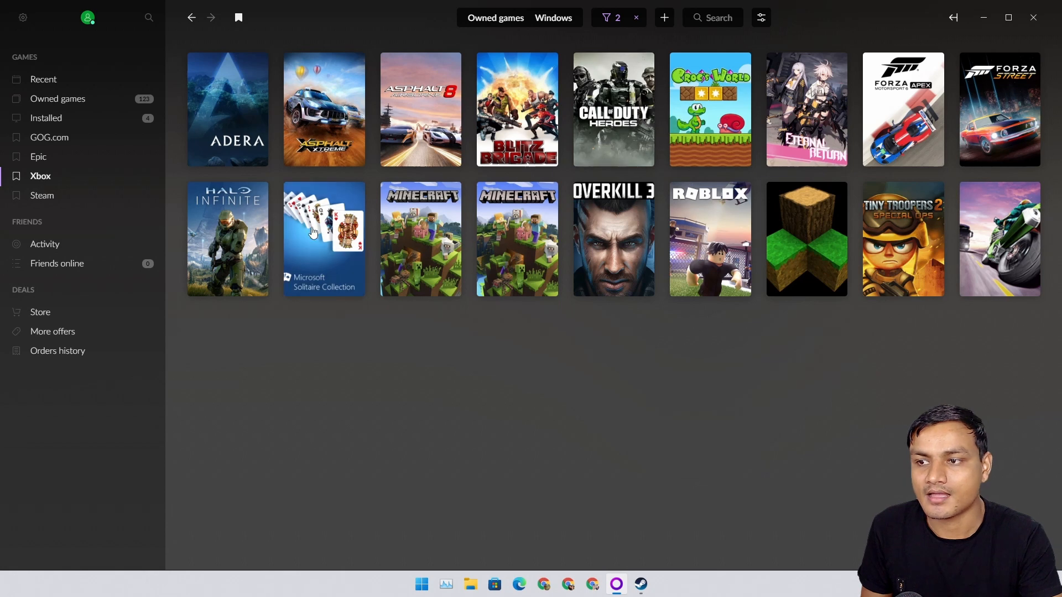
pyautogui.click(46, 118)
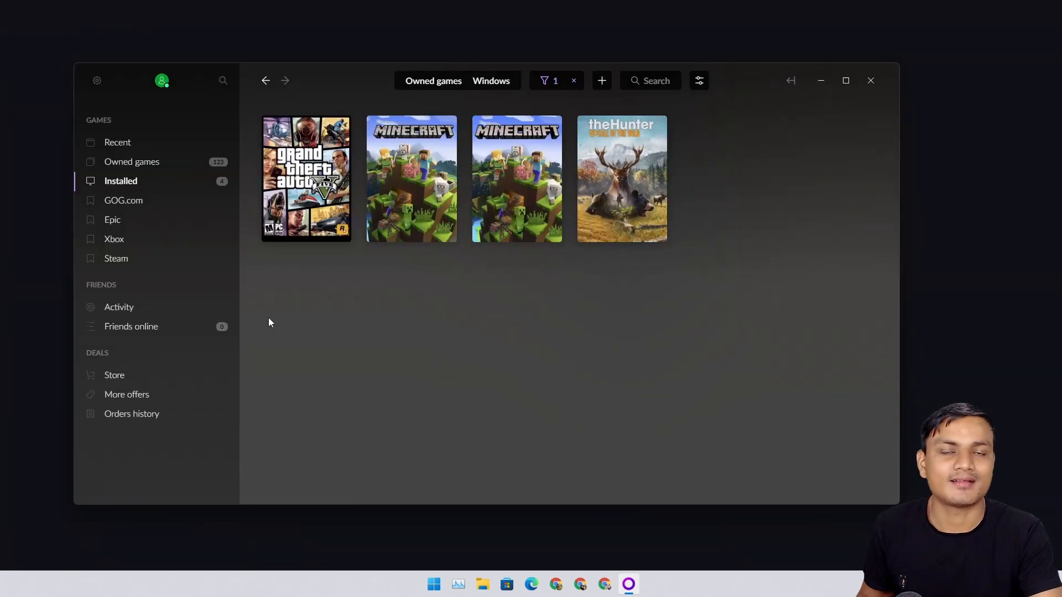
pyautogui.moveTo(396, 305)
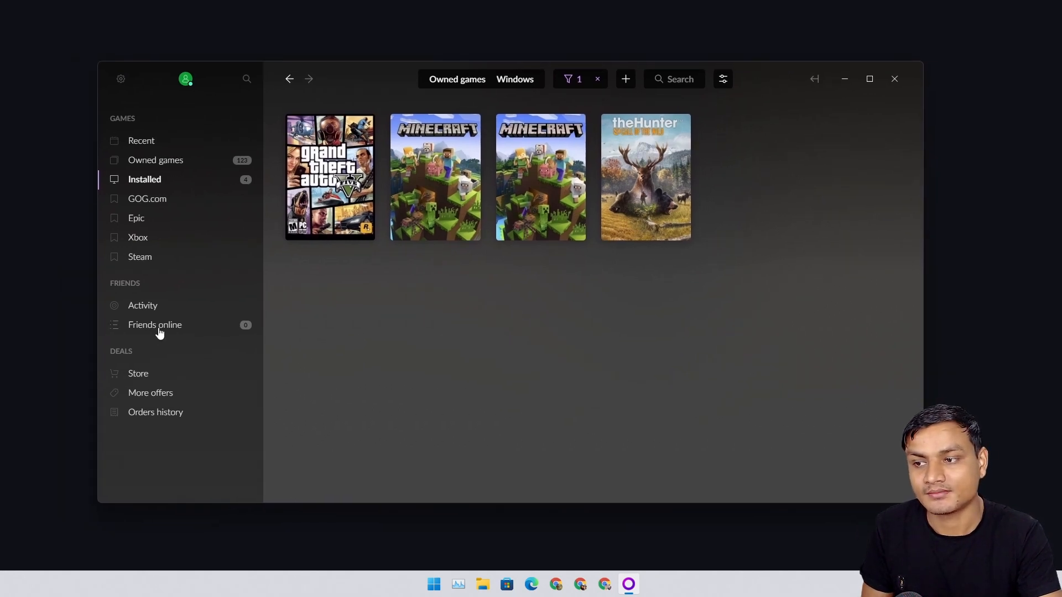
# Step: Browse the friends Activity feed of earned achievements and playtime milestones
pyautogui.click(143, 305)
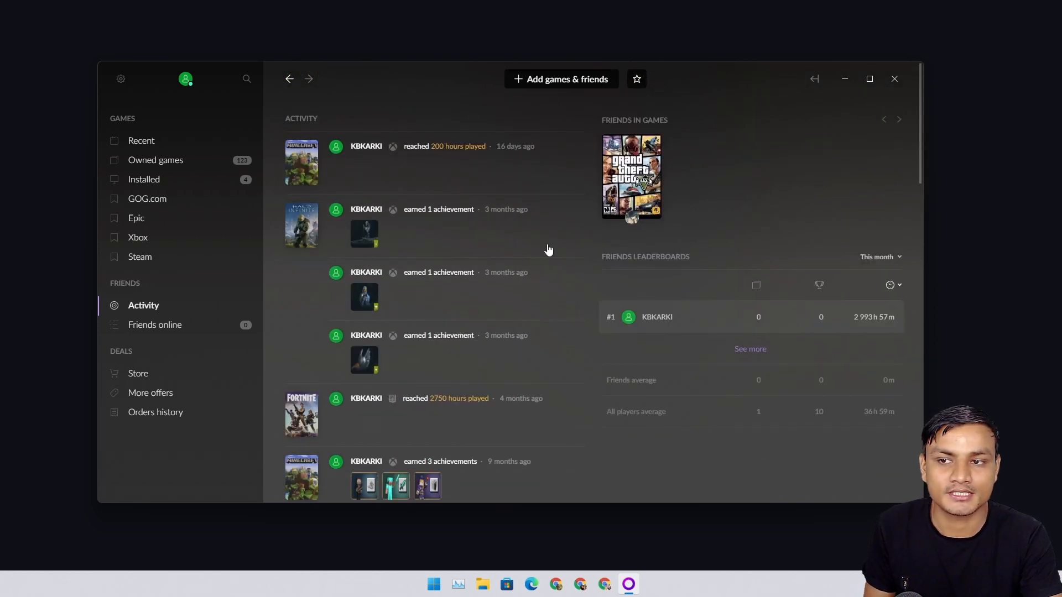
pyautogui.scroll(-3)
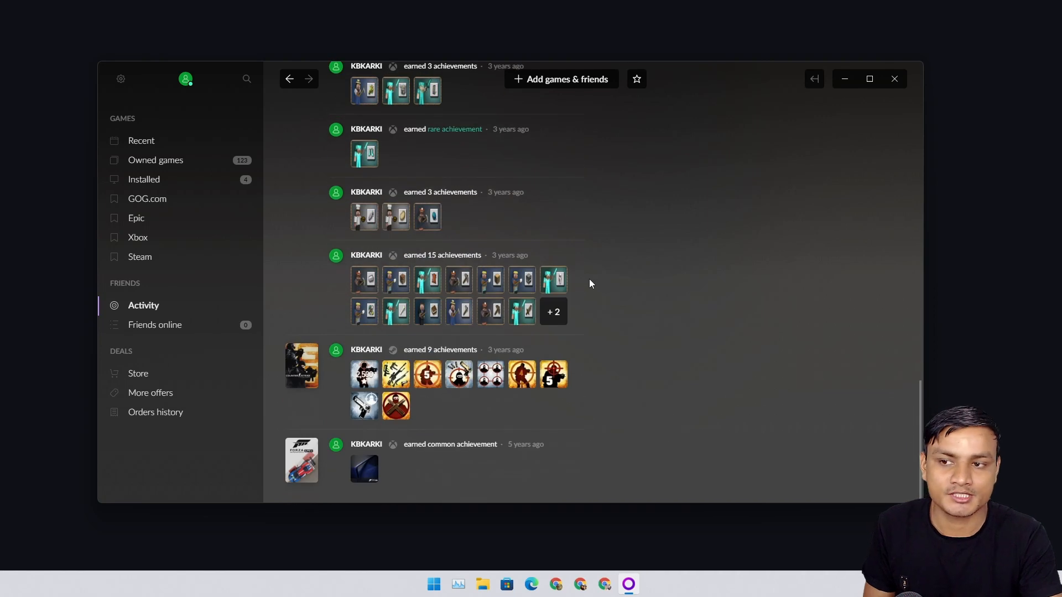
pyautogui.moveTo(603, 370)
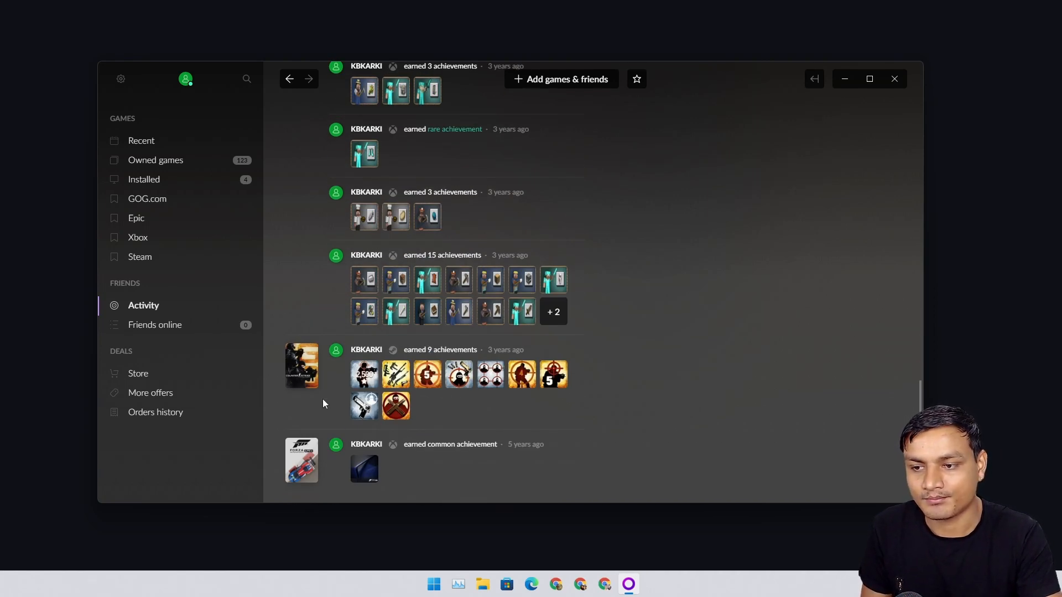
pyautogui.scroll(-3)
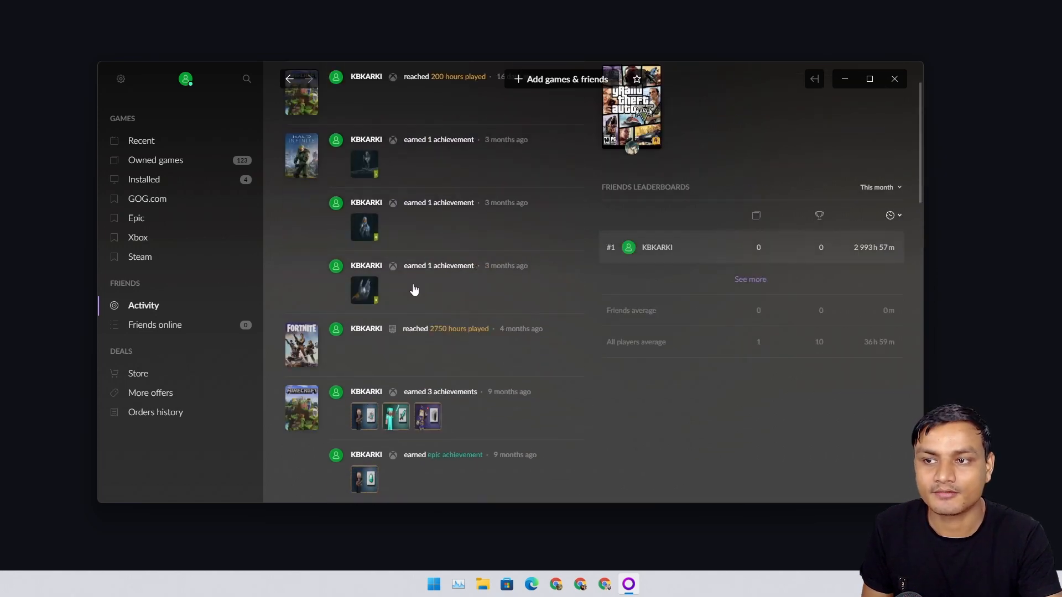
pyautogui.scroll(-3)
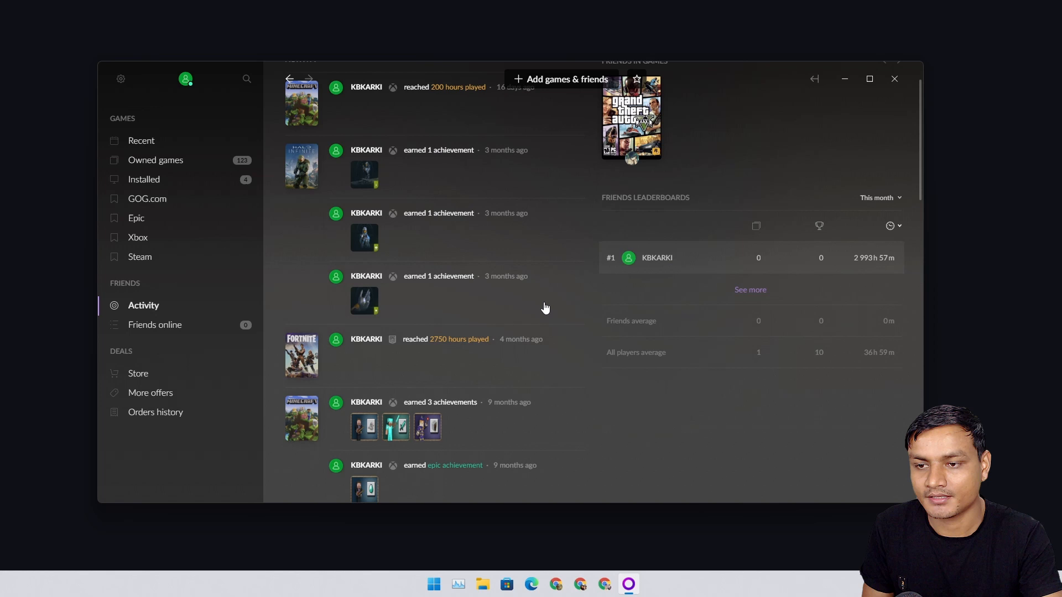
pyautogui.scroll(-3)
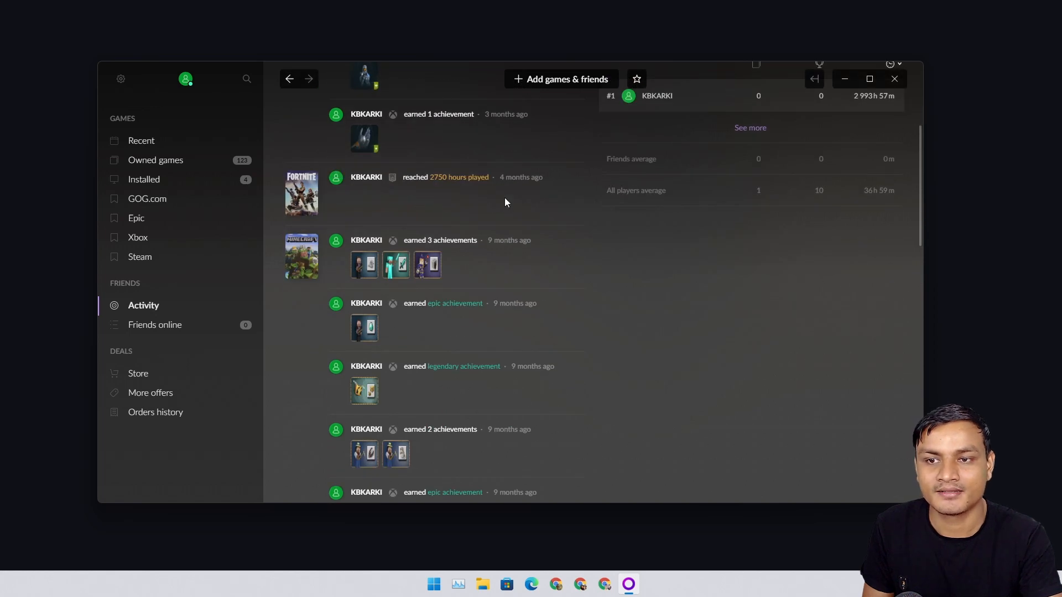
pyautogui.moveTo(619, 306)
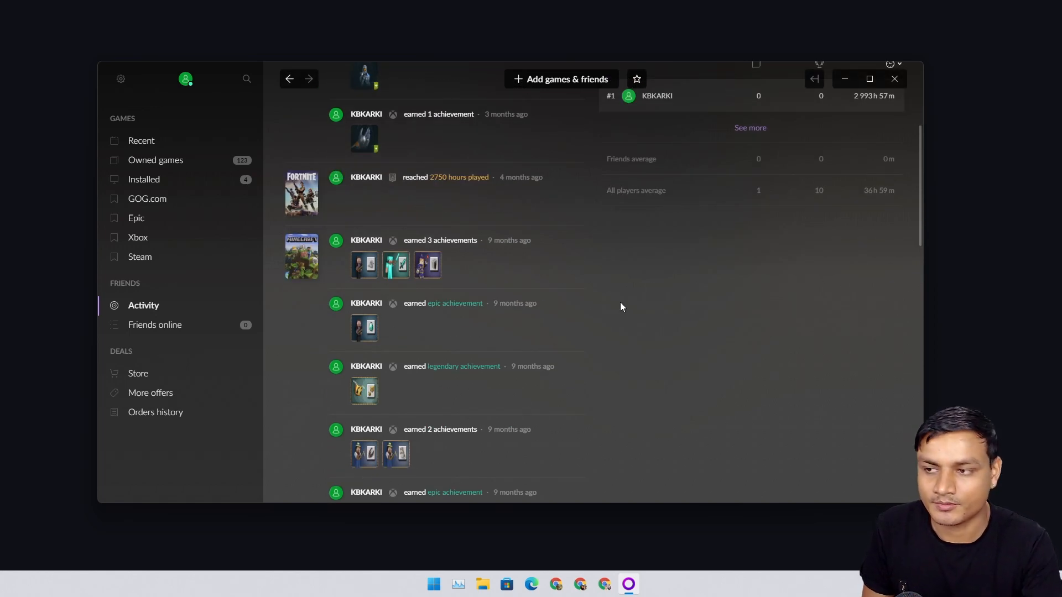
pyautogui.scroll(-3)
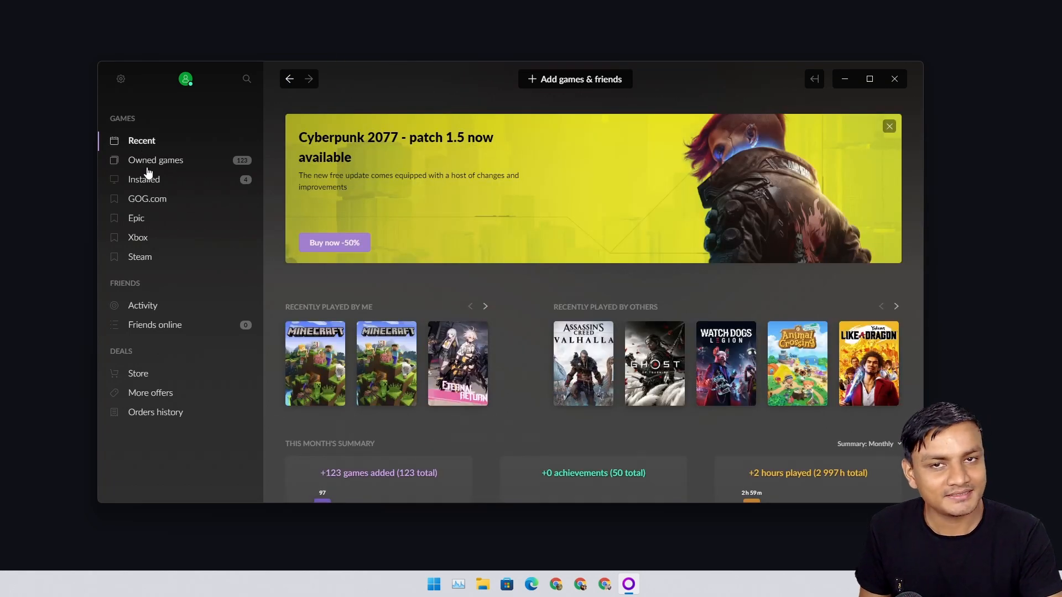
pyautogui.moveTo(154, 159)
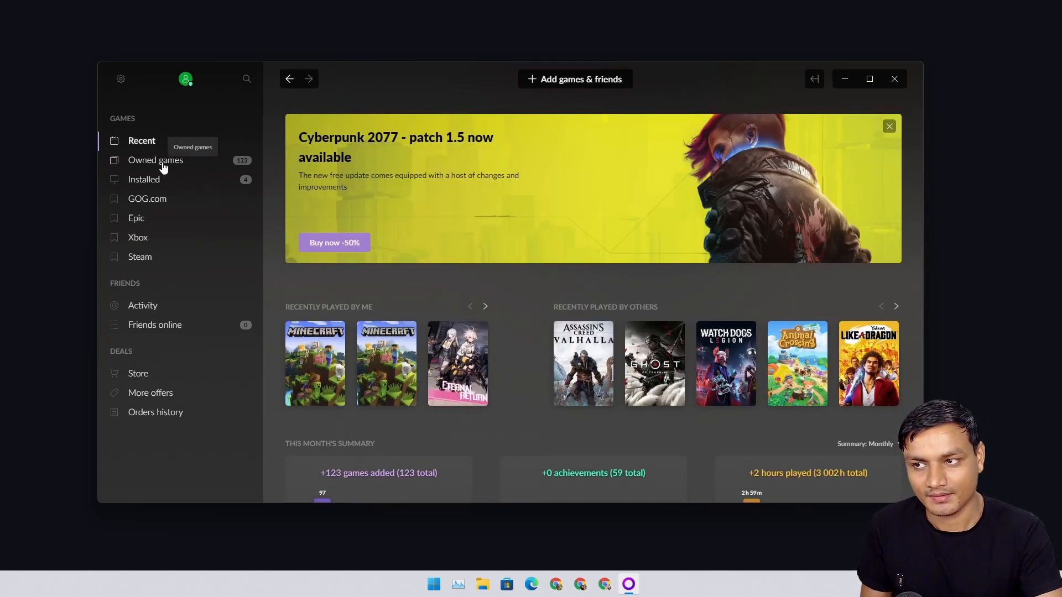
# Step: Browse the Owned games library, then minimize GOG Galaxy to the desktop
pyautogui.click(156, 159)
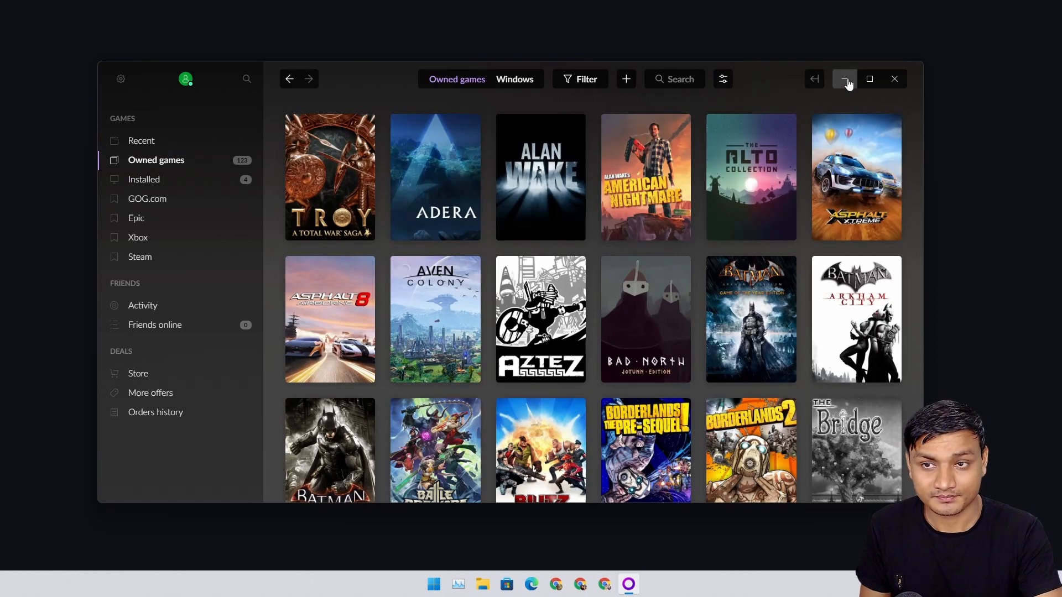
pyautogui.moveTo(776, 93)
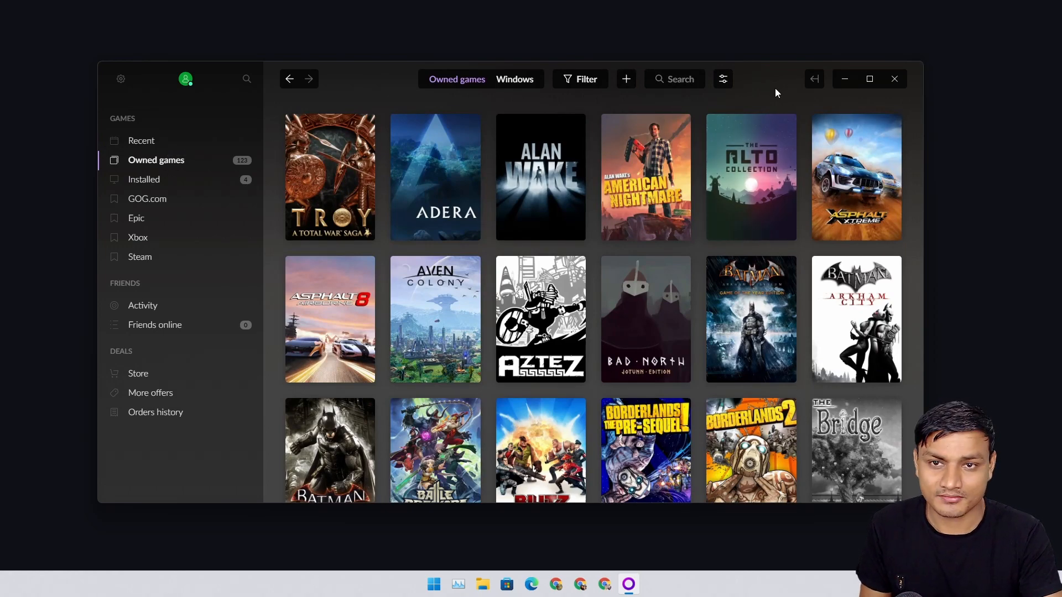
pyautogui.scroll(-3)
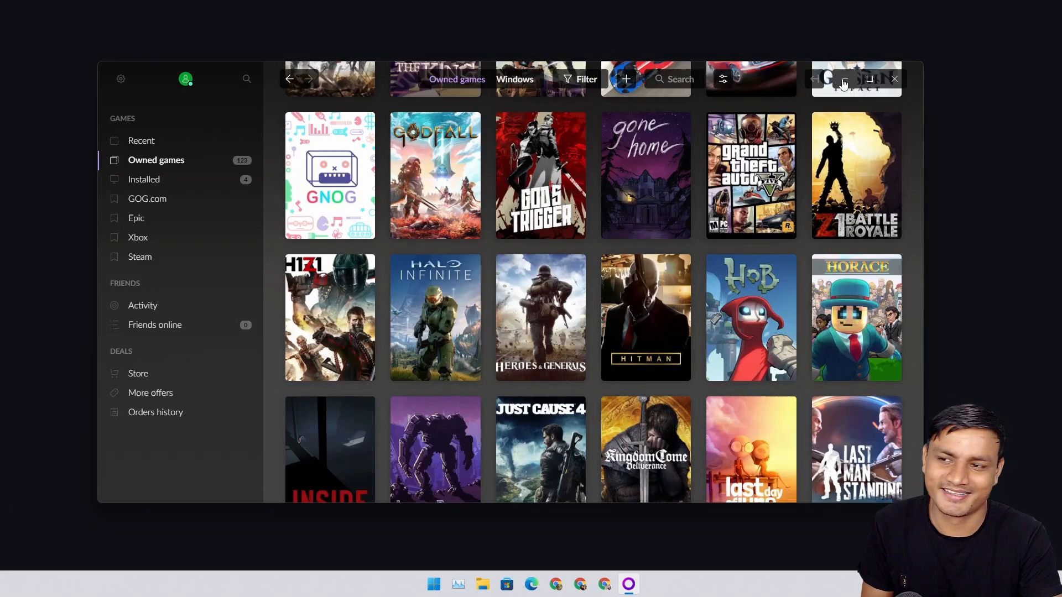
pyautogui.click(894, 79)
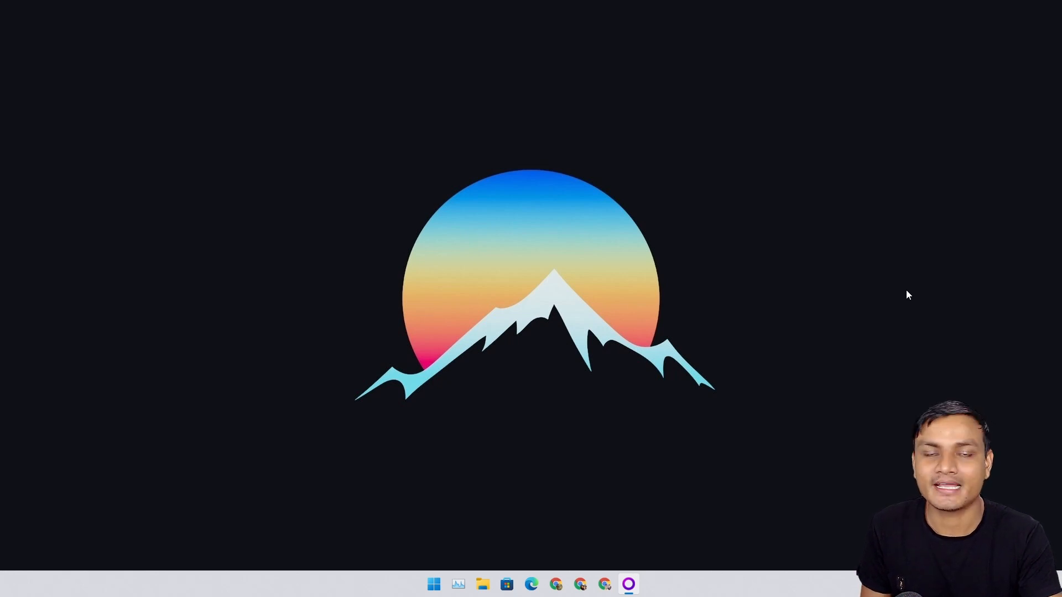
# Step: Bring up Microsoft Edge showing the gog.com/galaxy GOG GALAXY 2.0 page
pyautogui.click(626, 584)
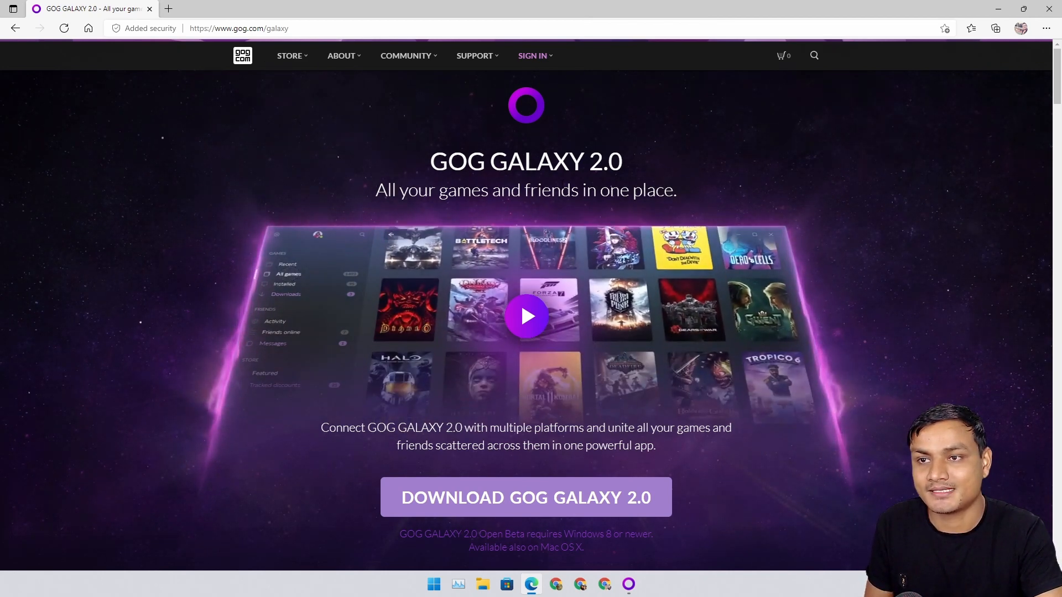
pyautogui.scroll(-3)
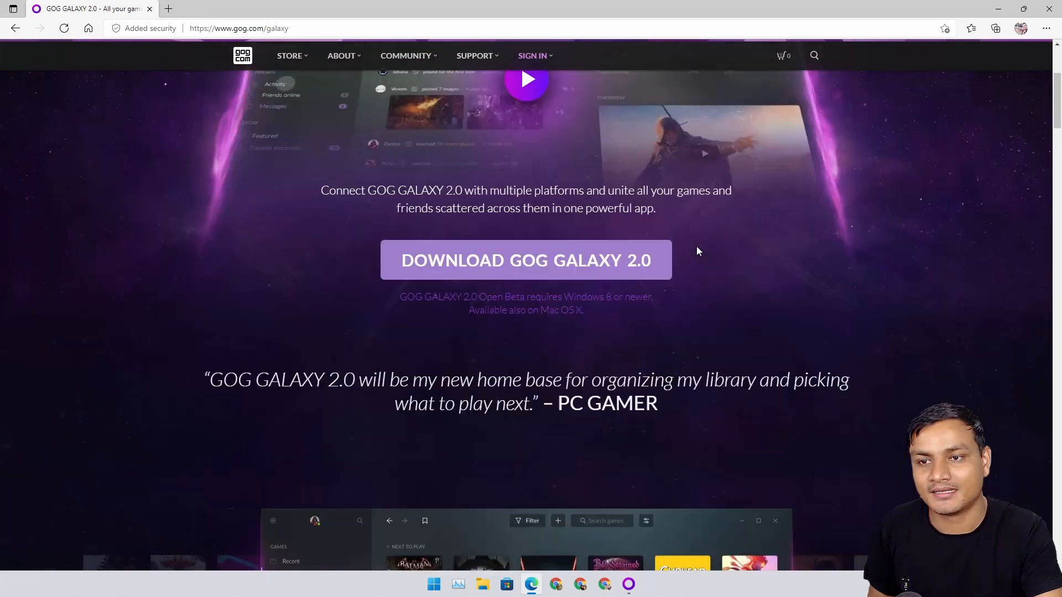
pyautogui.scroll(-3)
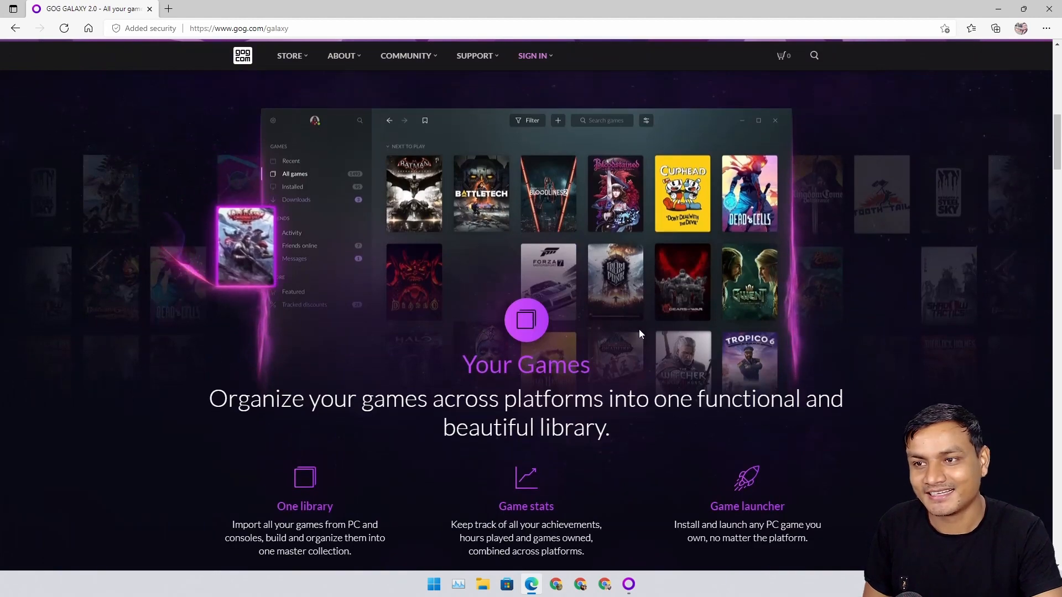
pyautogui.scroll(-3)
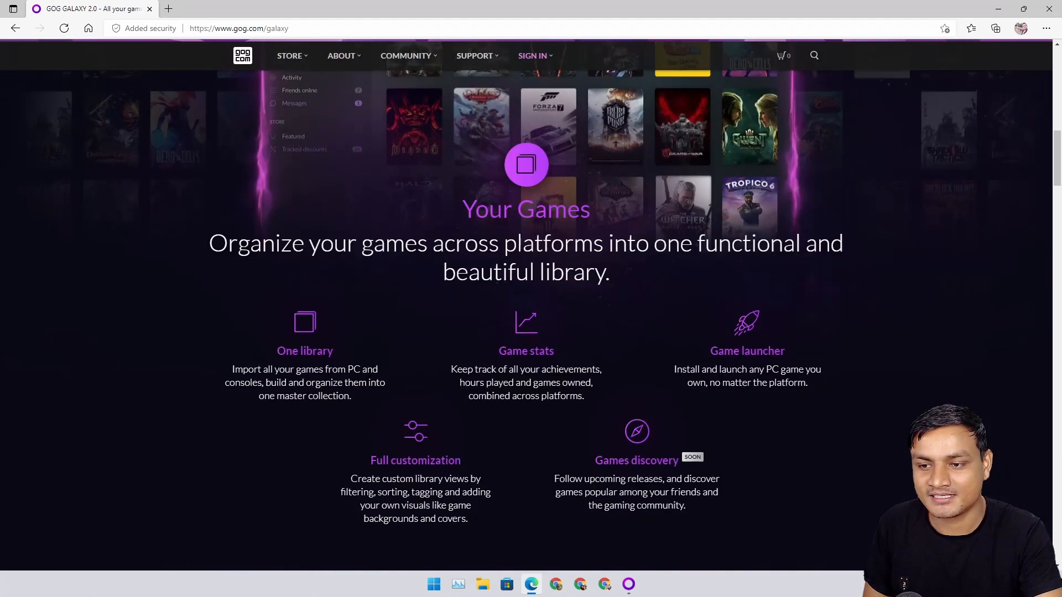
pyautogui.scroll(3)
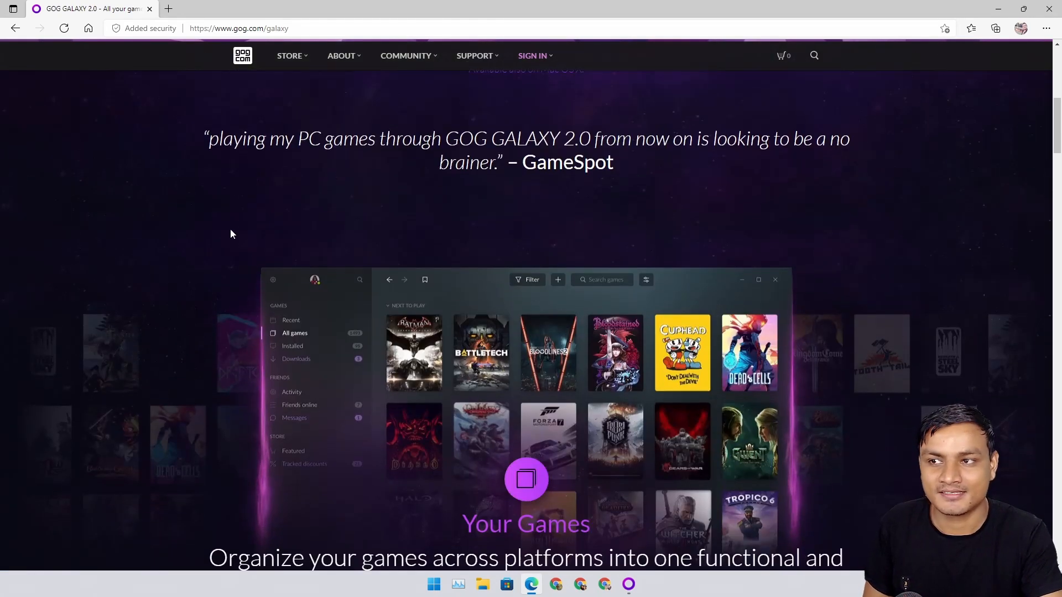
pyautogui.scroll(-3)
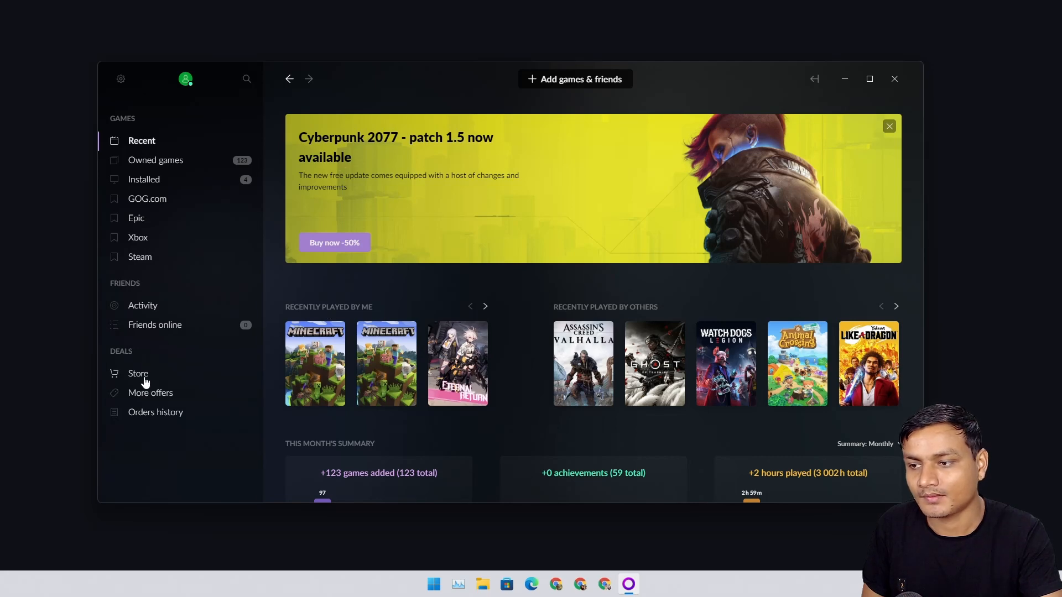
# Step: View the built-in Store deals, then close GOG Galaxy
pyautogui.click(138, 373)
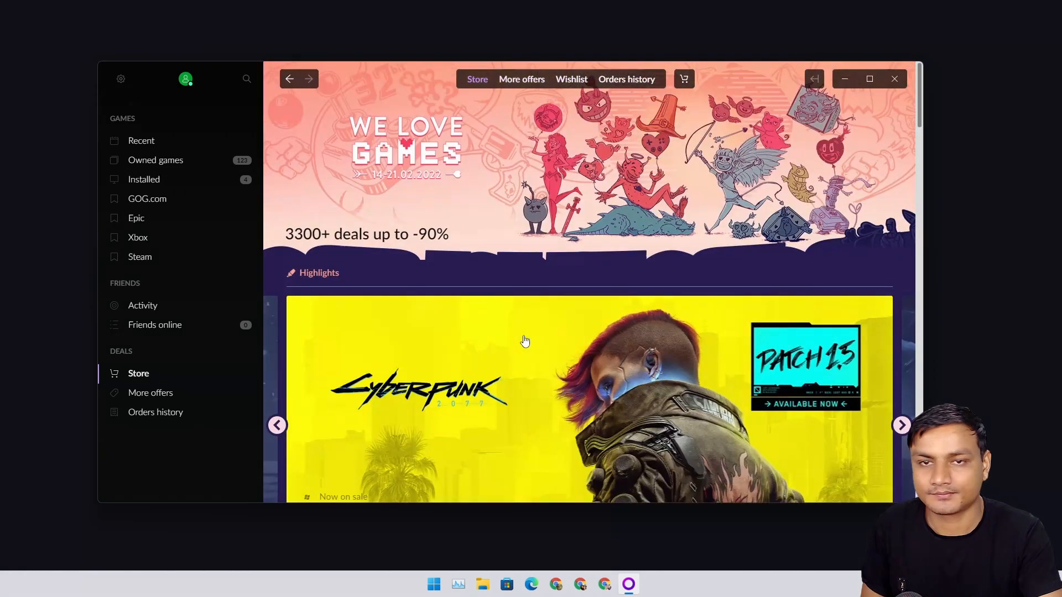
pyautogui.moveTo(166, 217)
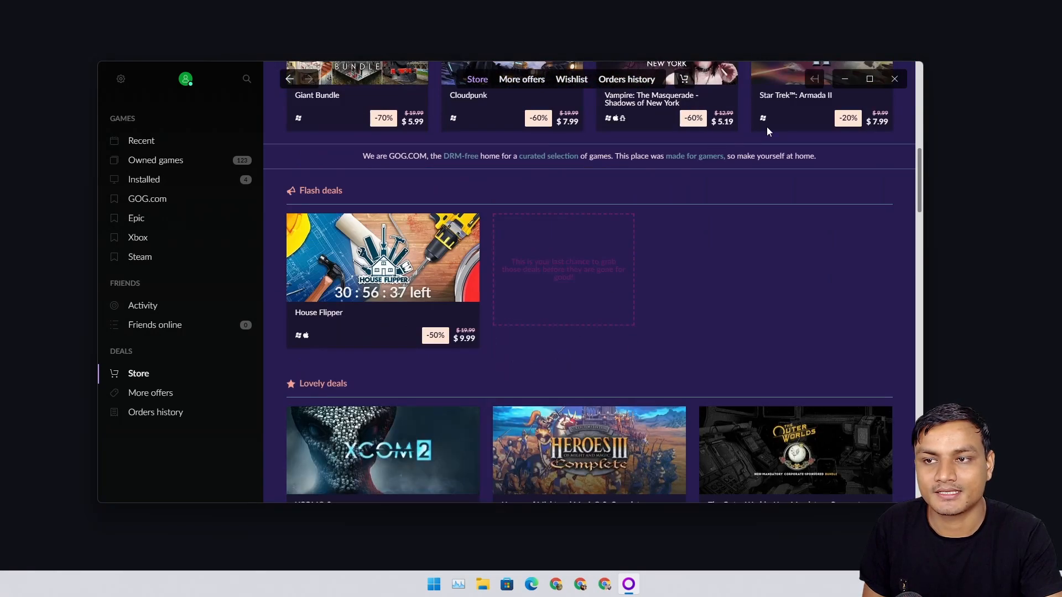
pyautogui.moveTo(804, 324)
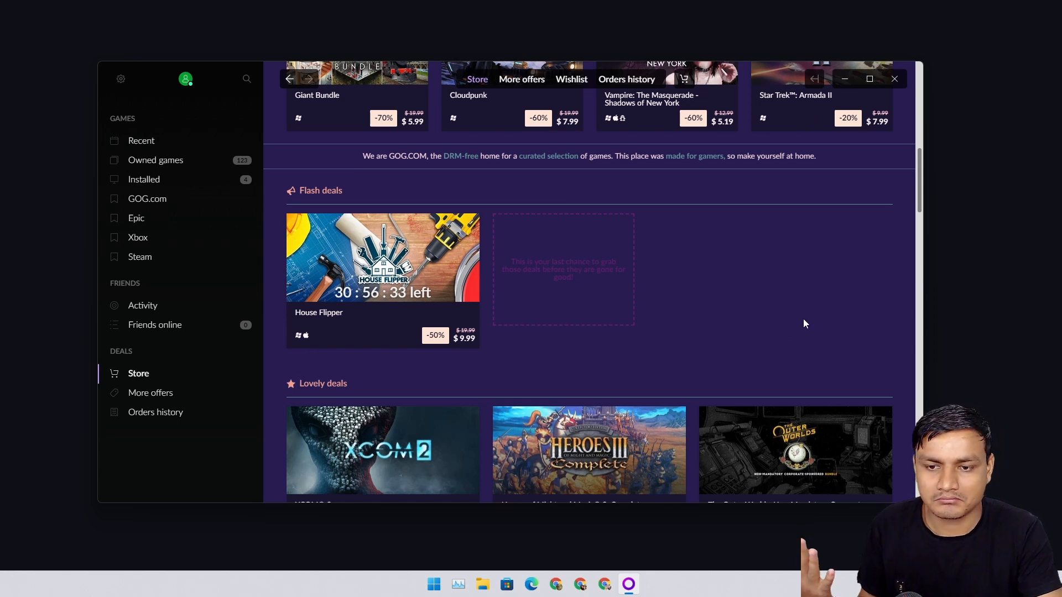
pyautogui.moveTo(799, 313)
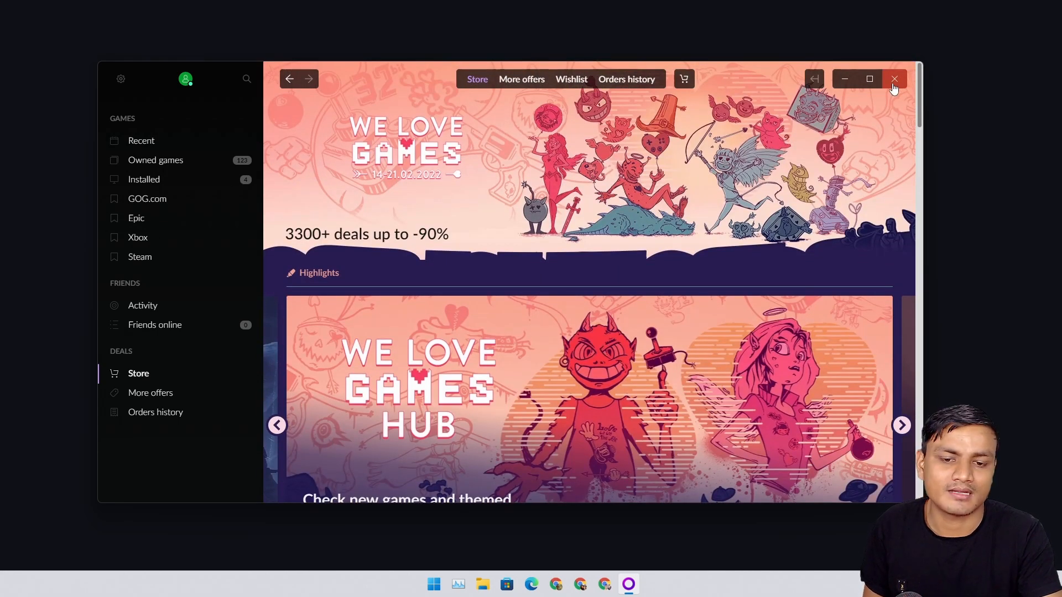
pyautogui.click(893, 79)
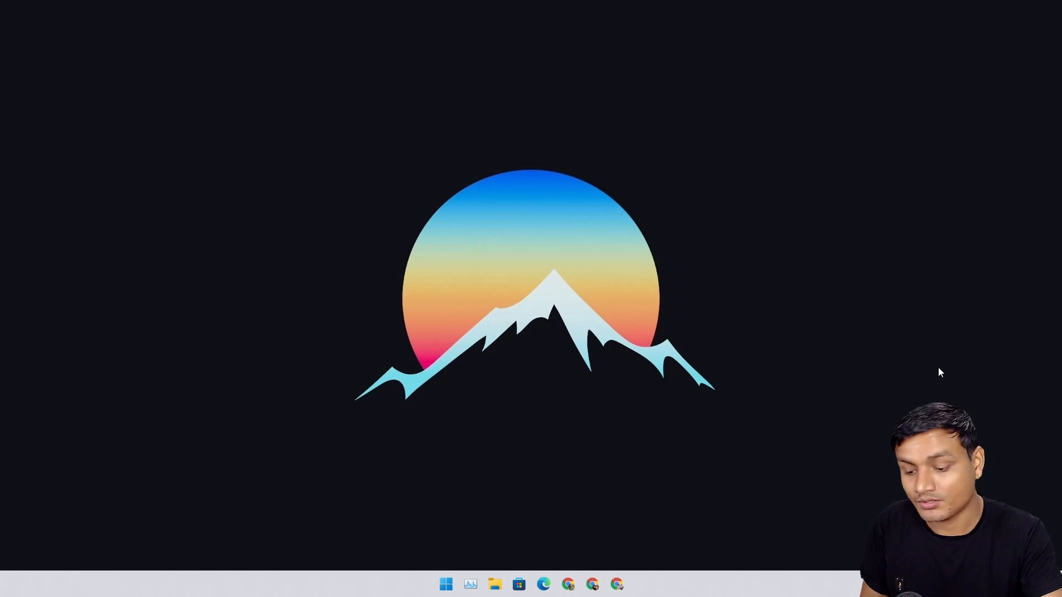